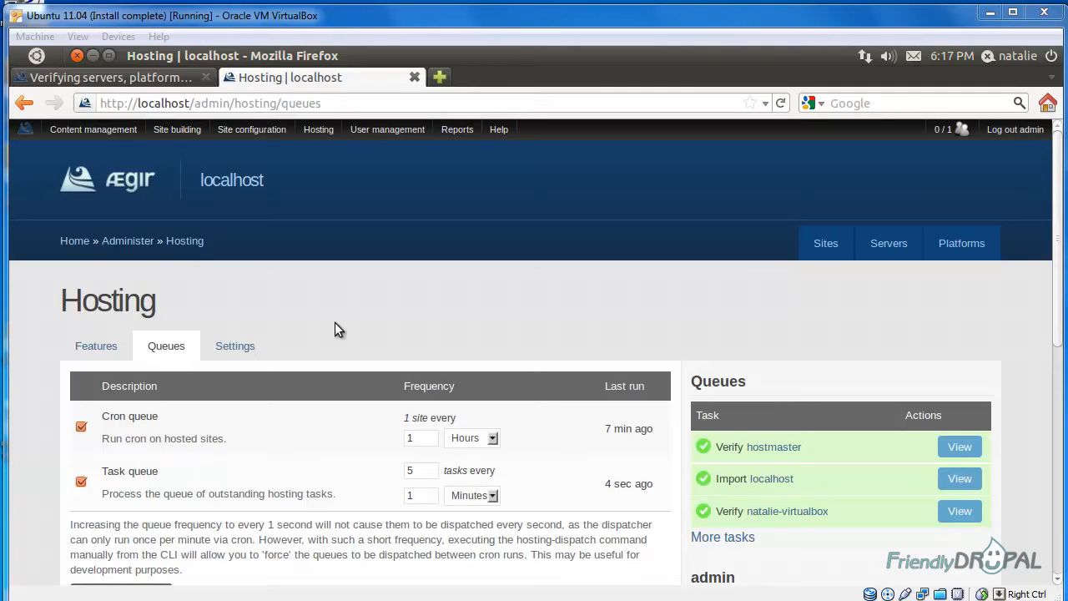
{"action": "mouse_move", "coordinate": [359, 194]}
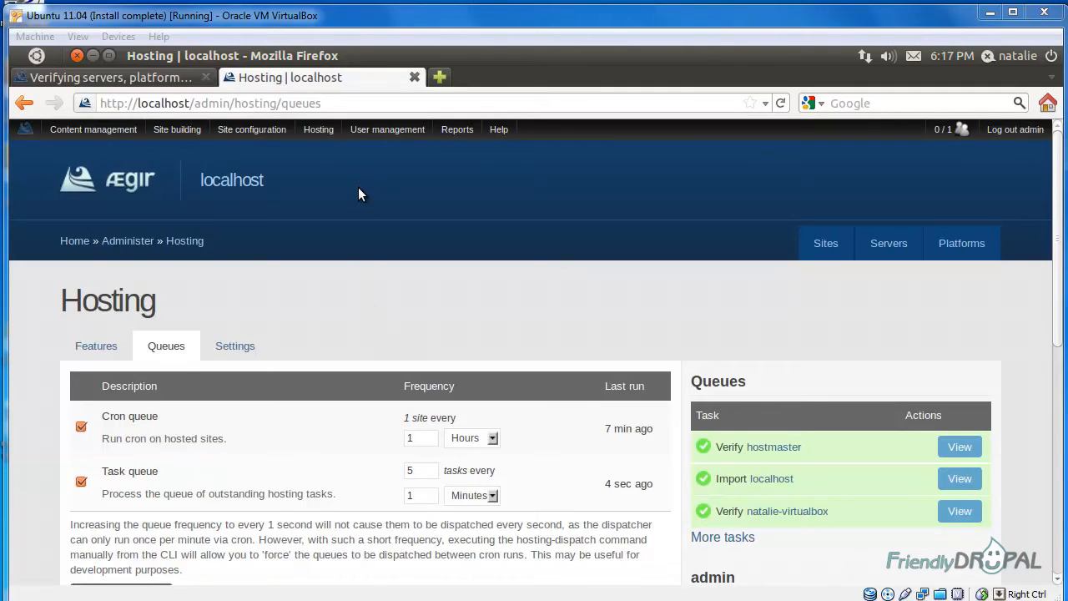
{"action": "mouse_move", "coordinate": [370, 198]}
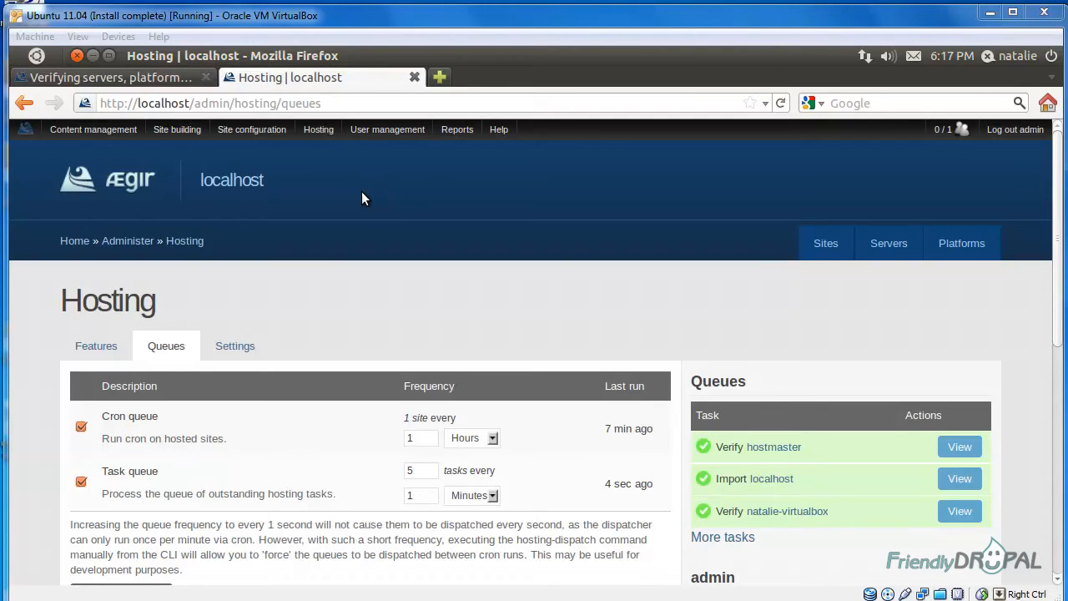
Browse the admin menus and reach the Hosting > Features page
{"action": "left_click", "coordinate": [177, 129]}
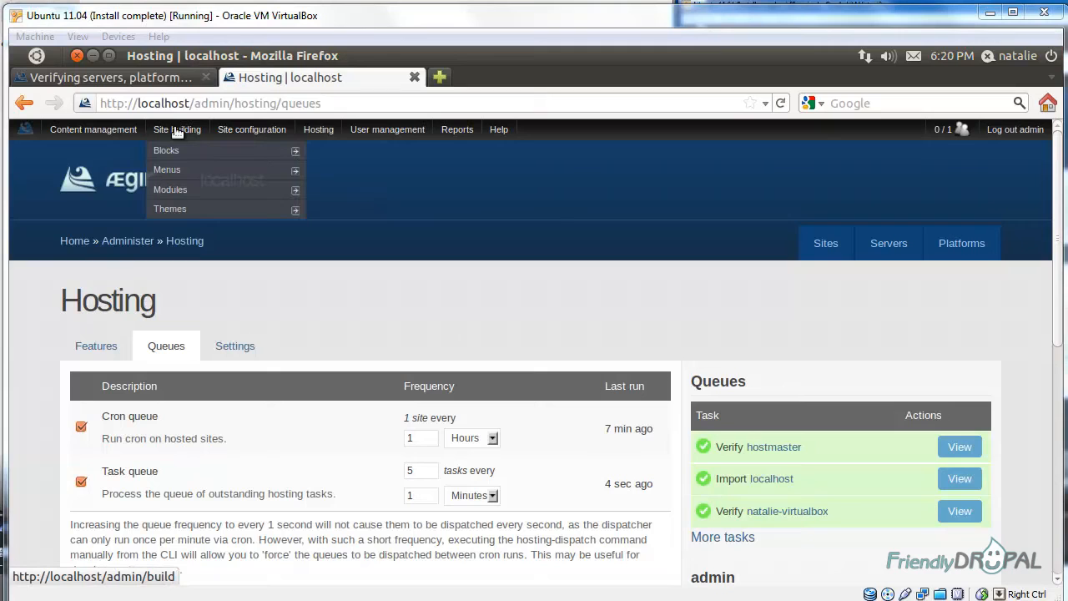
{"action": "left_click", "coordinate": [251, 129]}
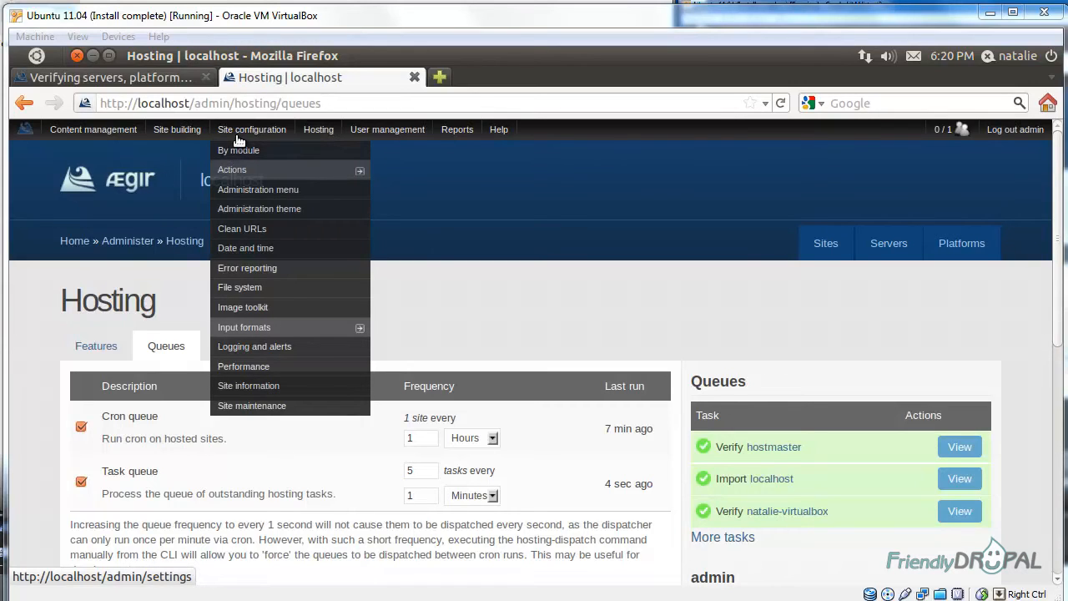
{"action": "mouse_move", "coordinate": [318, 134]}
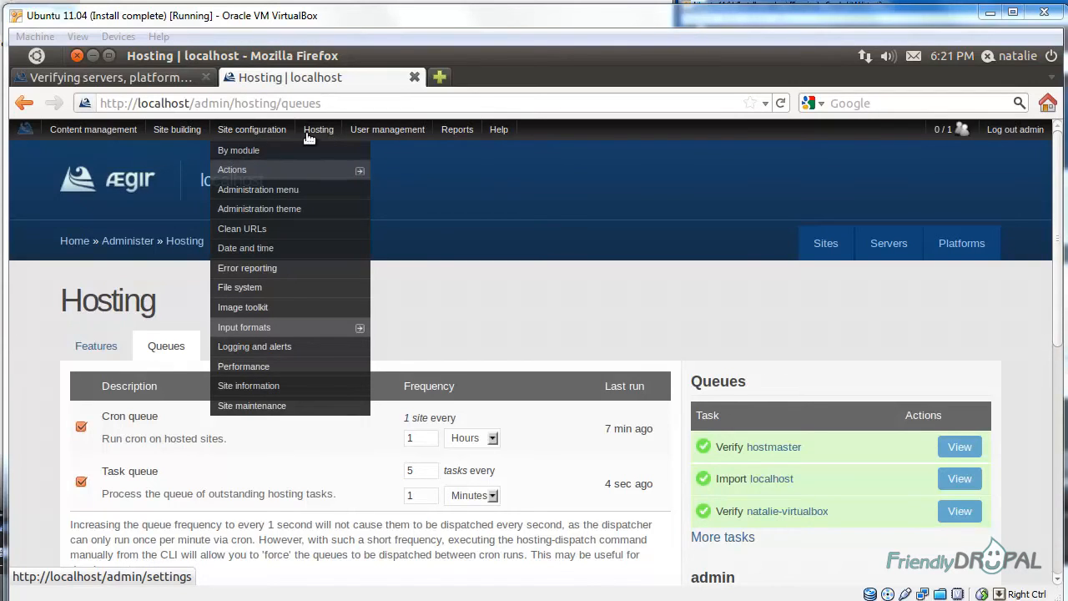
{"action": "left_click", "coordinate": [318, 130]}
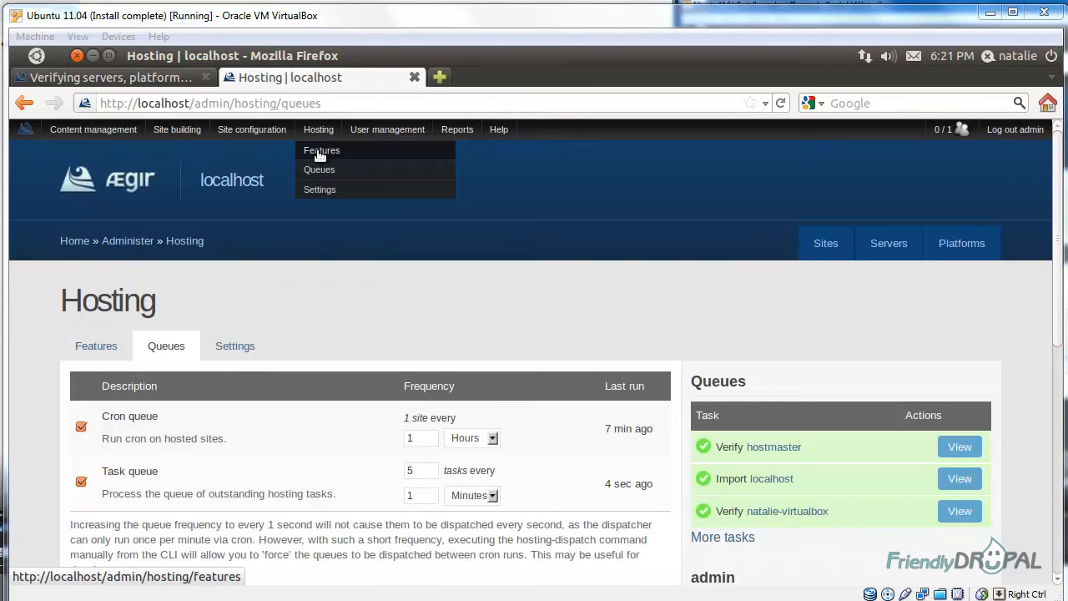
{"action": "left_click", "coordinate": [321, 150]}
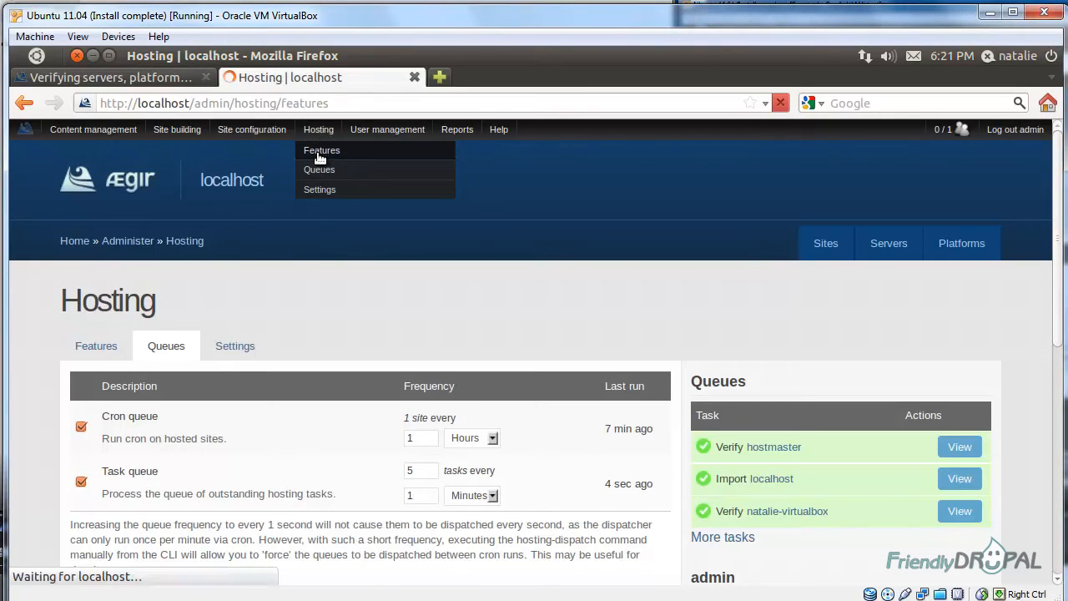
{"action": "left_click", "coordinate": [321, 150]}
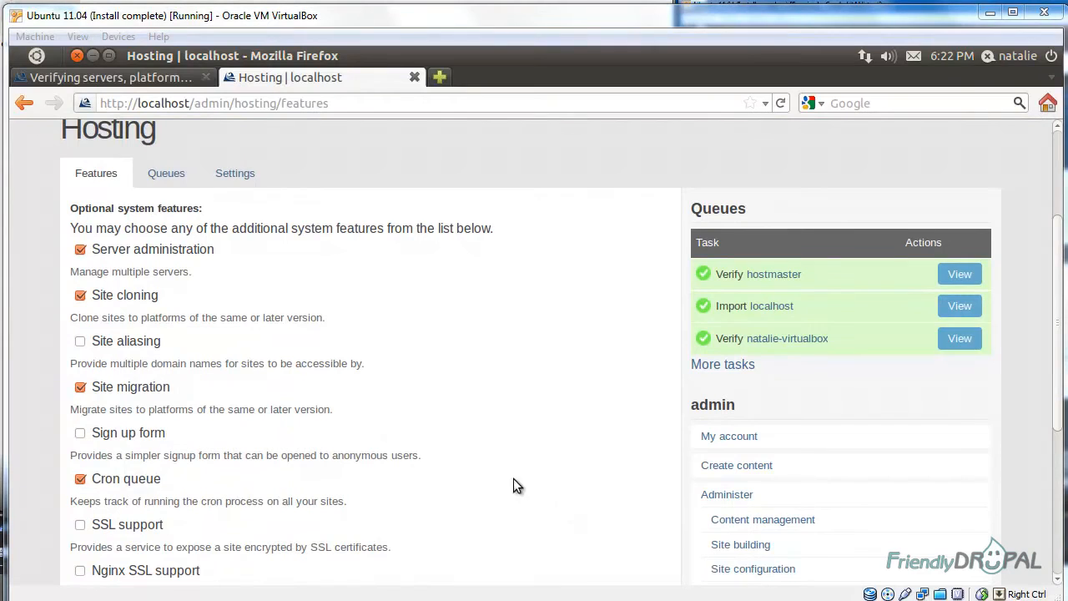
{"action": "mouse_move", "coordinate": [107, 355]}
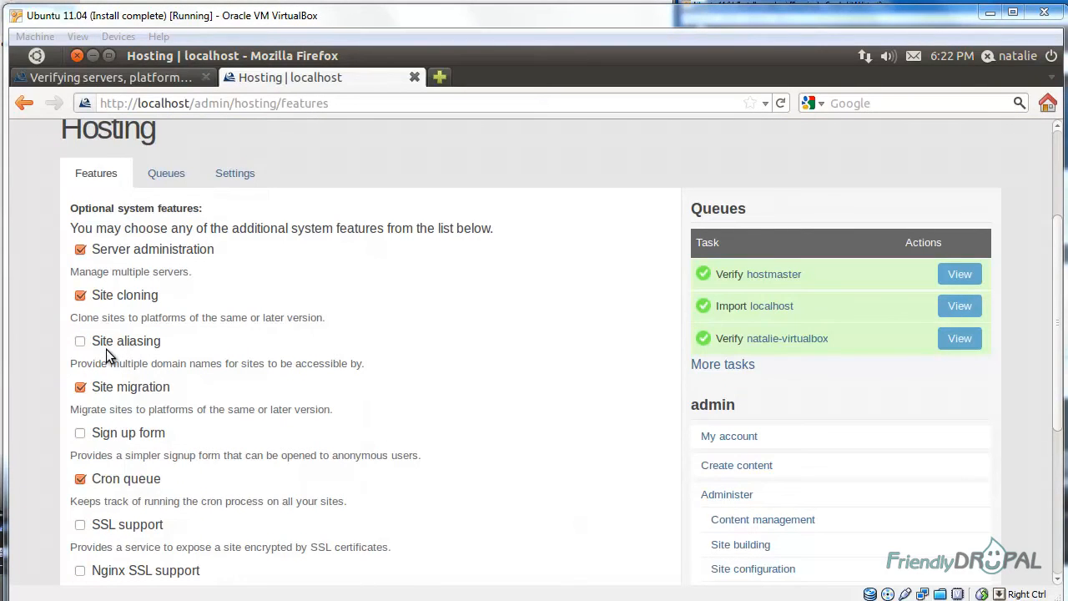
Tick Site aliasing, expand Experimental features, and save the configuration
{"action": "left_click", "coordinate": [80, 340]}
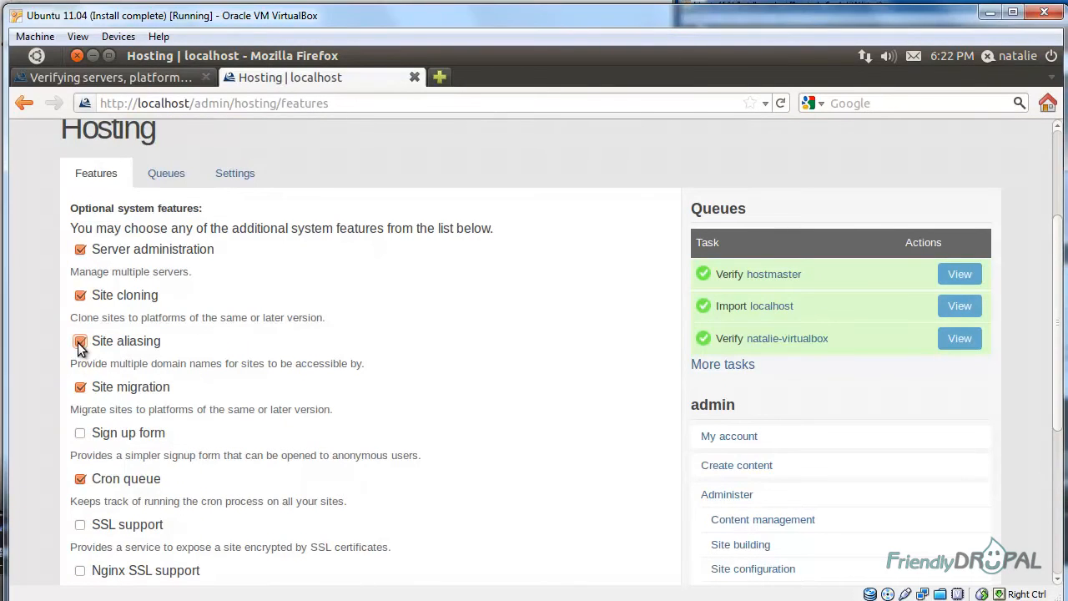
{"action": "scroll", "scroll_direction": "down", "scroll_amount": 3}
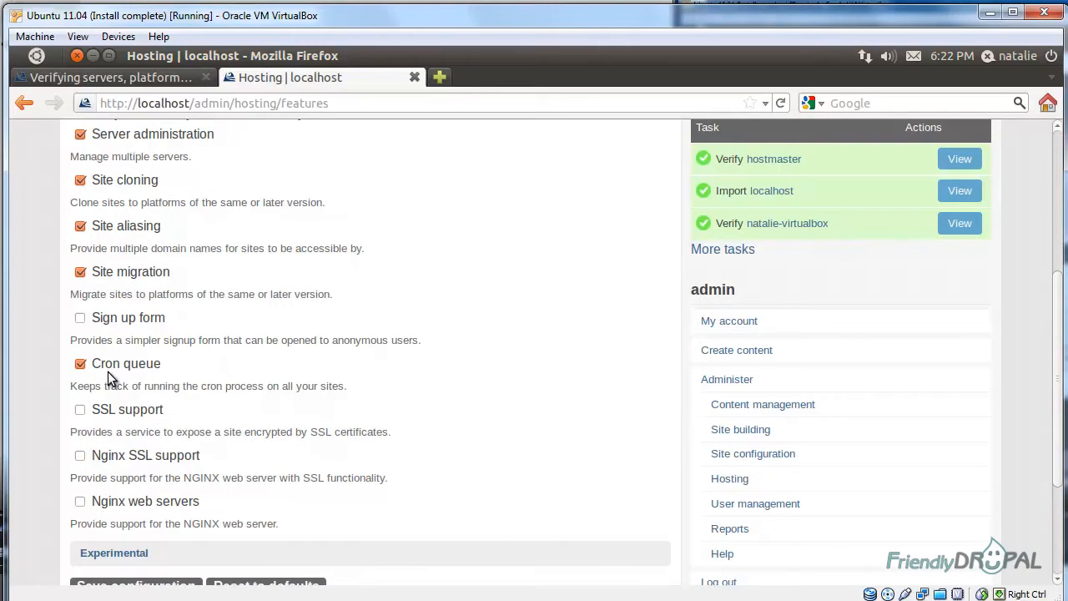
{"action": "mouse_move", "coordinate": [284, 392]}
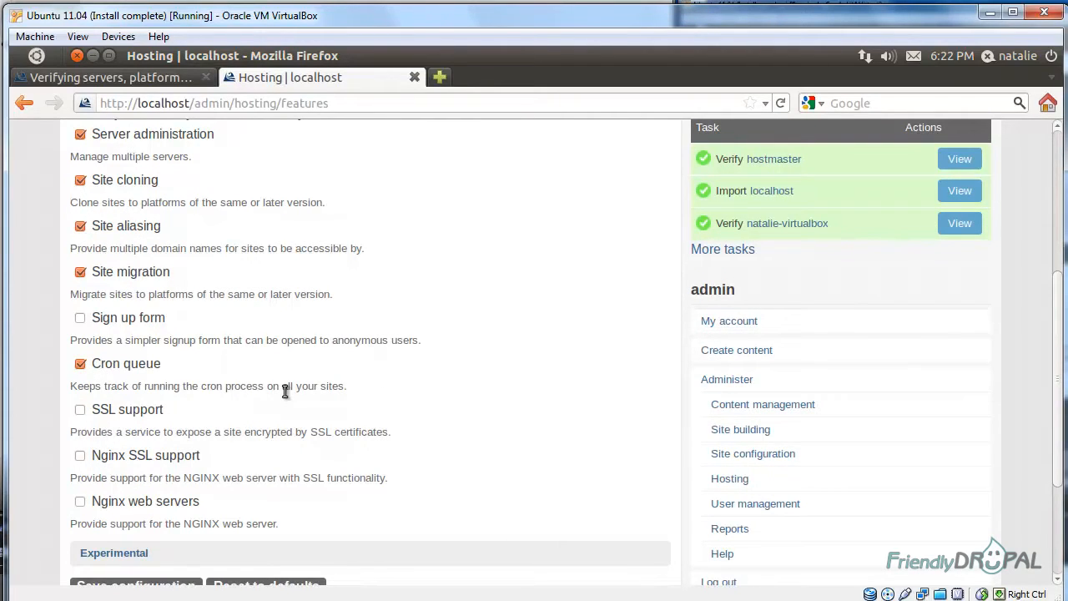
{"action": "scroll", "scroll_direction": "down", "scroll_amount": 3}
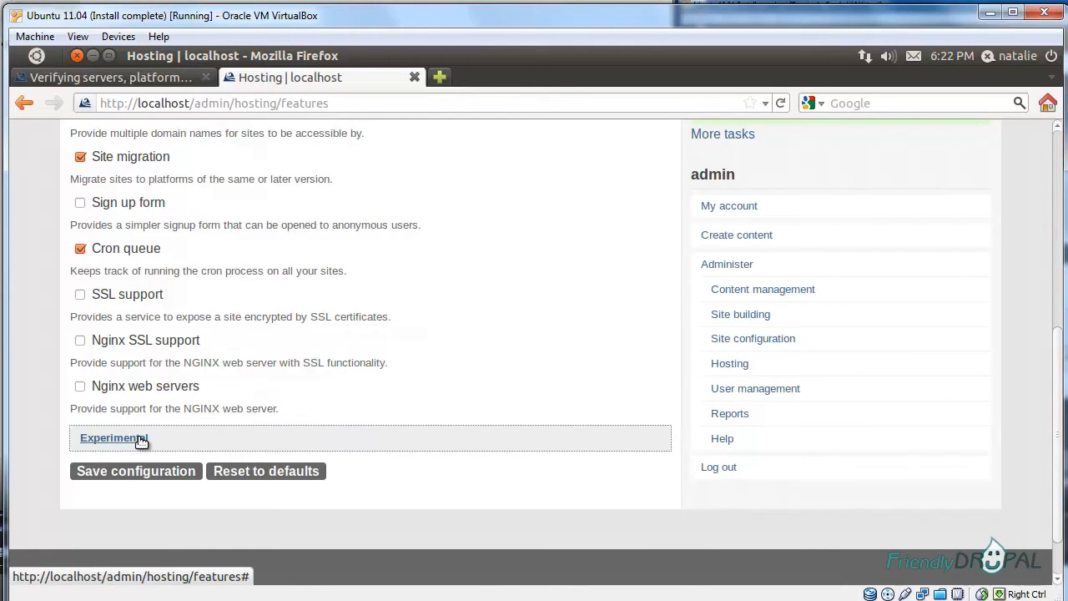
{"action": "left_click", "coordinate": [113, 438]}
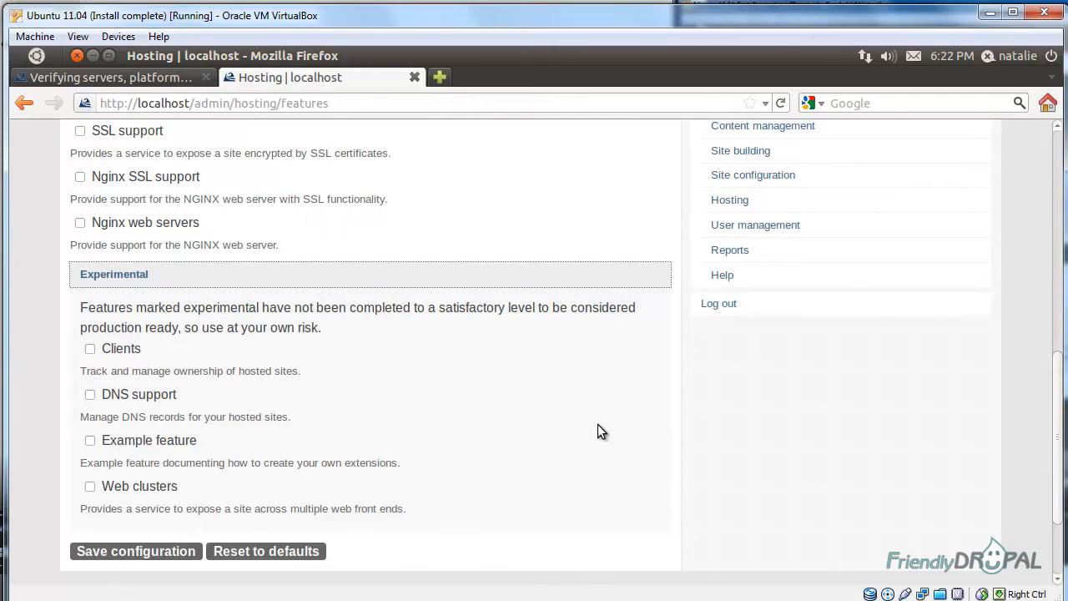
{"action": "mouse_move", "coordinate": [596, 428]}
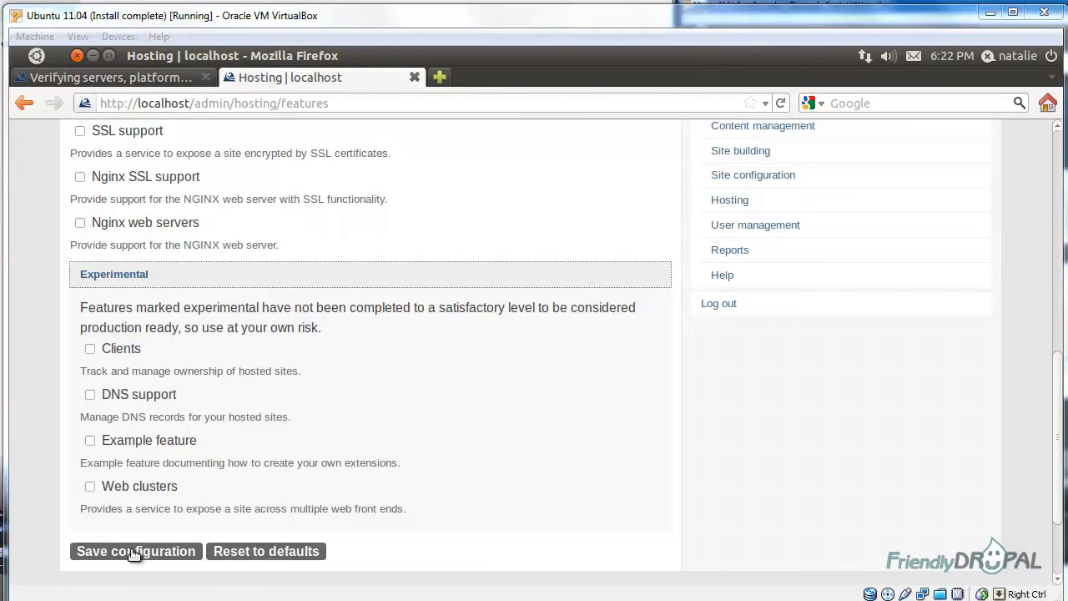
{"action": "left_click", "coordinate": [136, 550]}
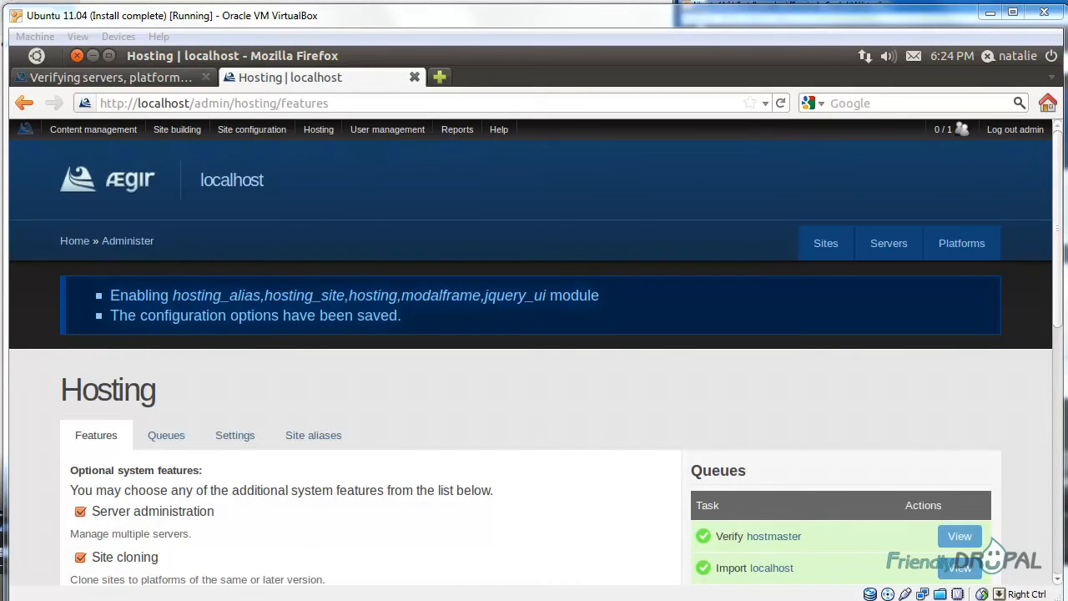
{"action": "mouse_move", "coordinate": [991, 429]}
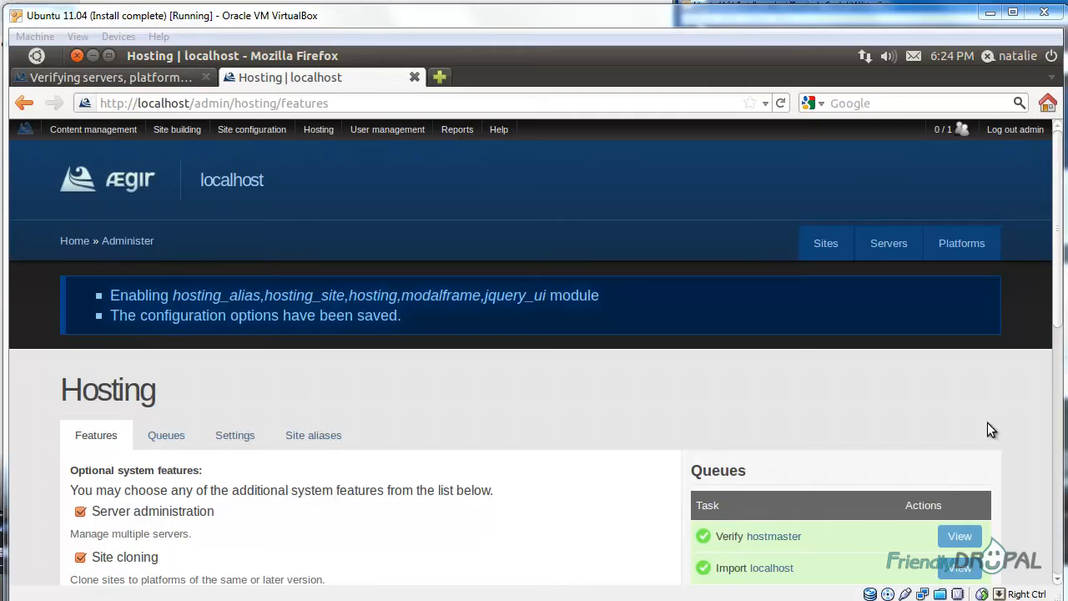
{"action": "mouse_move", "coordinate": [974, 350]}
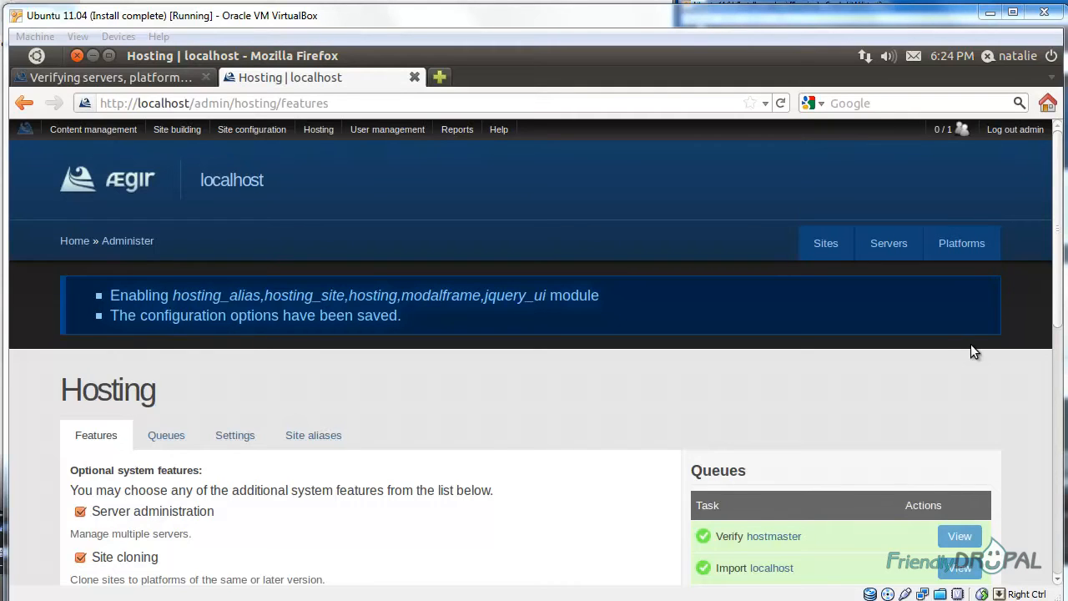
{"action": "mouse_move", "coordinate": [961, 243]}
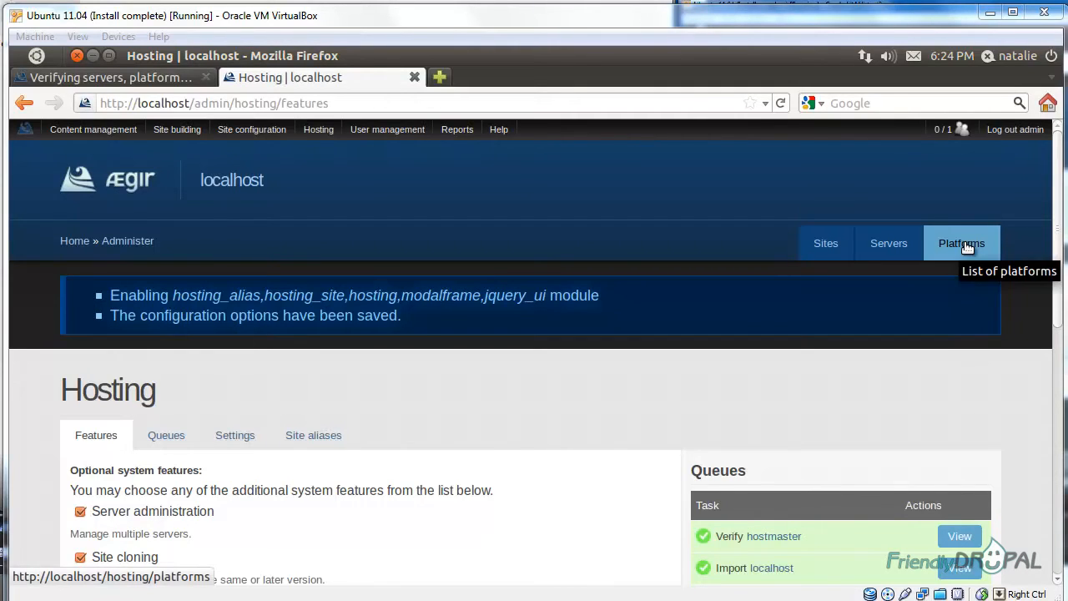
Review the hostmaster platform's details from the Platforms list
{"action": "left_click", "coordinate": [960, 242]}
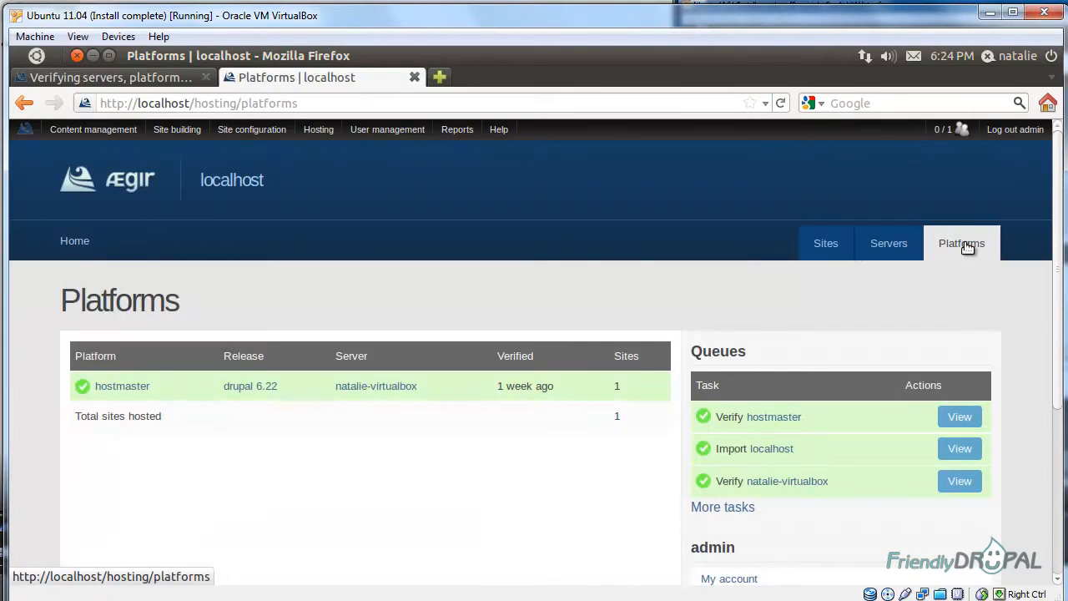
{"action": "mouse_move", "coordinate": [287, 451]}
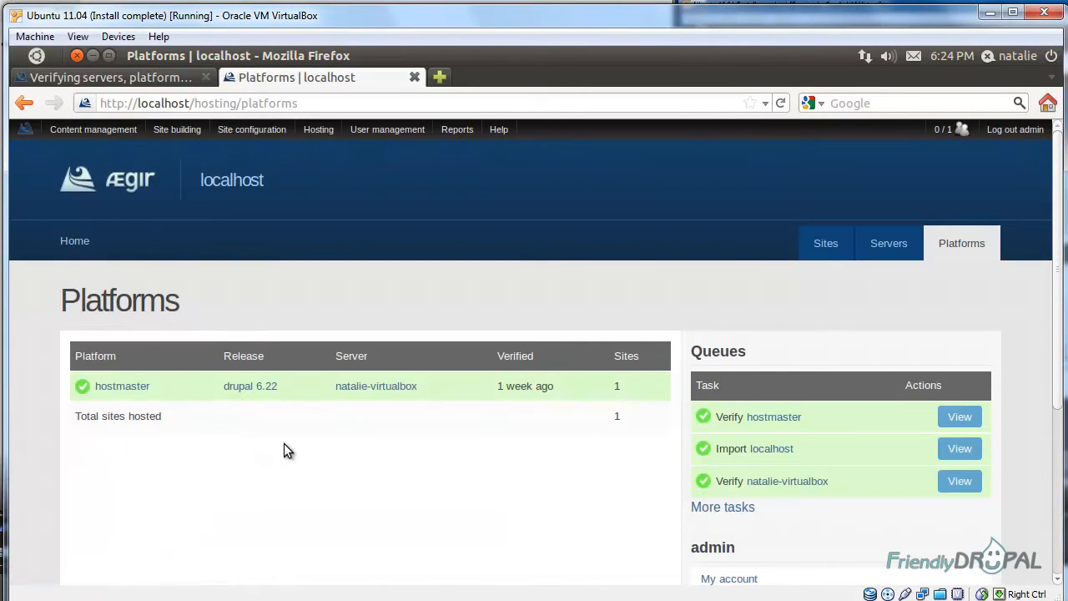
{"action": "left_click", "coordinate": [122, 386]}
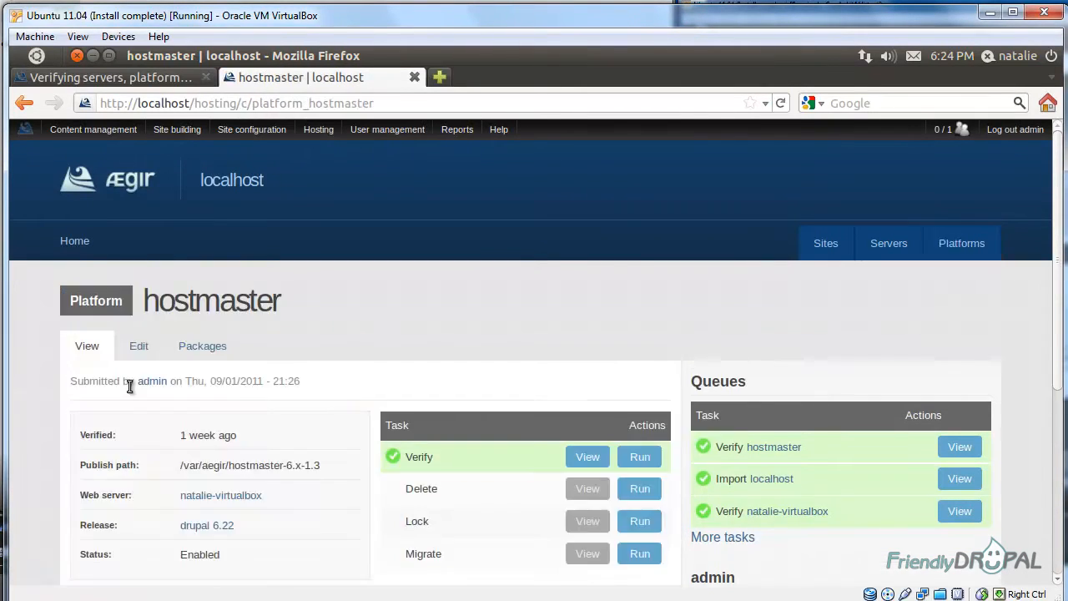
{"action": "scroll", "scroll_direction": "down", "scroll_amount": 3}
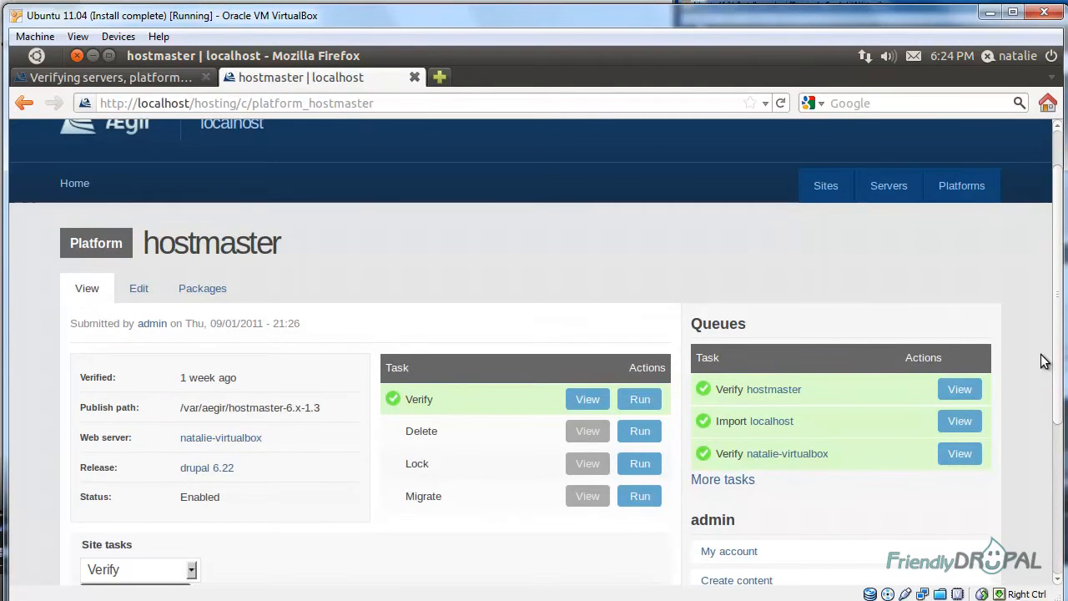
{"action": "mouse_move", "coordinate": [855, 279]}
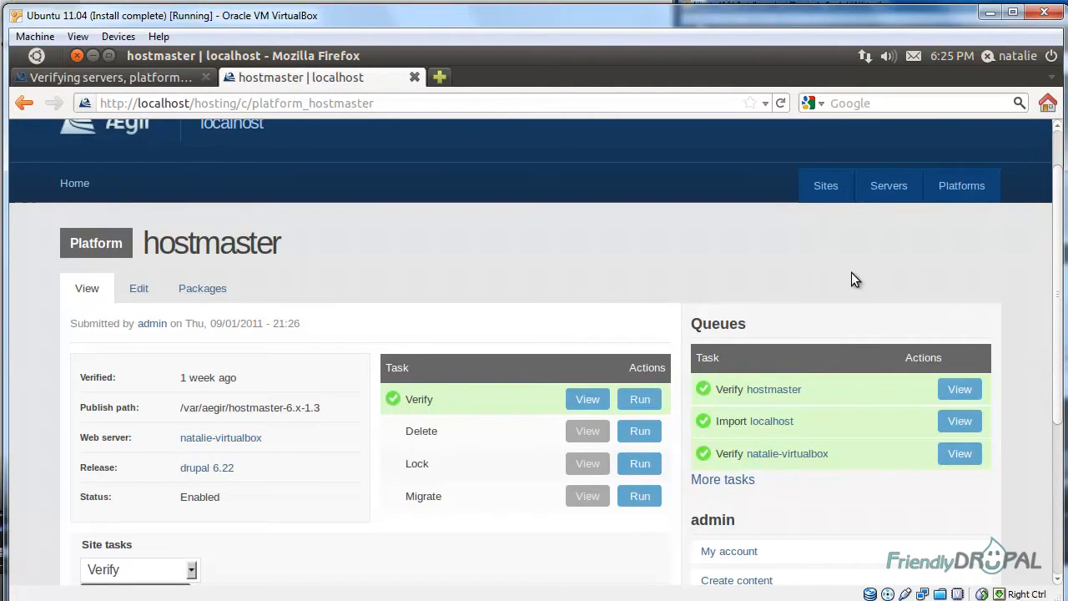
Open the natalie-virtualbox server's details from the Servers list
{"action": "left_click", "coordinate": [887, 185]}
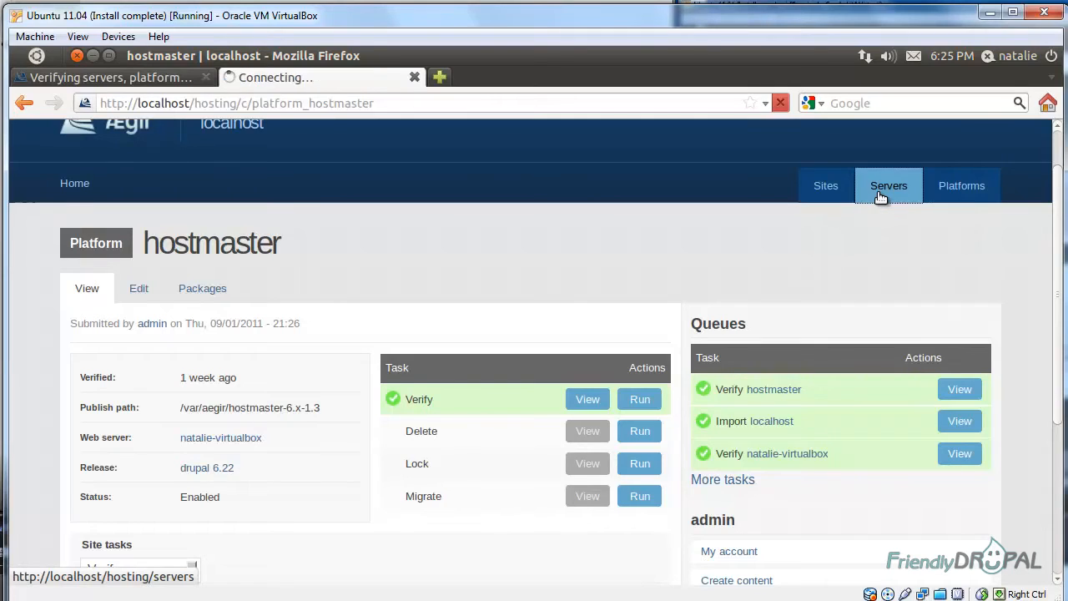
{"action": "left_click", "coordinate": [888, 185]}
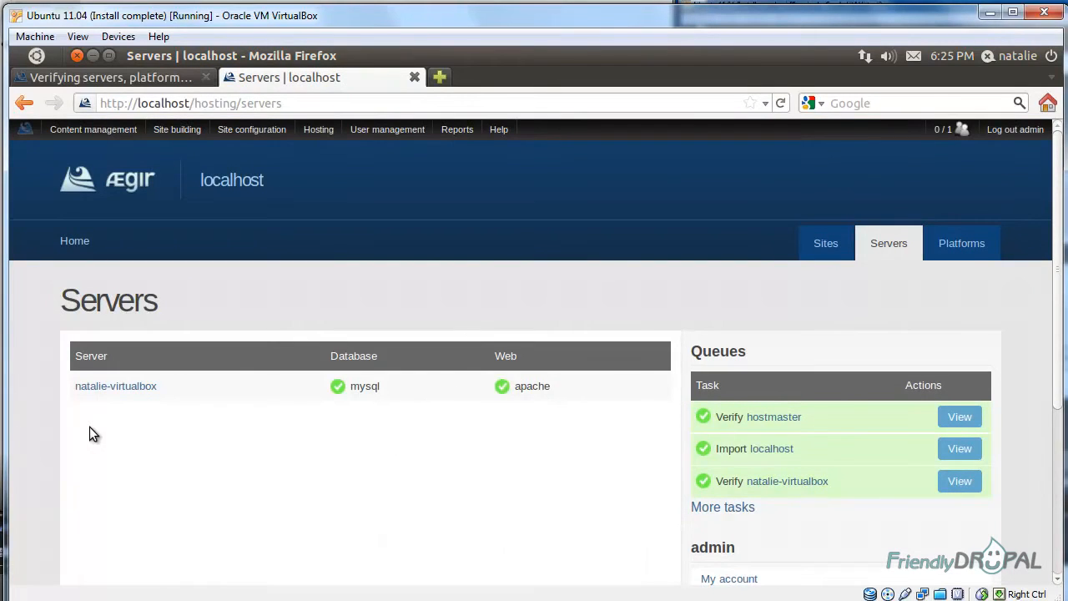
{"action": "mouse_move", "coordinate": [115, 385]}
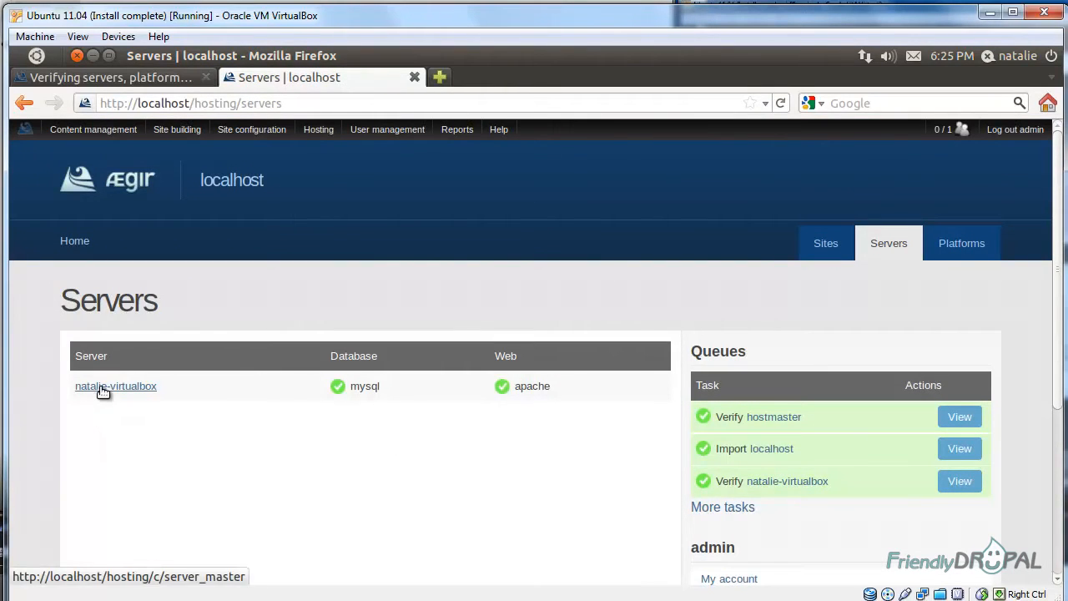
{"action": "left_click", "coordinate": [115, 385]}
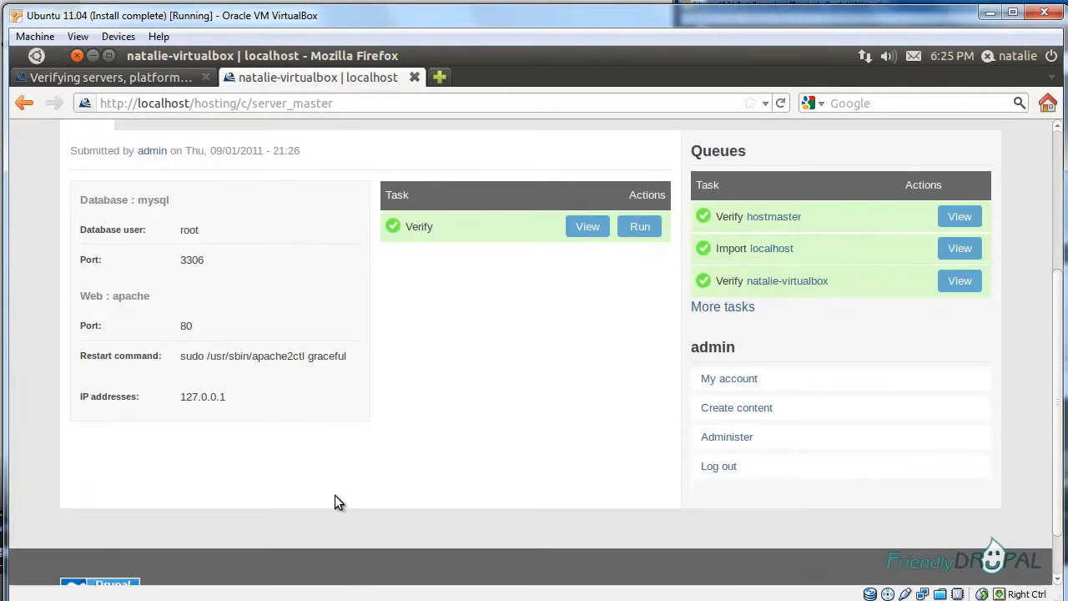
{"action": "scroll", "scroll_direction": "up", "scroll_amount": 3}
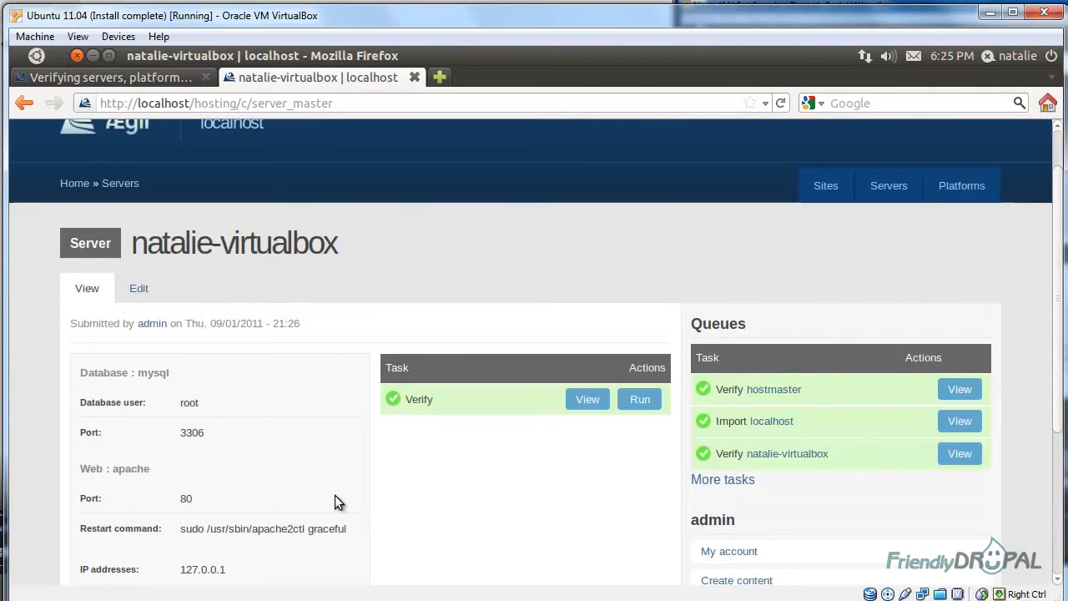
{"action": "mouse_move", "coordinate": [736, 580]}
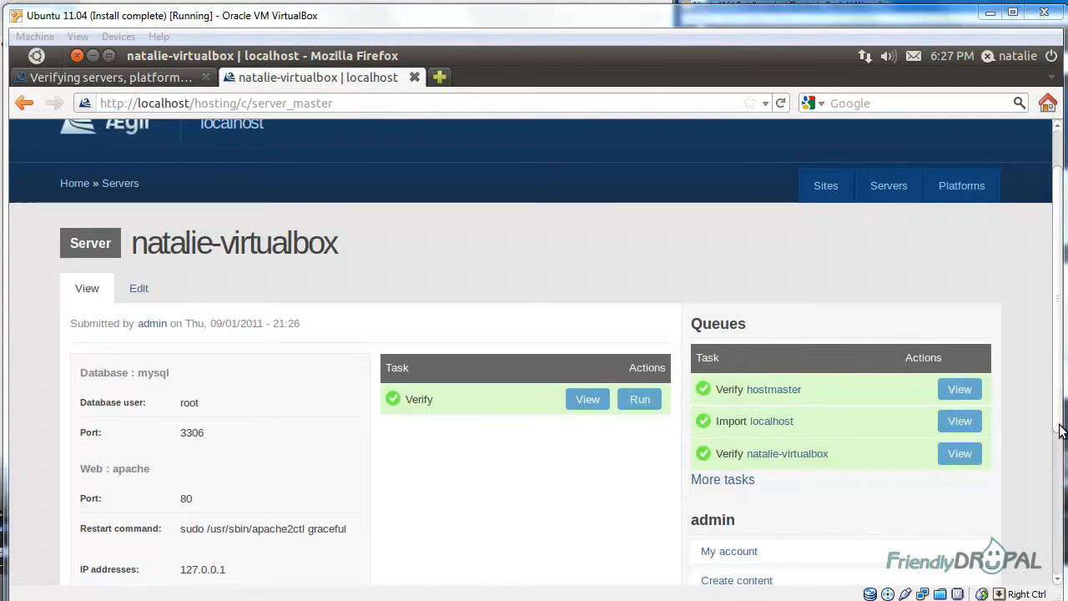
Open the localhost site from the Sites list and run its Verify task
{"action": "left_click", "coordinate": [825, 185]}
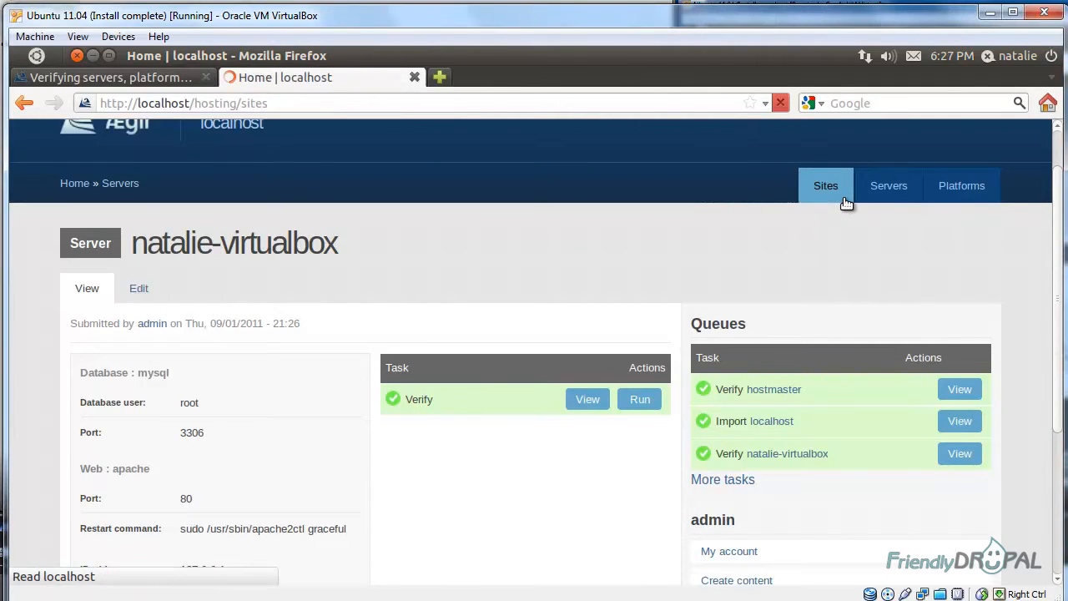
{"action": "left_click", "coordinate": [825, 185]}
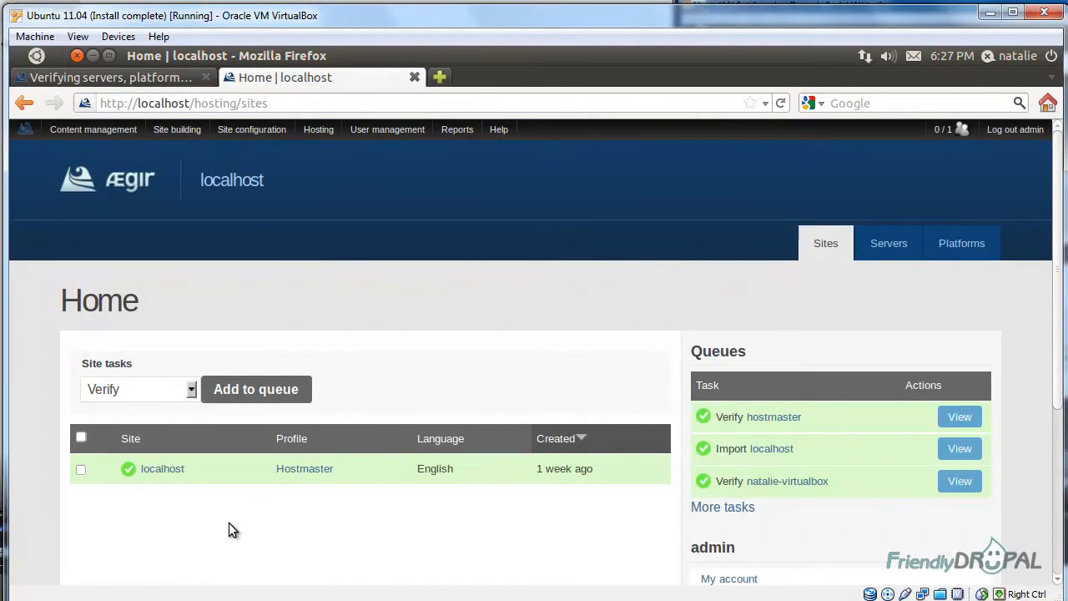
{"action": "mouse_move", "coordinate": [406, 333]}
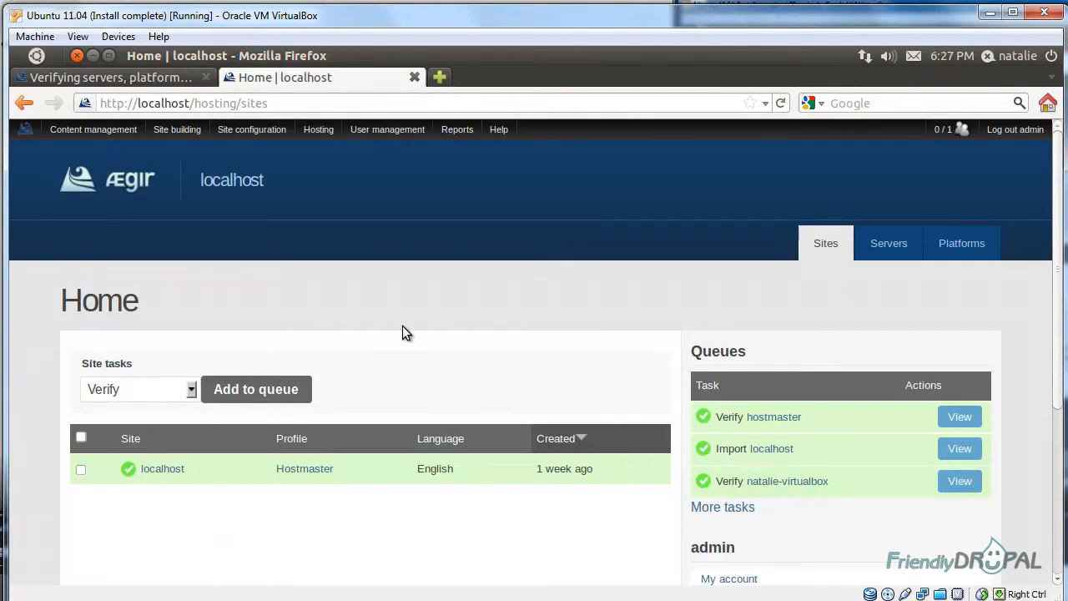
{"action": "mouse_move", "coordinate": [450, 416]}
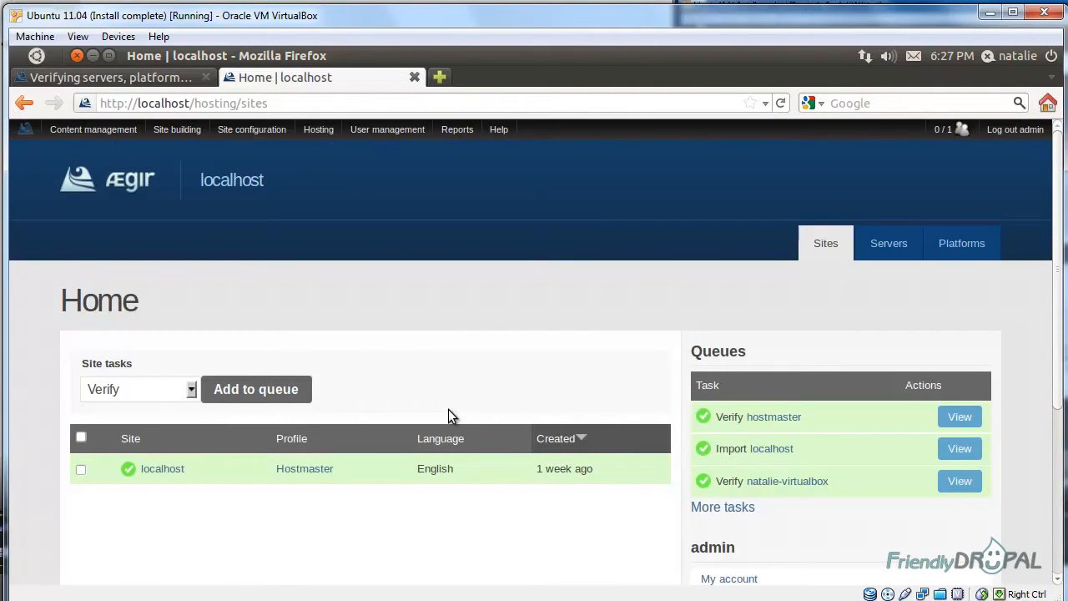
{"action": "mouse_move", "coordinate": [298, 480]}
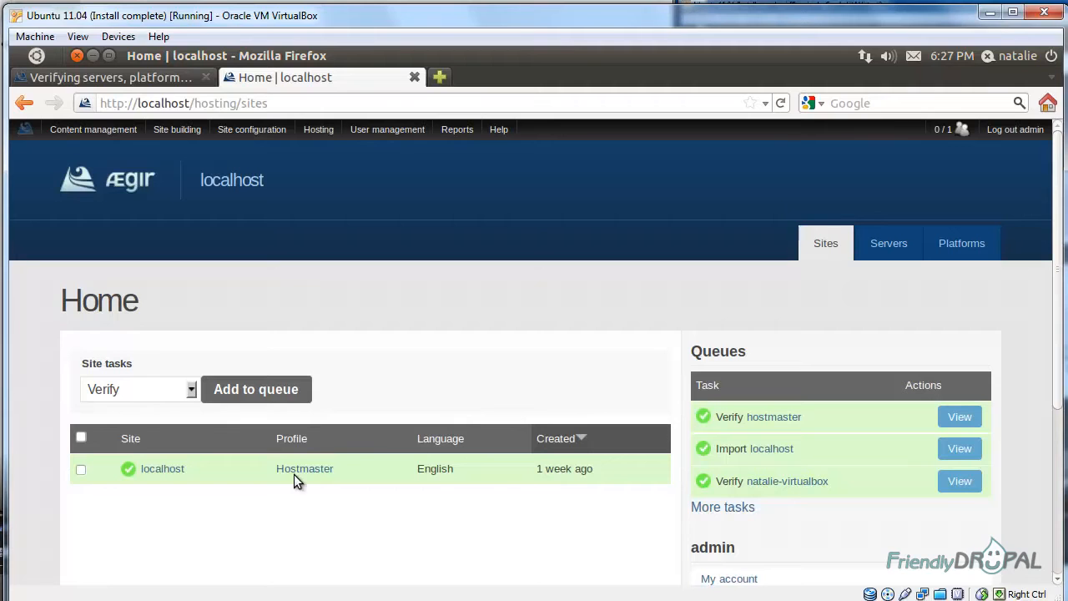
{"action": "left_click", "coordinate": [162, 468]}
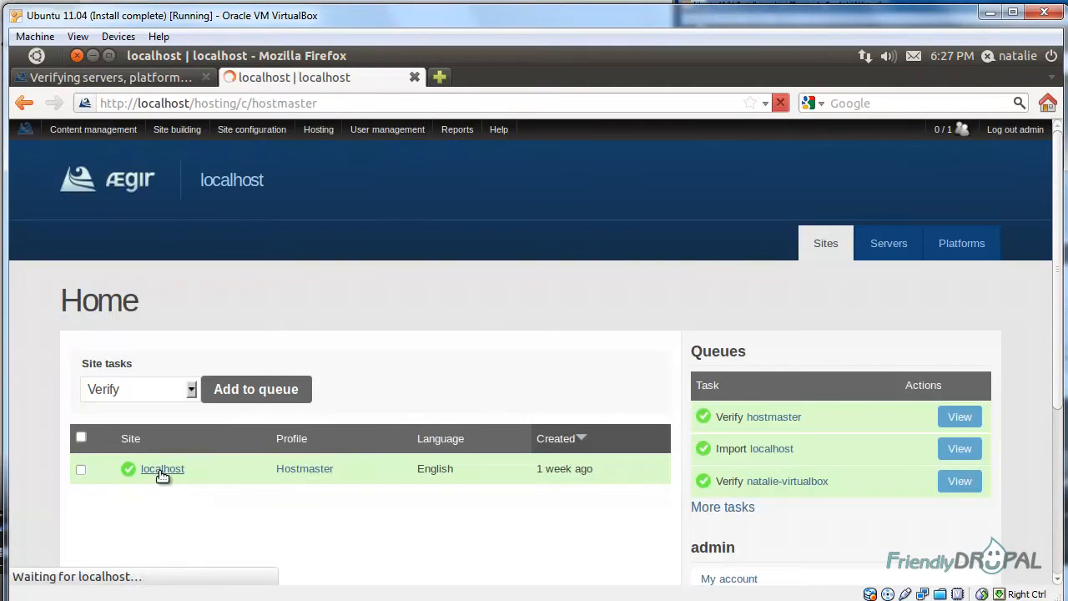
{"action": "left_click", "coordinate": [162, 468]}
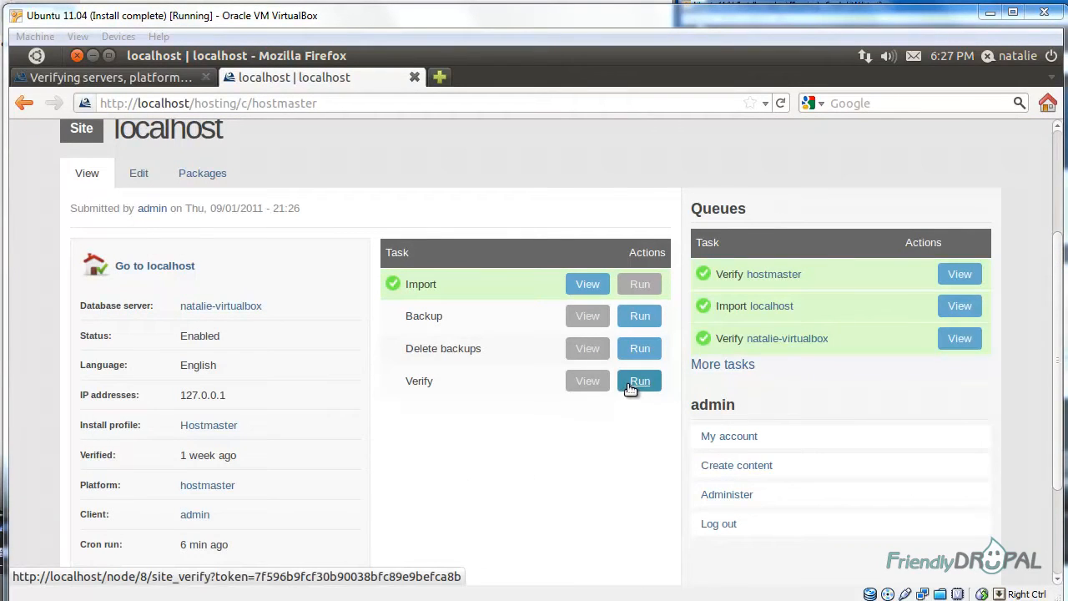
{"action": "left_click", "coordinate": [639, 381]}
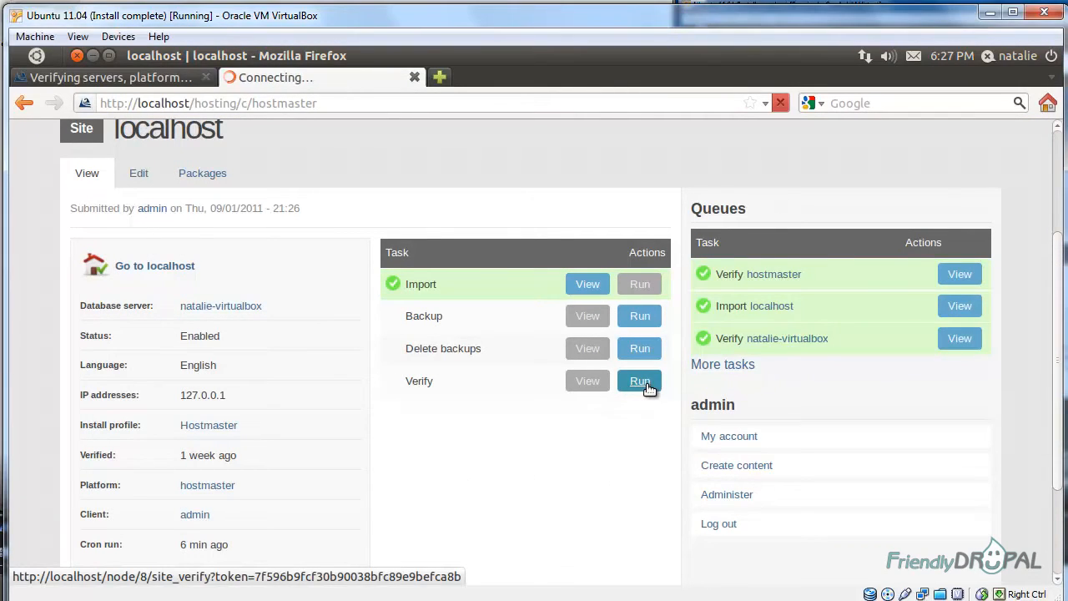
{"action": "left_click", "coordinate": [640, 381]}
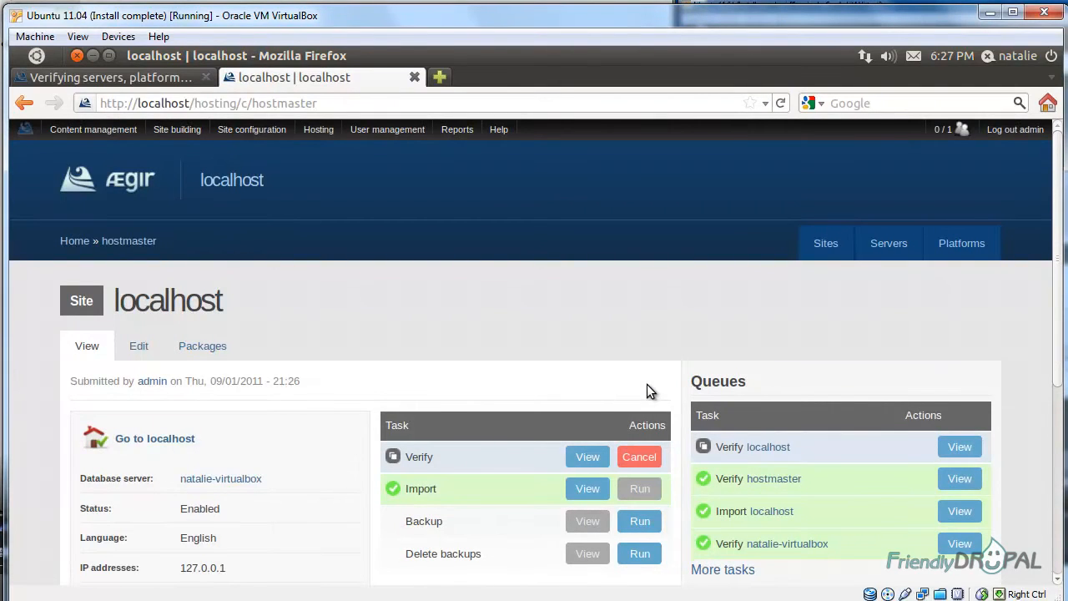
{"action": "scroll", "scroll_direction": "down", "scroll_amount": 3}
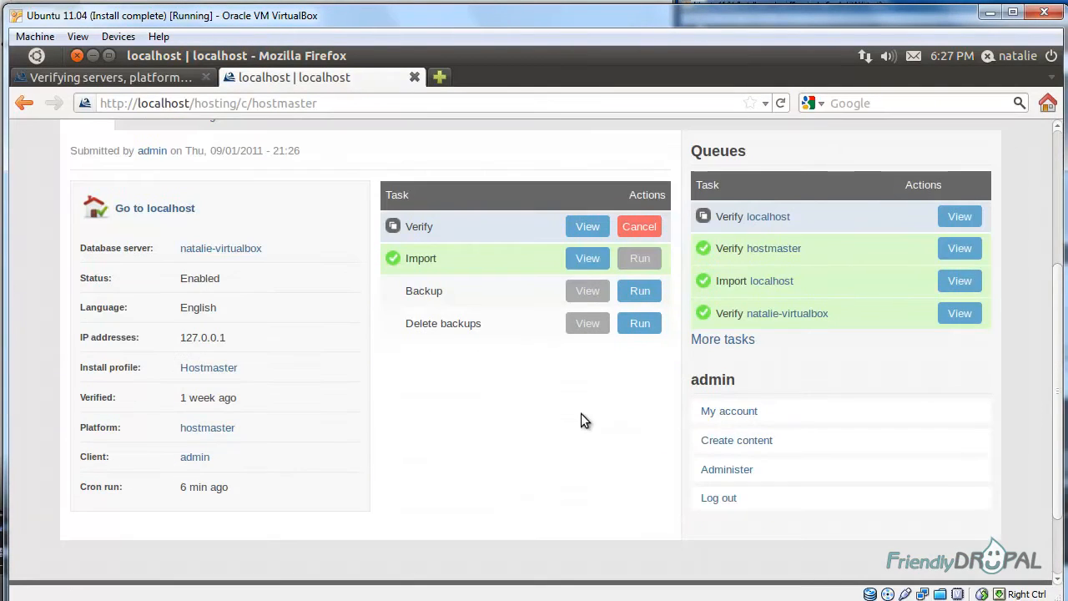
{"action": "mouse_move", "coordinate": [495, 358]}
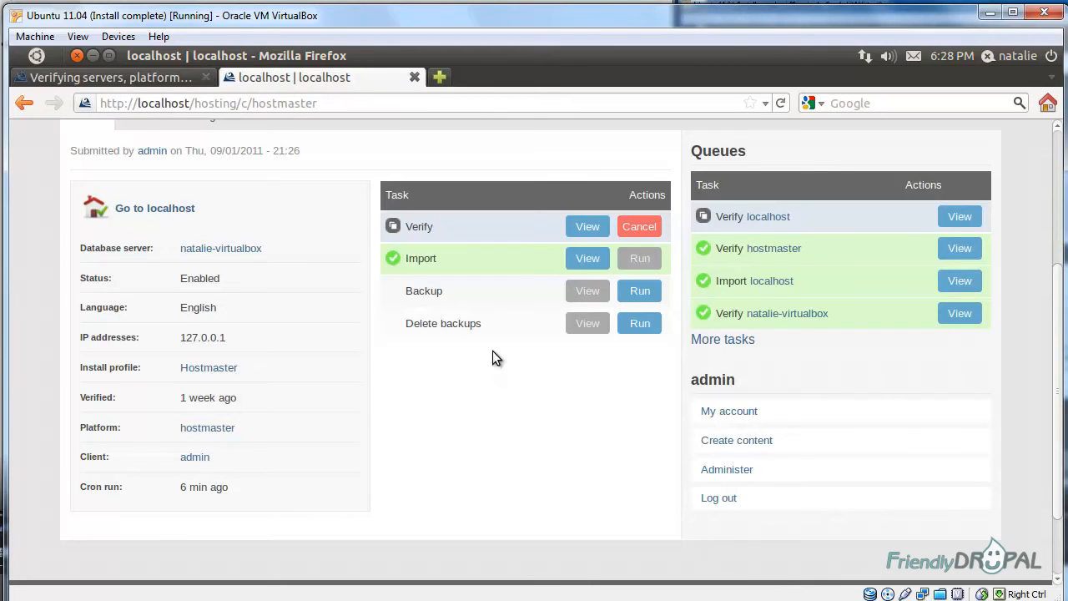
{"action": "scroll", "scroll_direction": "up", "scroll_amount": 3}
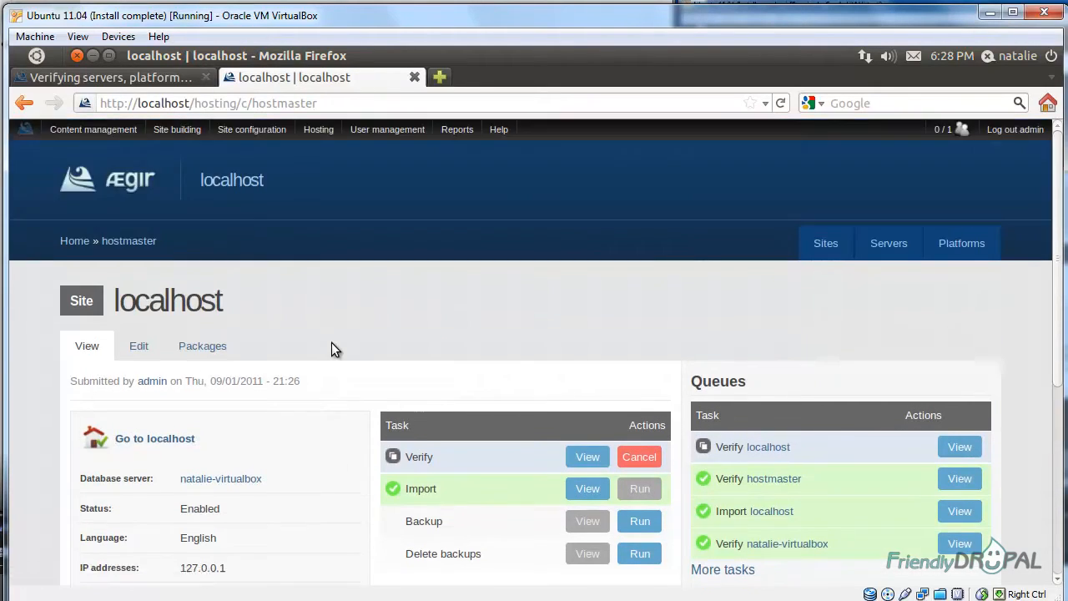
Check the queue frequencies under Hosting > Queues, then show the platforms list
{"action": "left_click", "coordinate": [318, 130]}
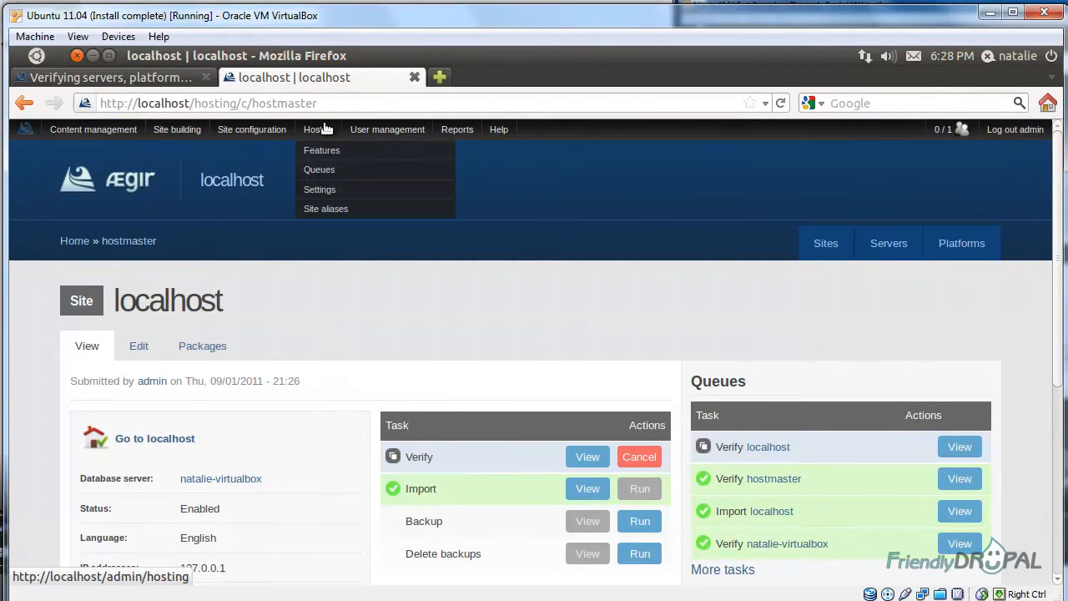
{"action": "left_click", "coordinate": [319, 169]}
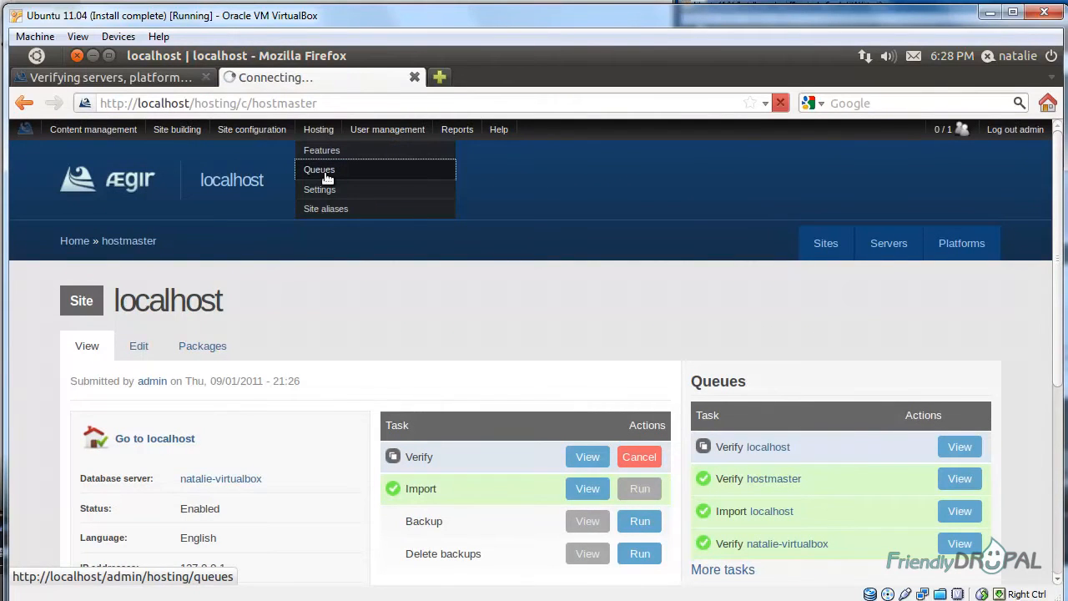
{"action": "left_click", "coordinate": [319, 169]}
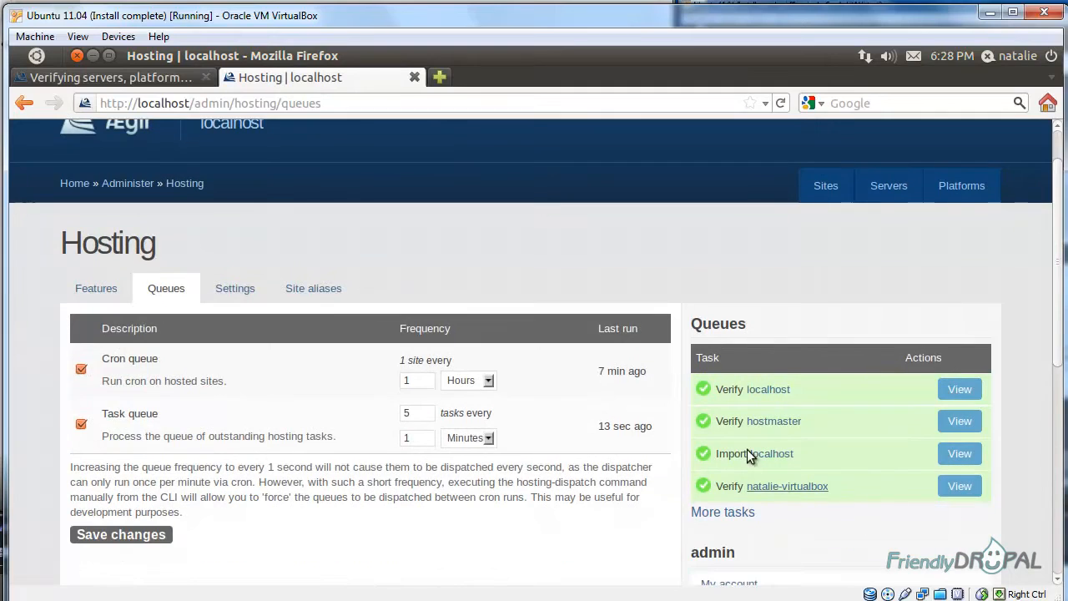
{"action": "mouse_move", "coordinate": [876, 370]}
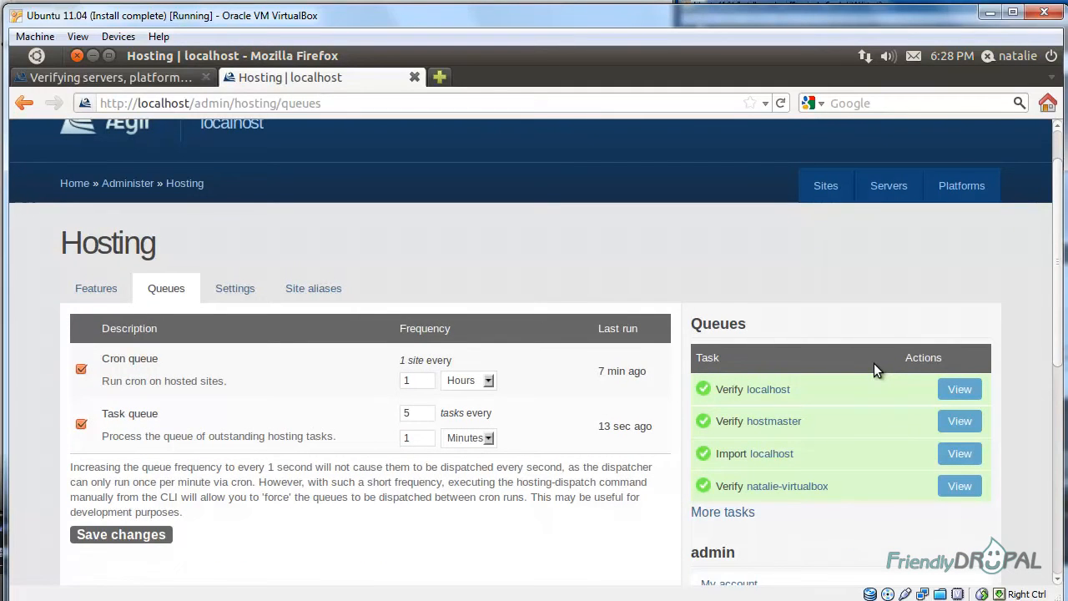
{"action": "mouse_move", "coordinate": [861, 415]}
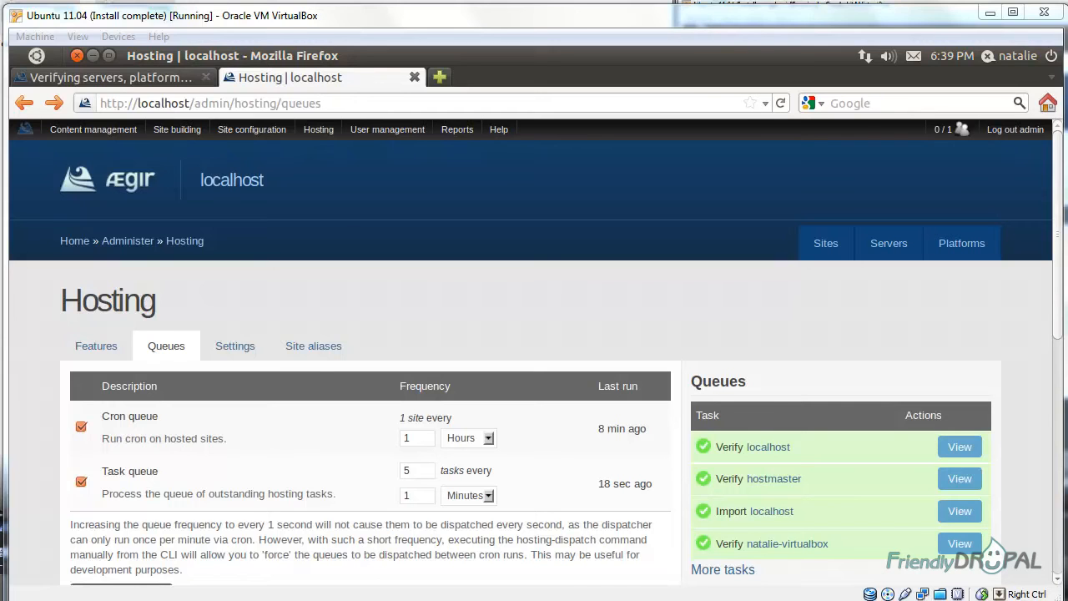
{"action": "left_click", "coordinate": [961, 242]}
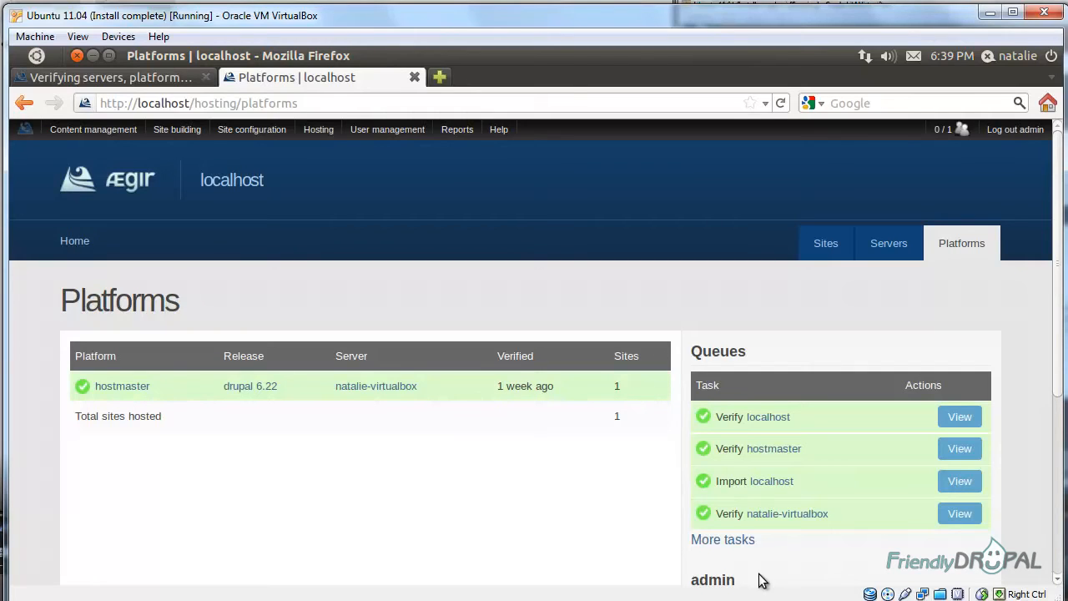
{"action": "mouse_move", "coordinate": [263, 440]}
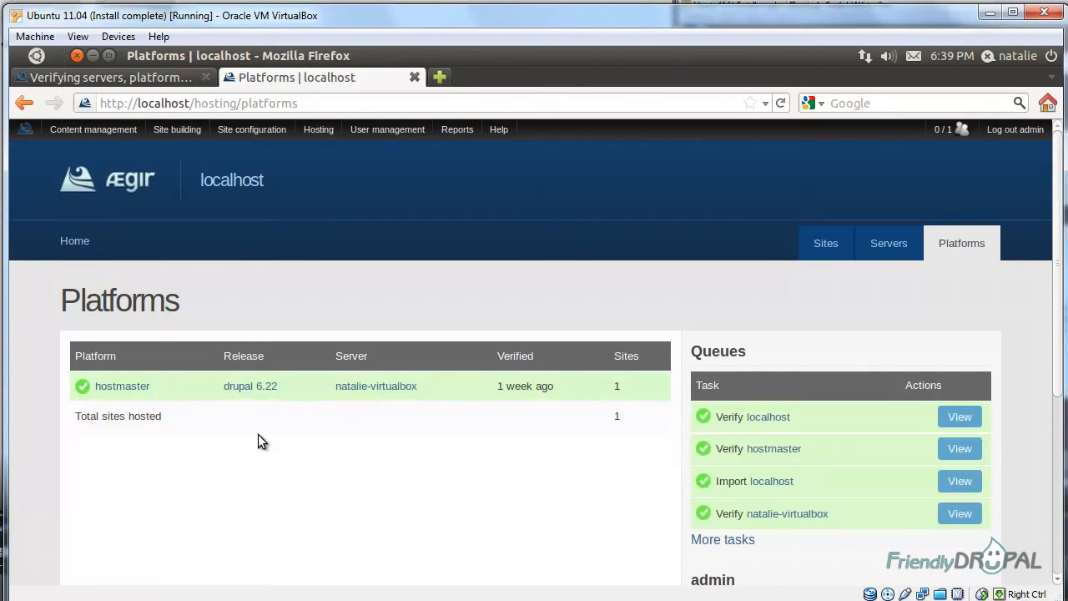
Start a new Platform via Create content and scroll to the Makefile field
{"action": "left_click", "coordinate": [93, 130]}
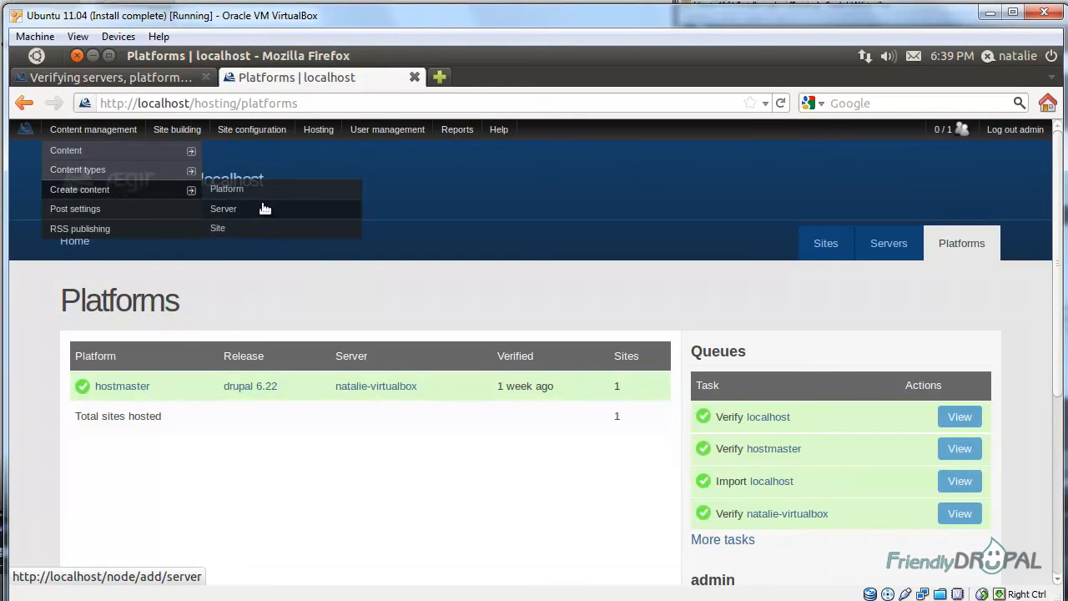
{"action": "left_click", "coordinate": [226, 188]}
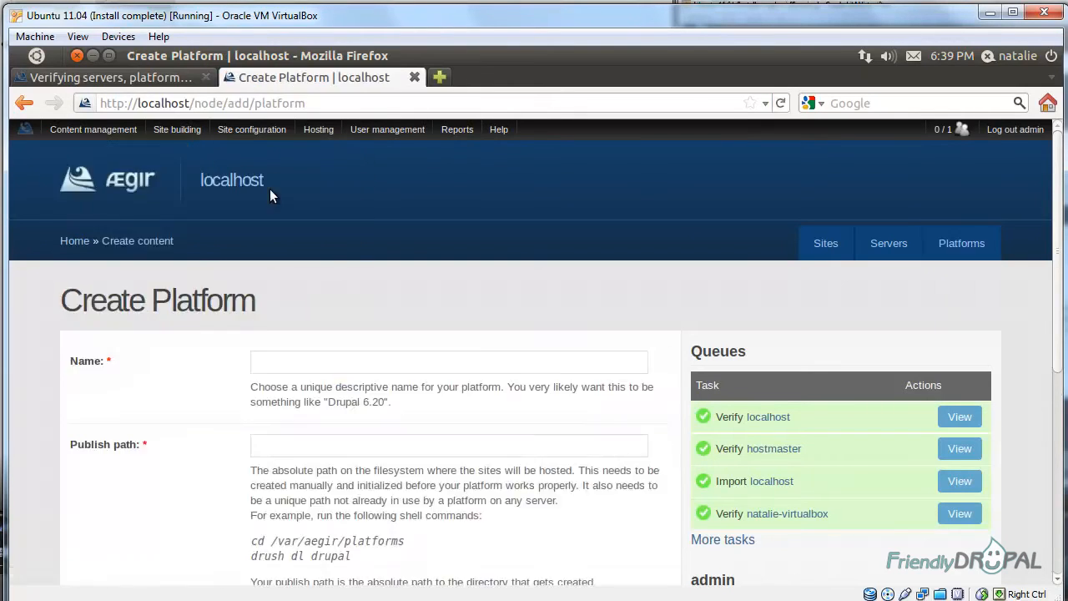
{"action": "mouse_move", "coordinate": [213, 469]}
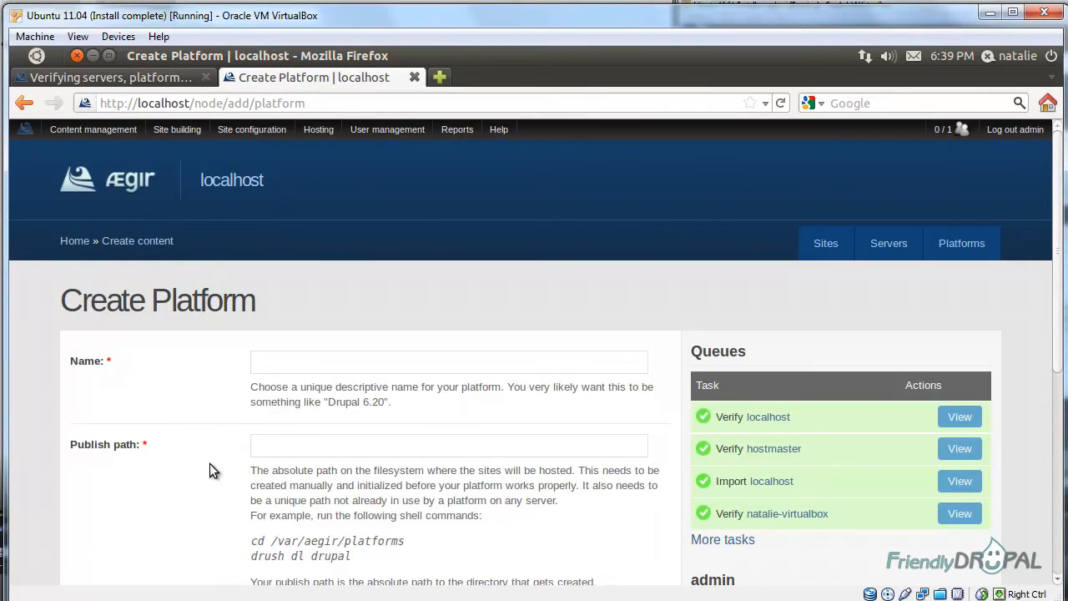
{"action": "mouse_move", "coordinate": [221, 469]}
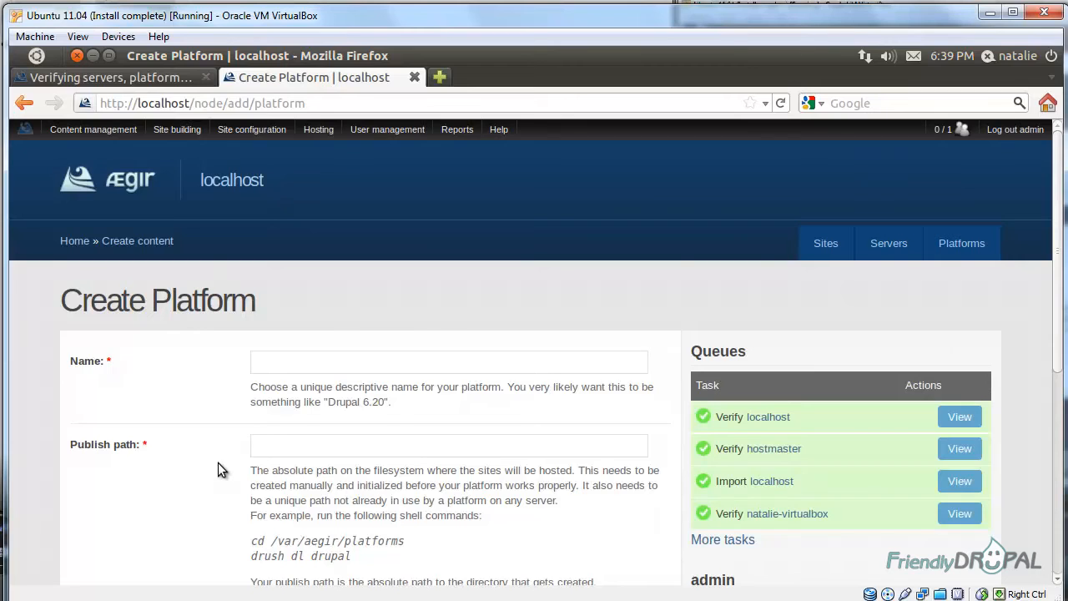
{"action": "scroll", "scroll_direction": "down", "scroll_amount": 3}
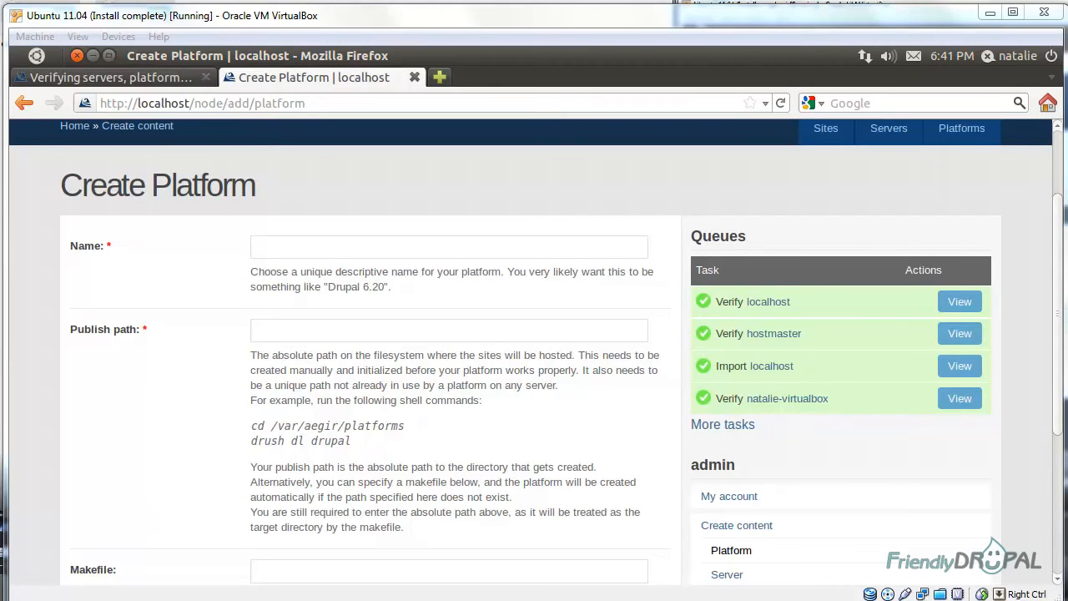
{"action": "mouse_move", "coordinate": [328, 554]}
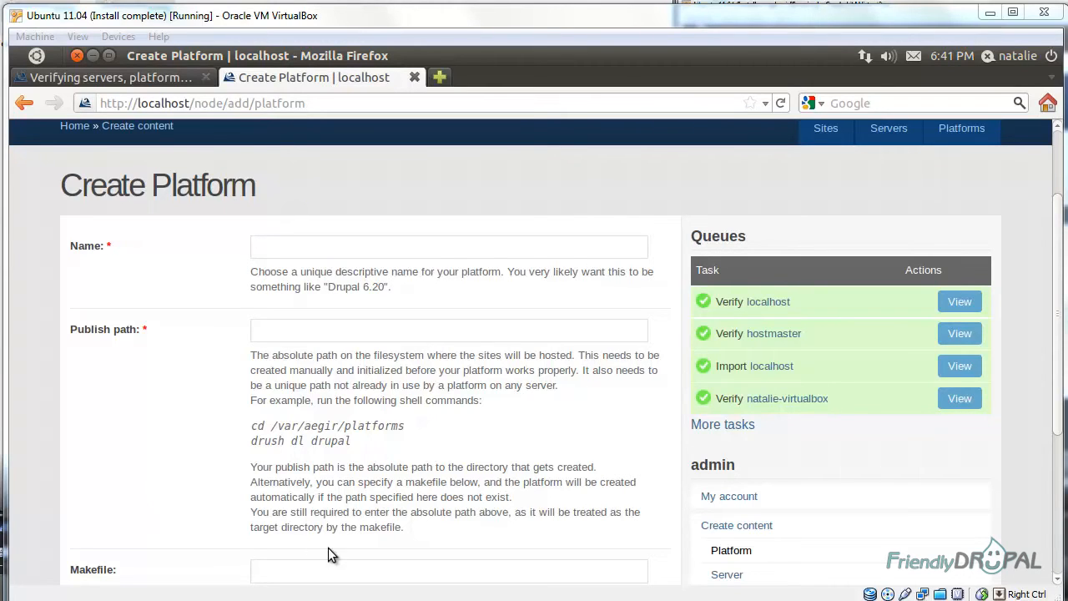
{"action": "scroll", "scroll_direction": "down", "scroll_amount": 3}
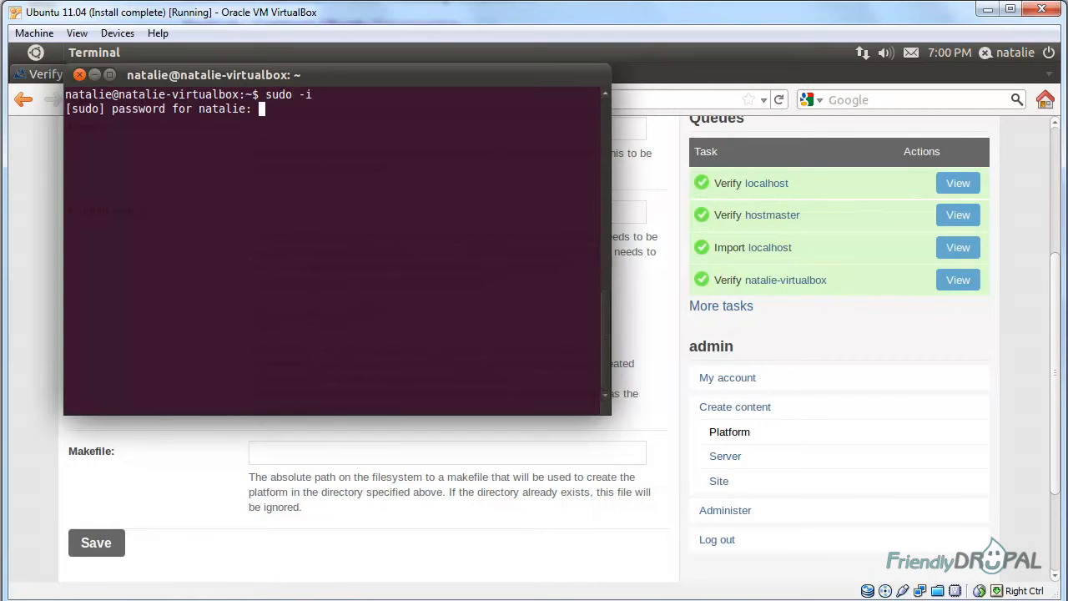
Switch to the aegir user with su -s /bin/bash aegir and go home
{"action": "type", "text": "su -s"}
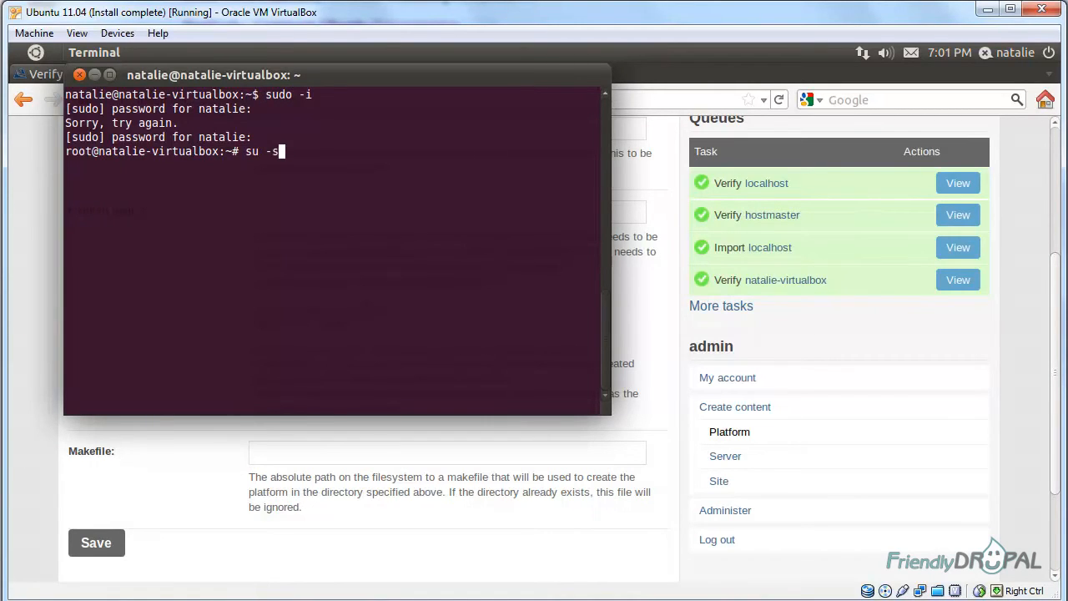
{"action": "type", "text": "/bin/bash aegir"}
{"action": "type", "text": "cd ~"}
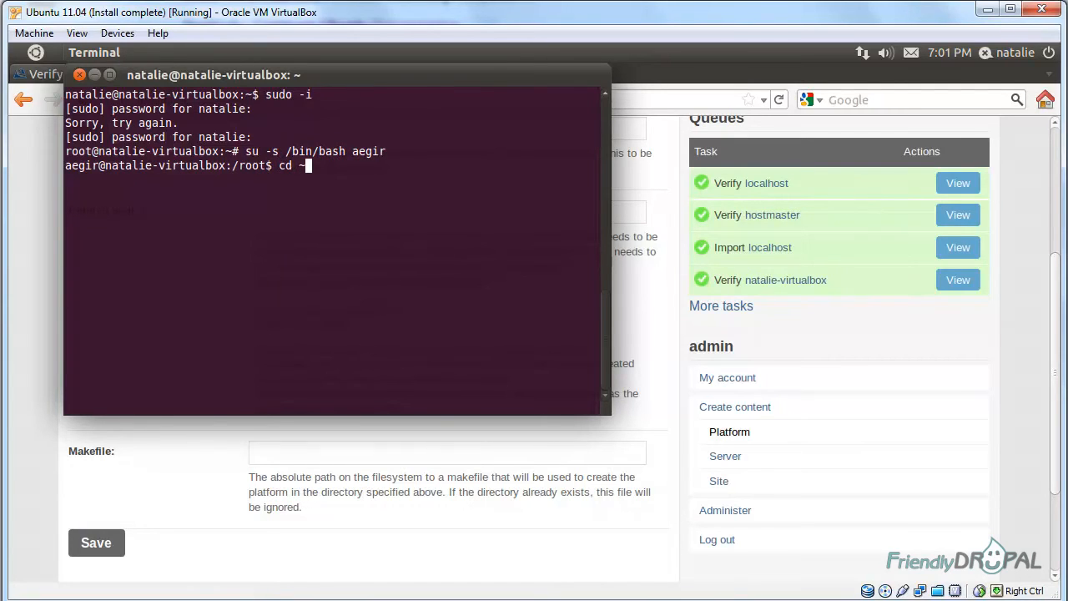
{"action": "key", "text": "Return"}
{"action": "type", "text": "ls"}
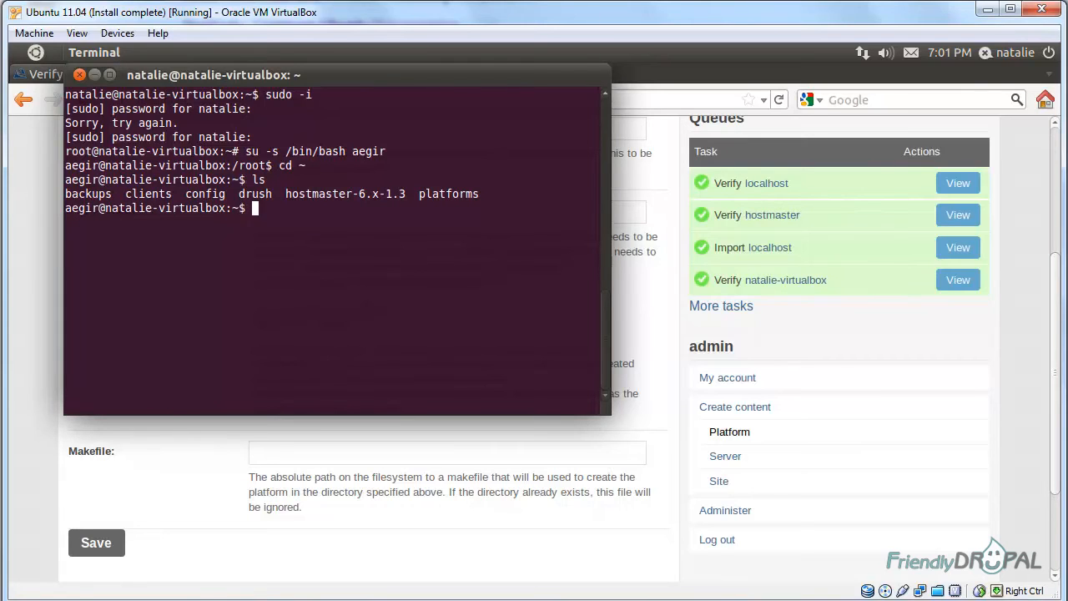
Enter the empty platforms directory, list it, and begin a drush download of drupal
{"action": "type", "text": "cd p"}
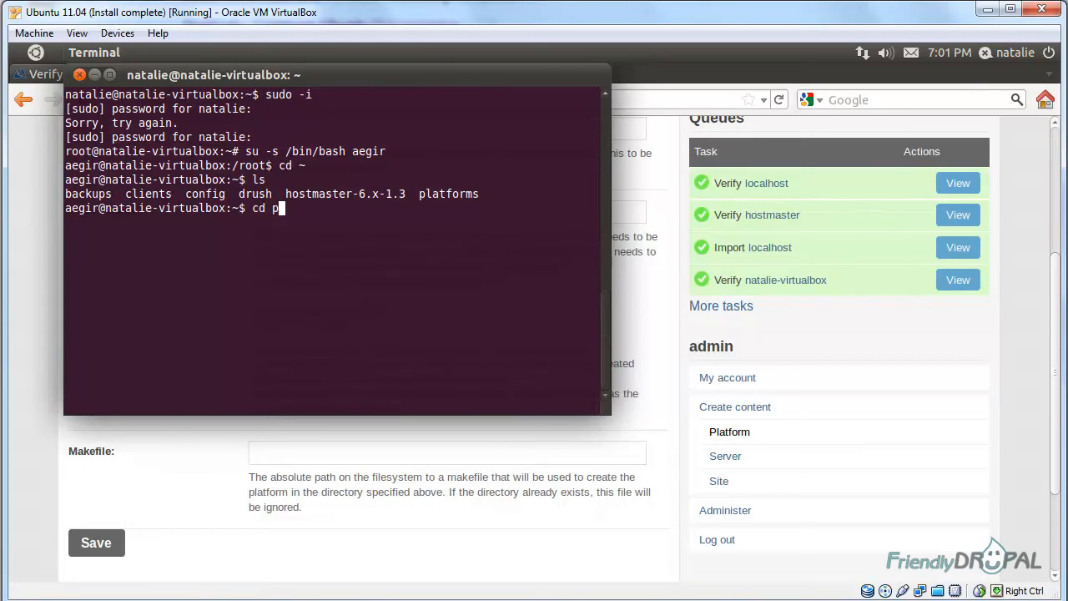
{"action": "key", "text": "Return"}
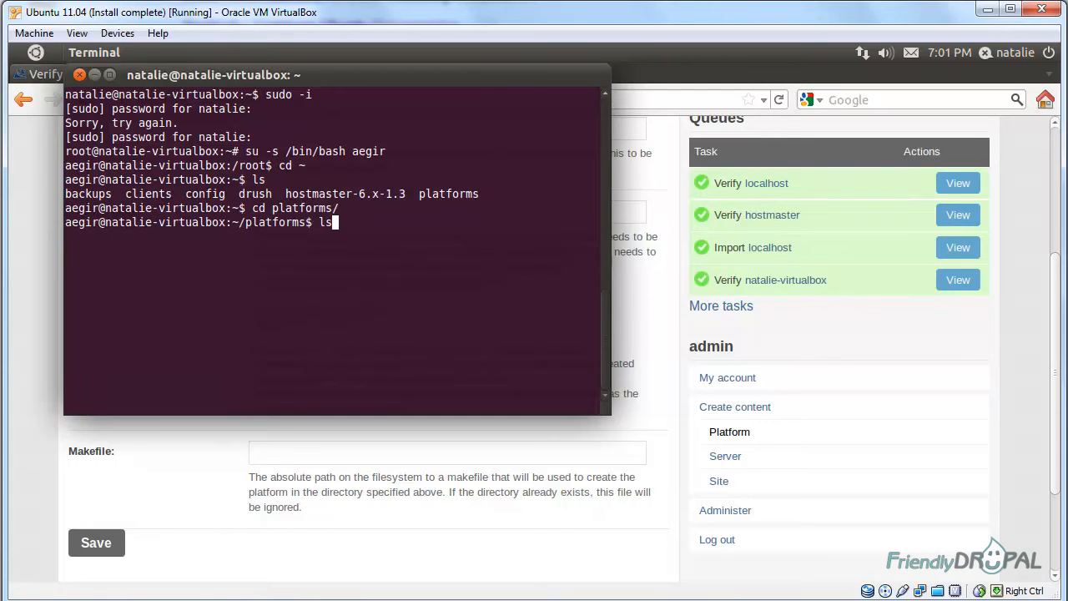
{"action": "key", "text": "Return"}
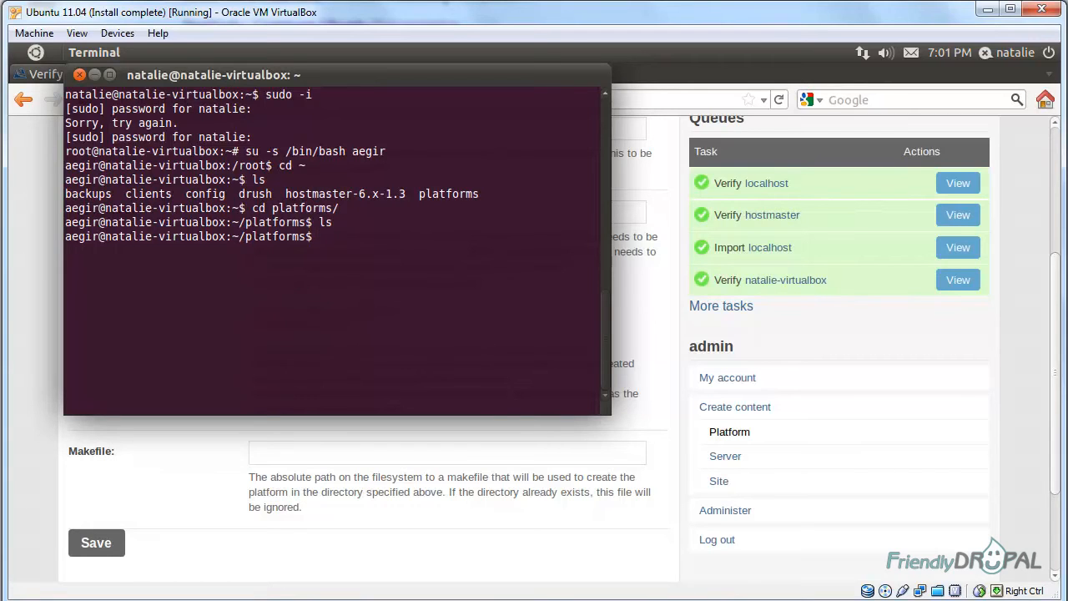
{"action": "type", "text": "druh"}
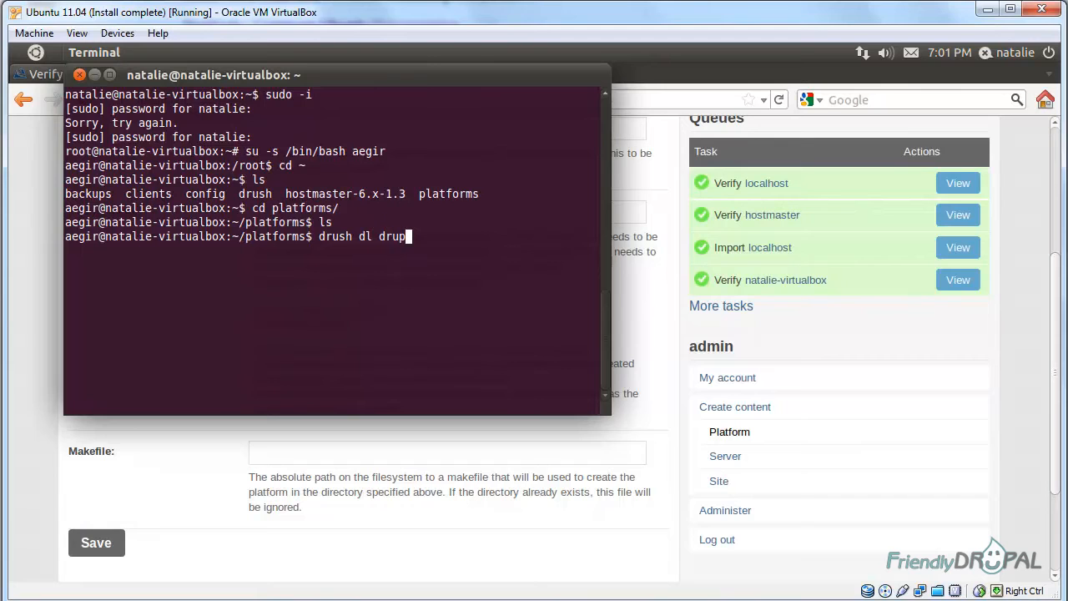
{"action": "key", "text": "Return"}
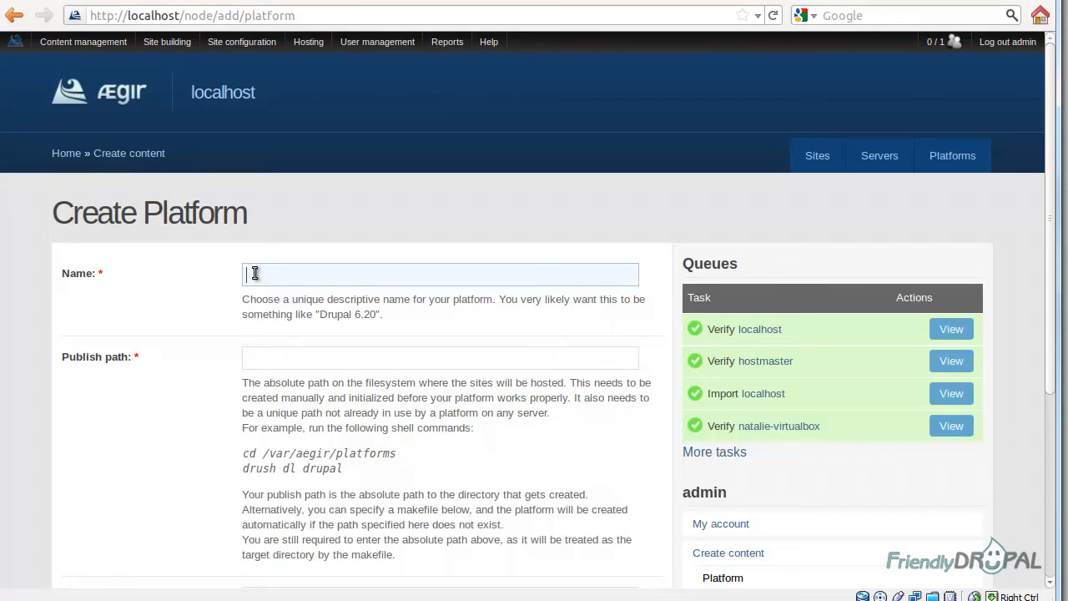
Save a platform named 'Drupal 7' with publish path /var/aegir/platforms/drupal-7.8
{"action": "type", "text": "Drupal 7"}
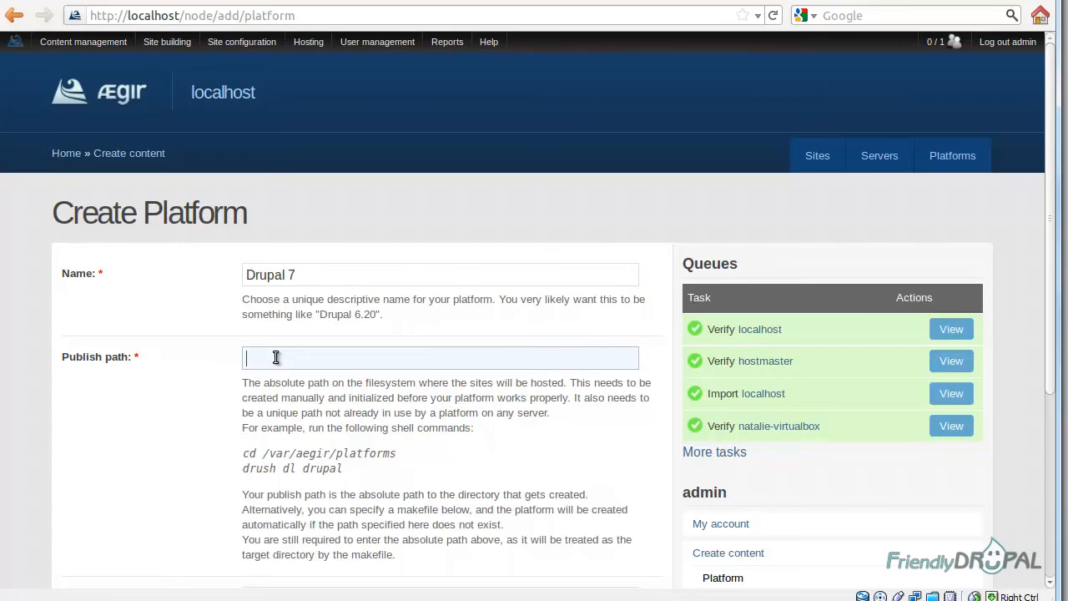
{"action": "mouse_move", "coordinate": [60, 348]}
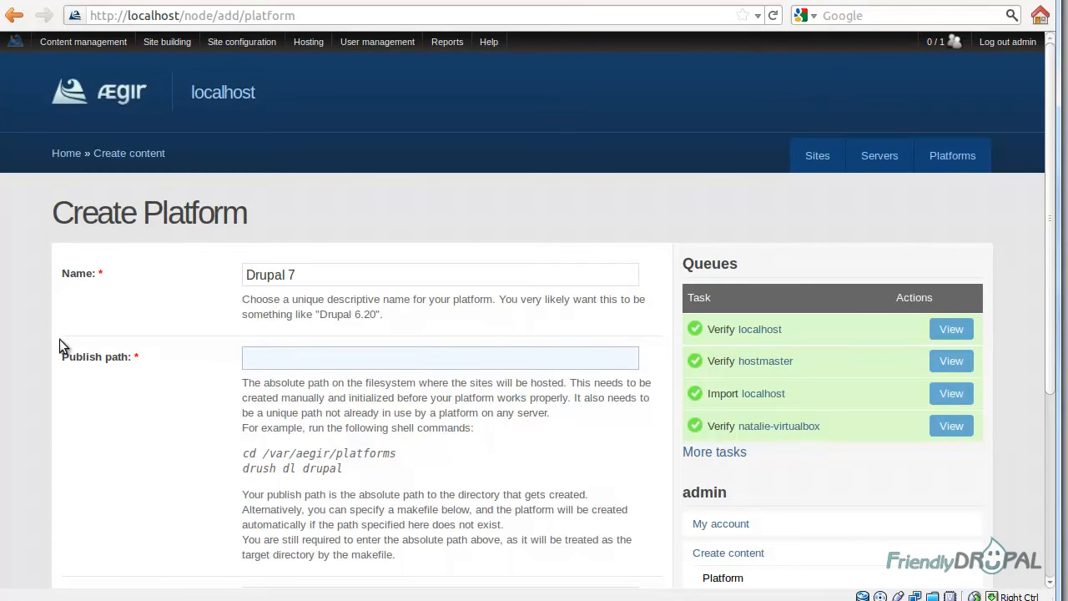
{"action": "left_click", "coordinate": [441, 357]}
{"action": "type", "text": "/var/"}
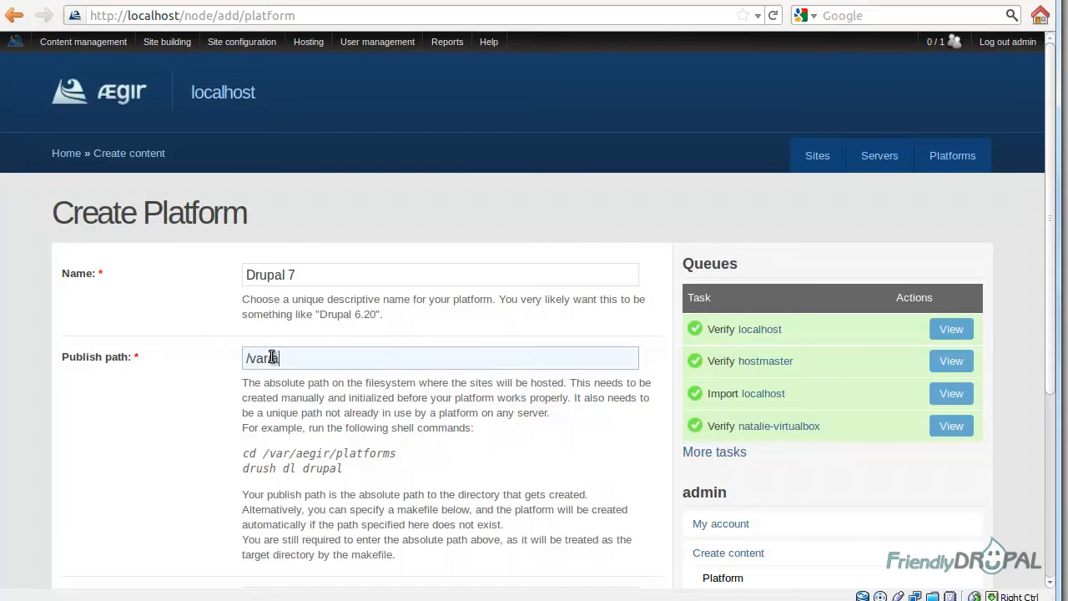
{"action": "type", "text": "aegir/platforms/"}
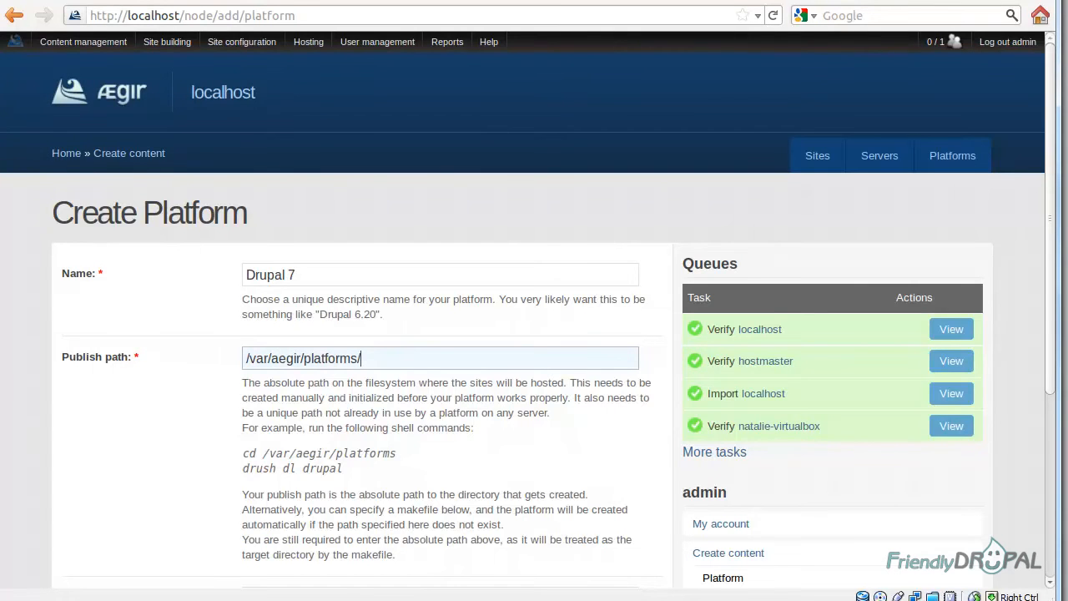
{"action": "mouse_move", "coordinate": [188, 5]}
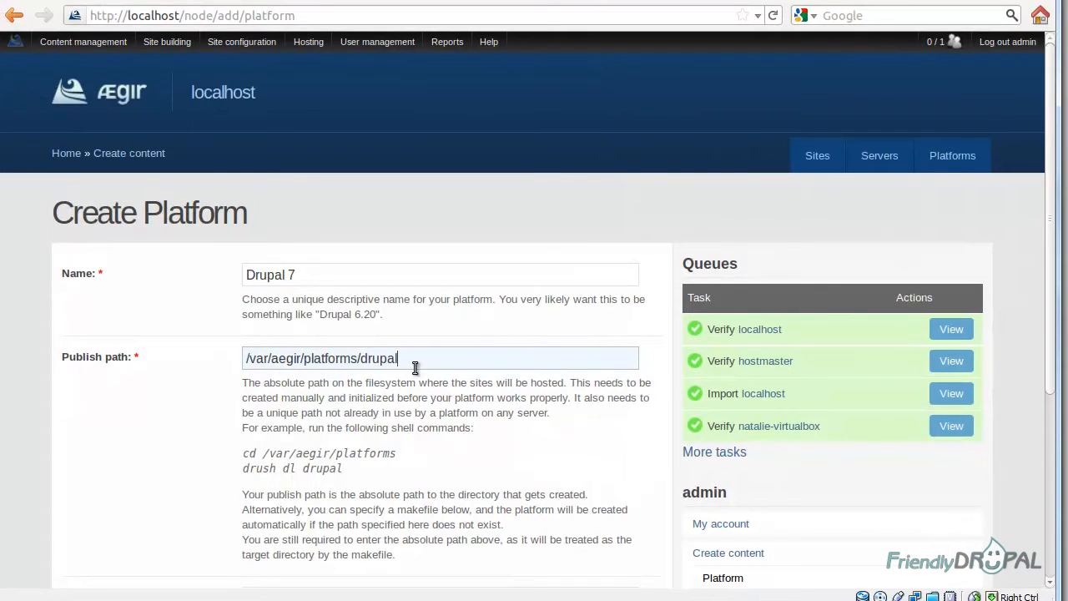
{"action": "type", "text": "-7.8"}
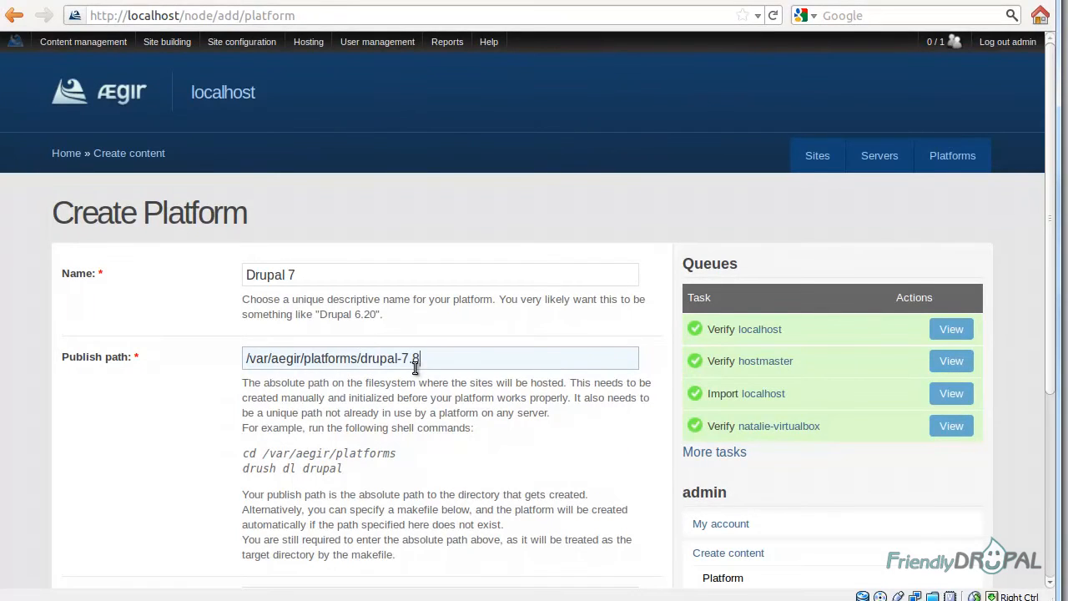
{"action": "scroll", "scroll_direction": "down", "scroll_amount": 3}
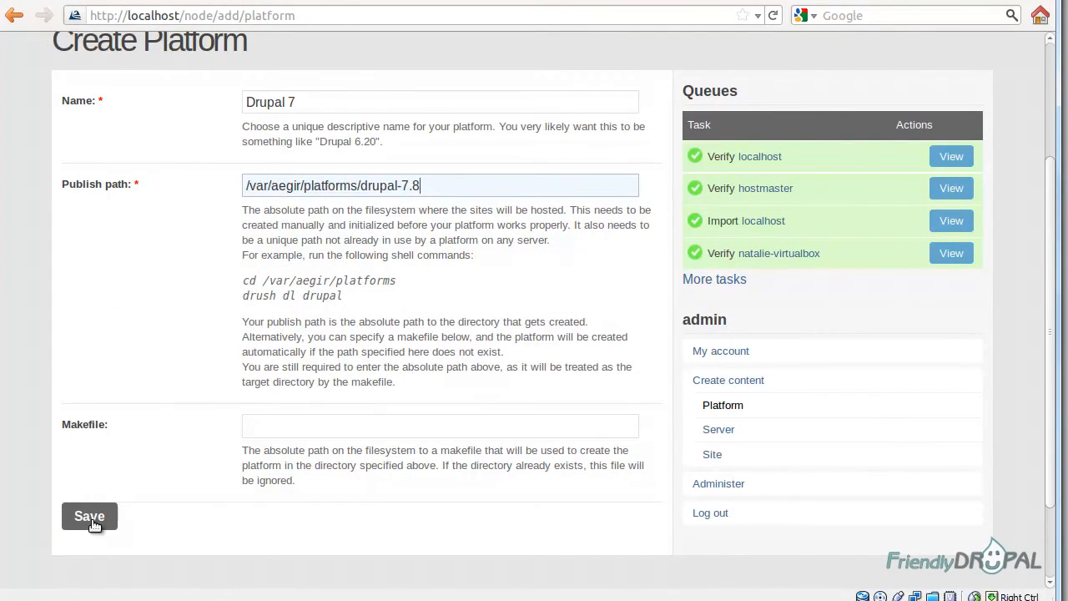
{"action": "left_click", "coordinate": [89, 515]}
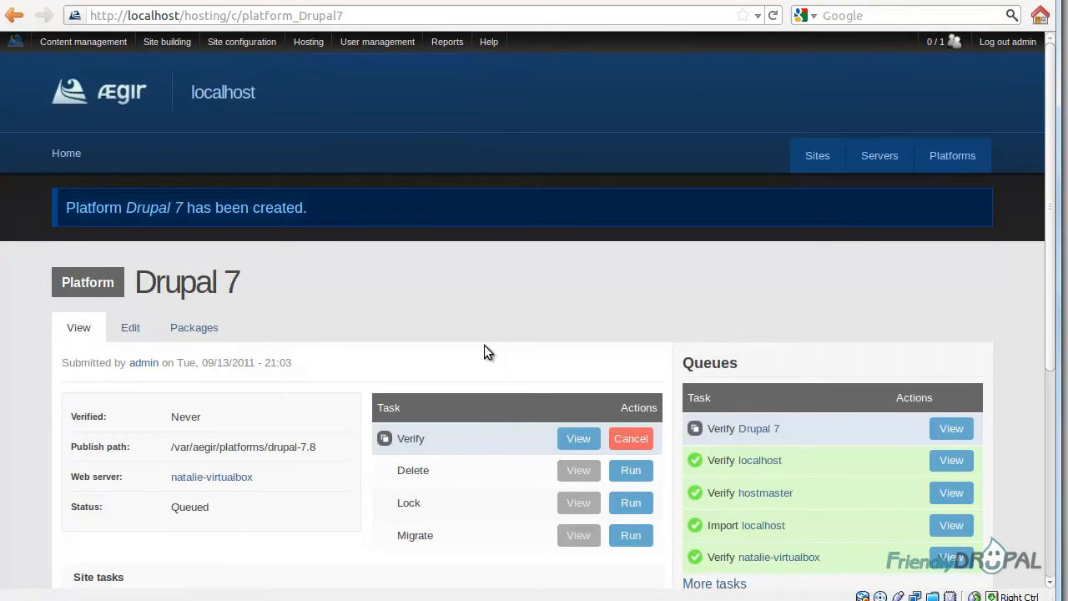
{"action": "mouse_move", "coordinate": [446, 293]}
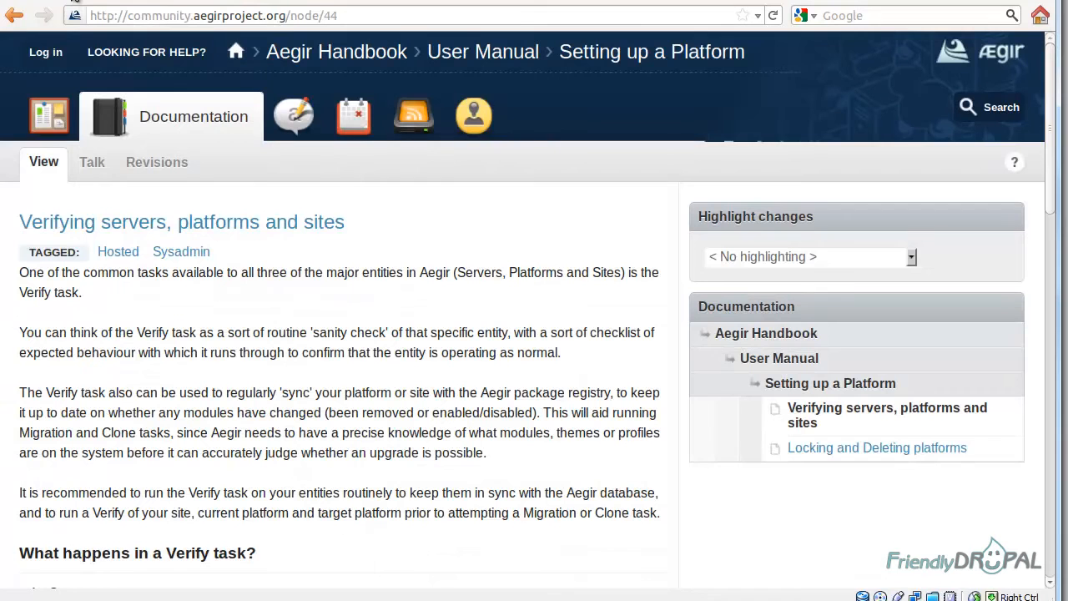
Scroll through the handbook's Verify task description down to the Sites section
{"action": "scroll", "scroll_direction": "down", "scroll_amount": 3}
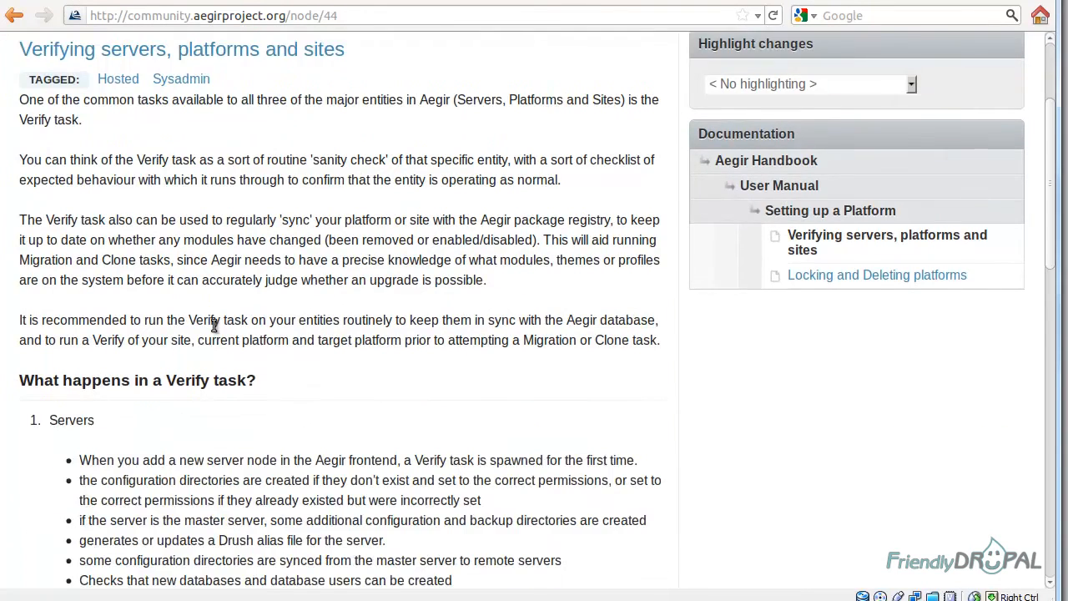
{"action": "scroll", "scroll_direction": "down", "scroll_amount": 3}
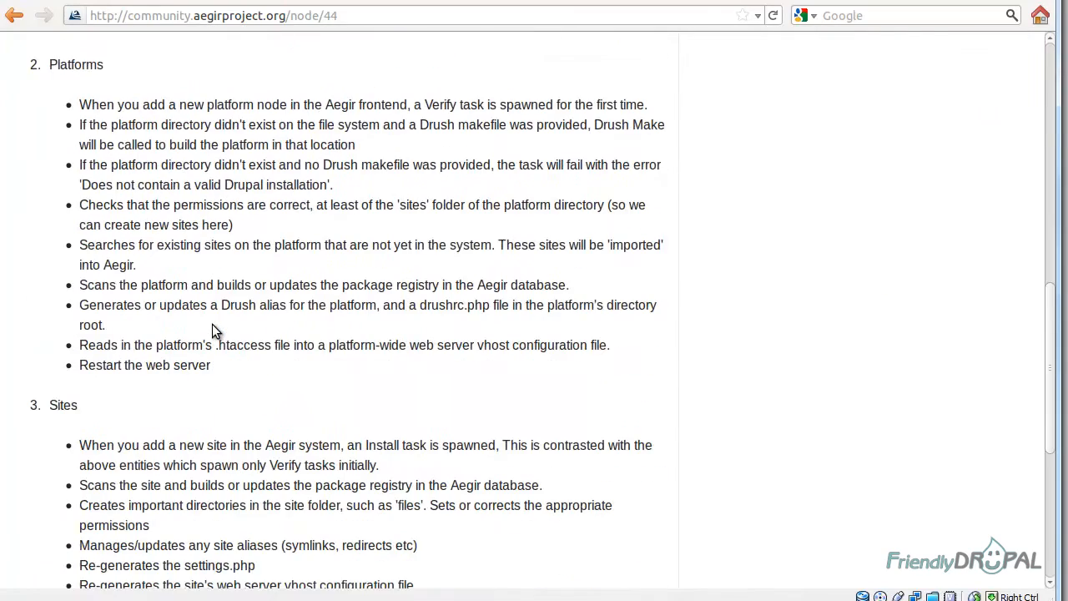
{"action": "scroll", "scroll_direction": "down", "scroll_amount": 3}
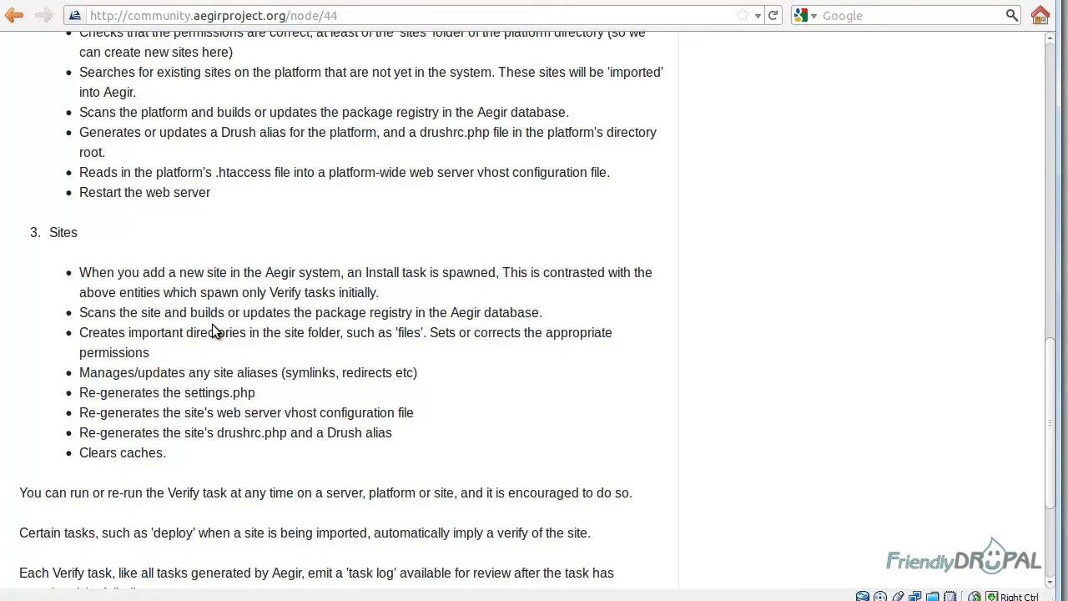
{"action": "mouse_move", "coordinate": [227, 115]}
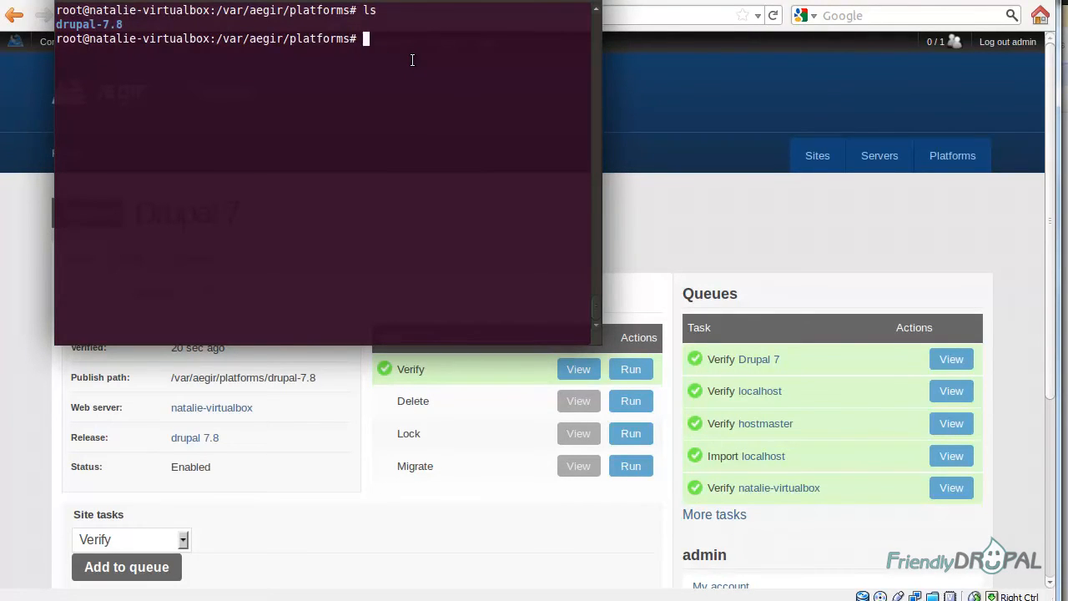
List the drupal-7.8 files, read drushrc.php in nano, then cd into sites
{"action": "type", "text": "cd drupal-7.8/"}
{"action": "type", "text": "ls"}
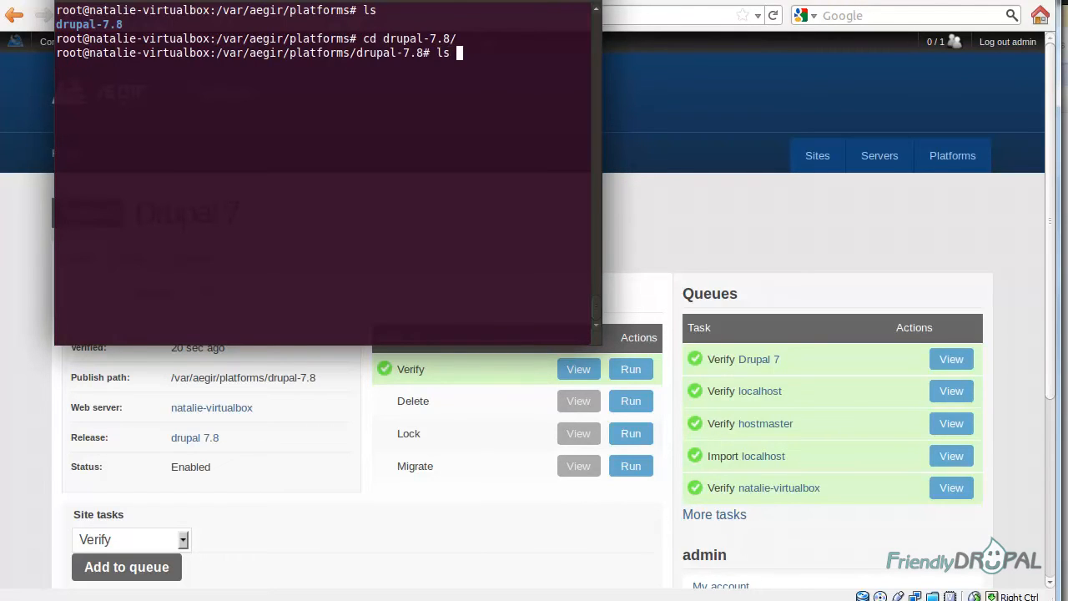
{"action": "type", "text": " -al"}
{"action": "key", "text": "Return"}
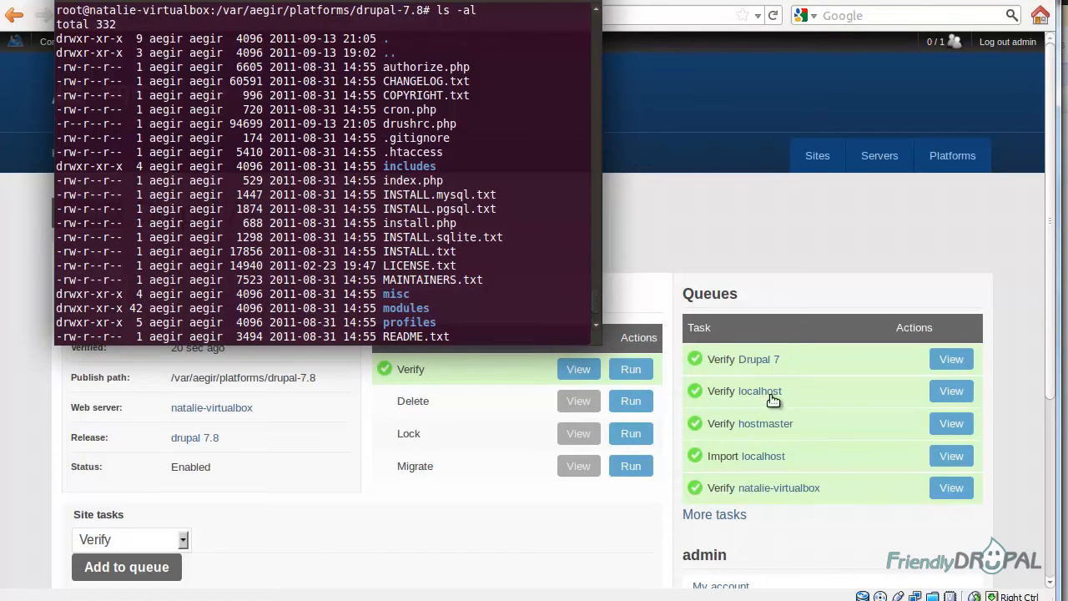
{"action": "mouse_move", "coordinate": [537, 312]}
{"action": "type", "text": "nano"}
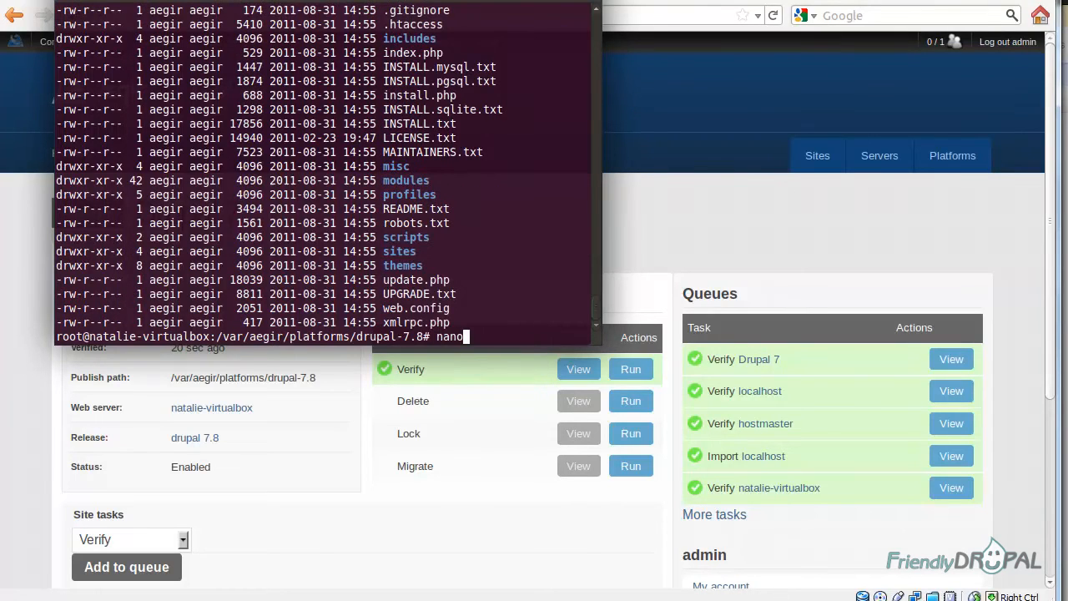
{"action": "key", "text": "Return"}
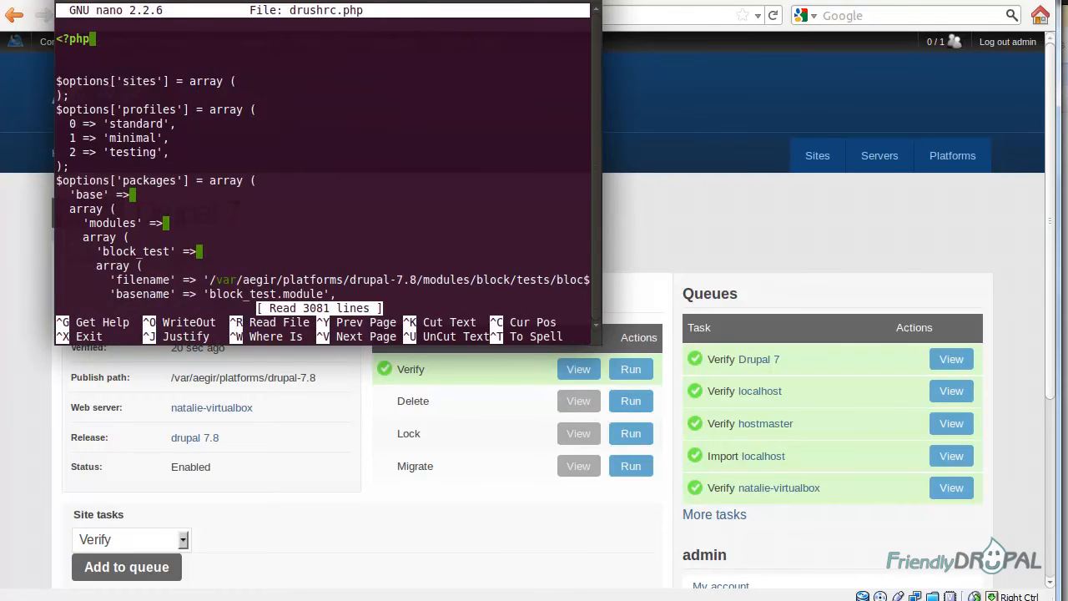
{"action": "scroll", "scroll_direction": "down", "scroll_amount": 3}
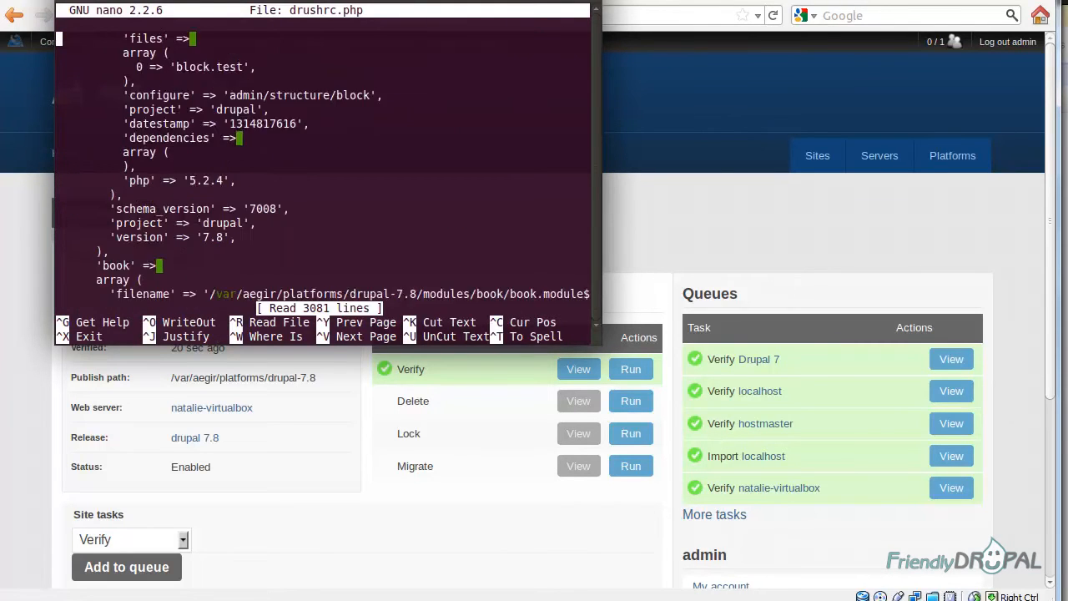
{"action": "scroll", "scroll_direction": "down", "scroll_amount": 3}
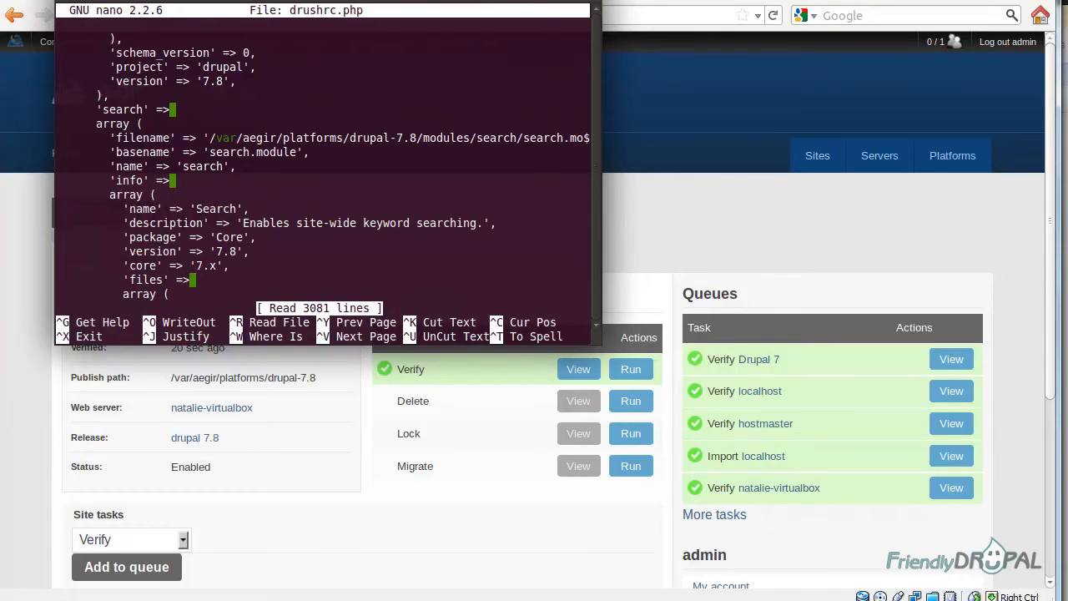
{"action": "scroll", "scroll_direction": "down", "scroll_amount": 3}
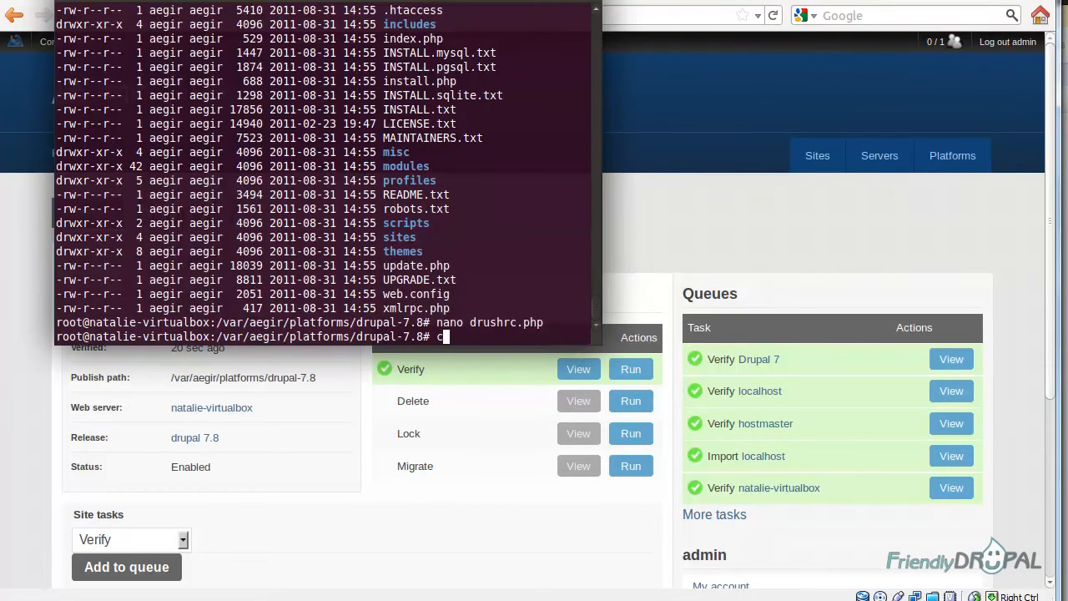
{"action": "type", "text": "cd sites"}
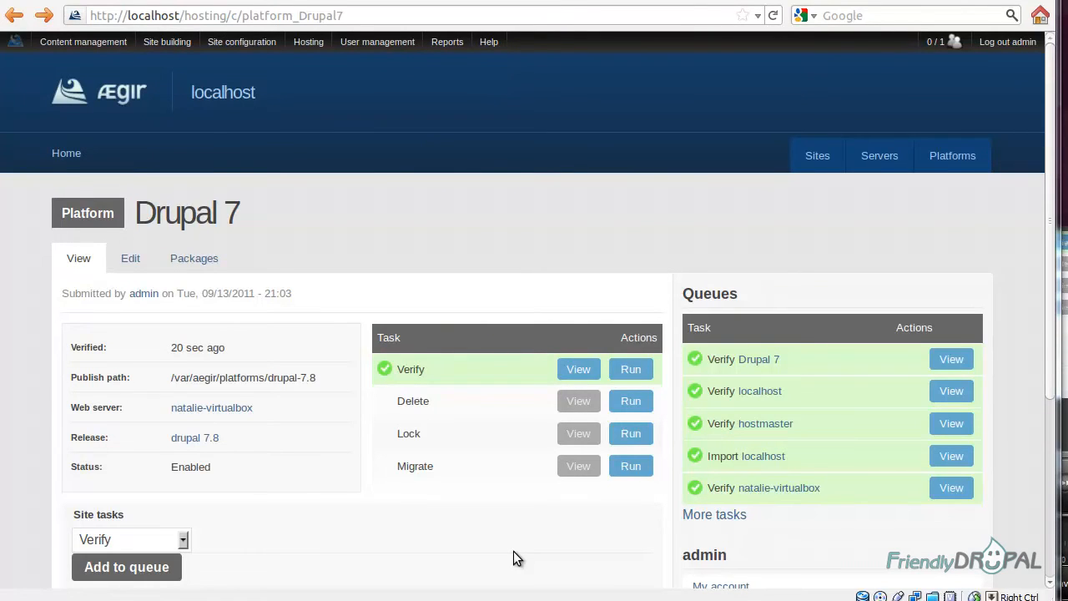
Start a new site with domain 'drupal7' from the content creation menu
{"action": "left_click", "coordinate": [83, 42]}
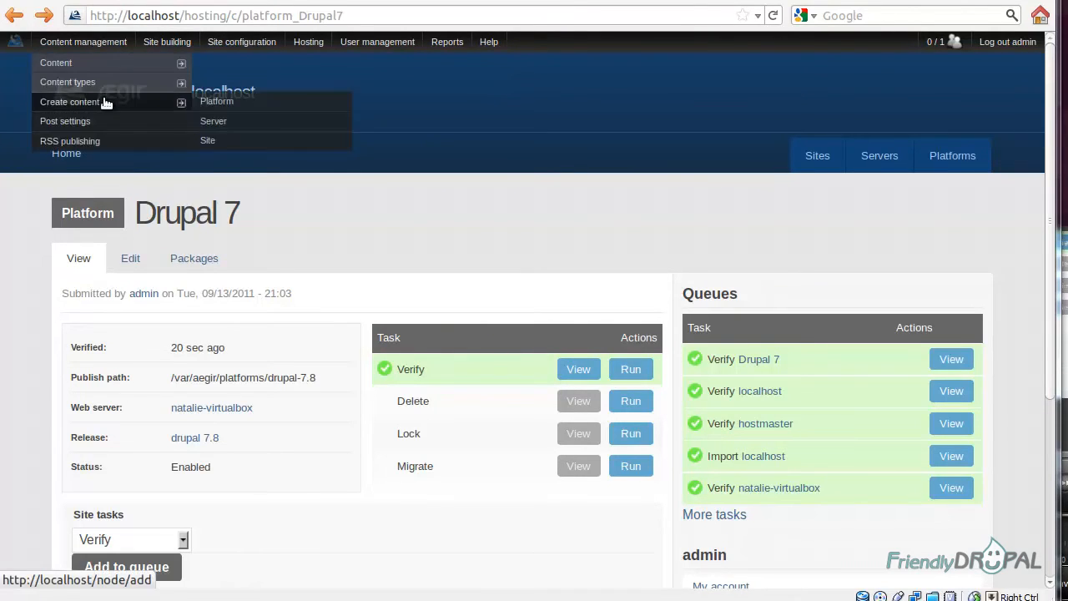
{"action": "mouse_move", "coordinate": [207, 140]}
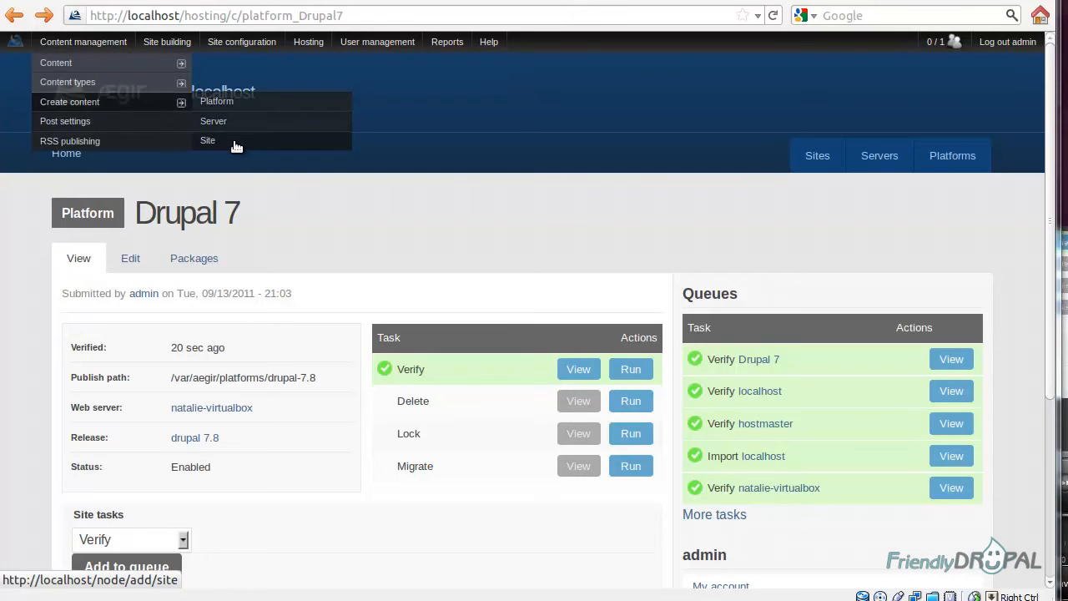
{"action": "left_click", "coordinate": [207, 139]}
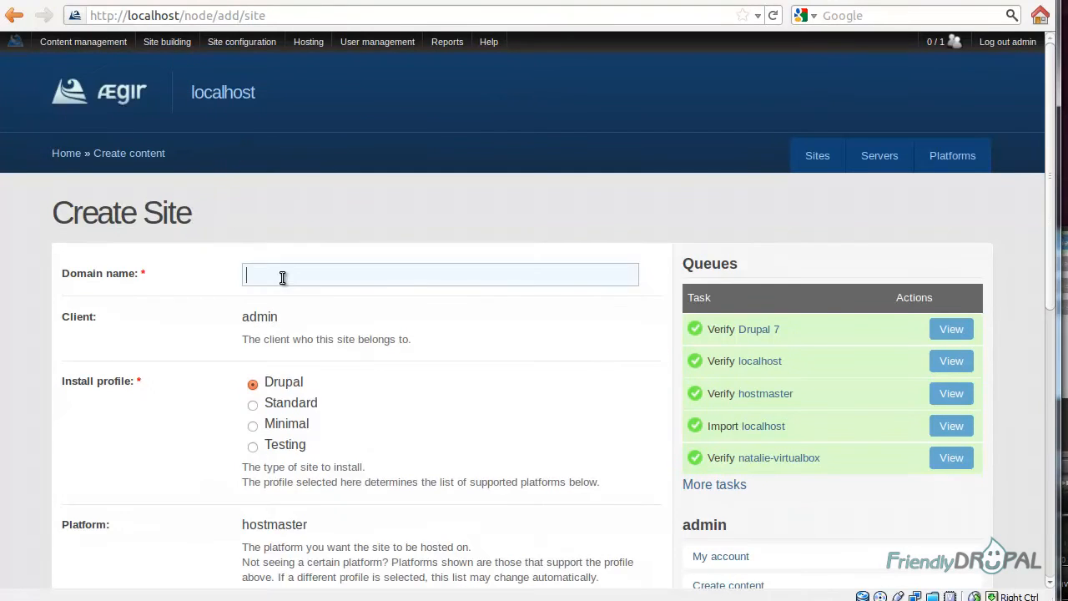
{"action": "type", "text": "drupal7"}
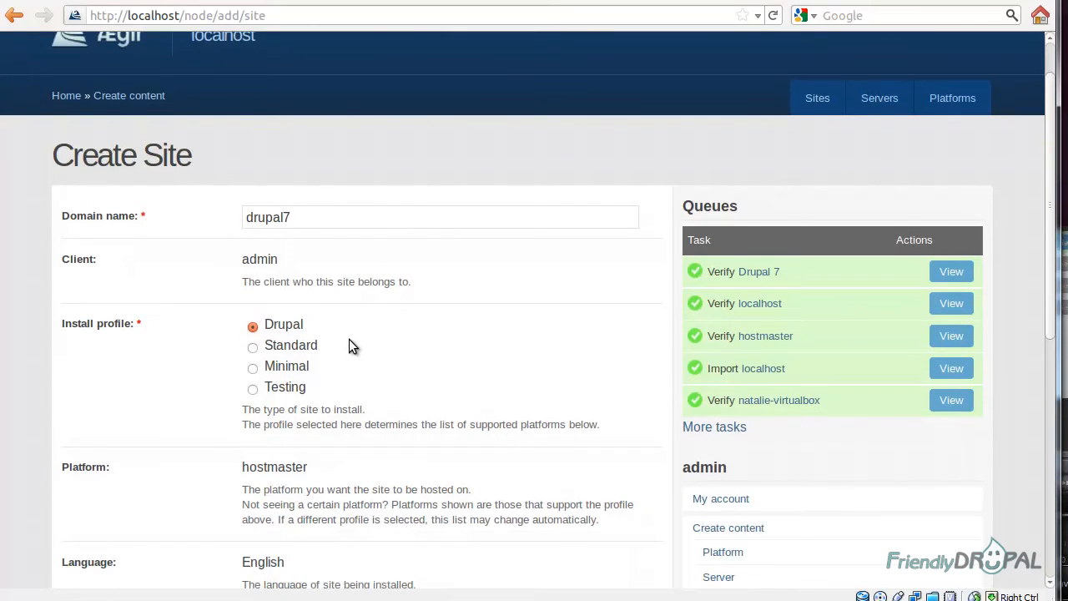
{"action": "mouse_move", "coordinate": [459, 348]}
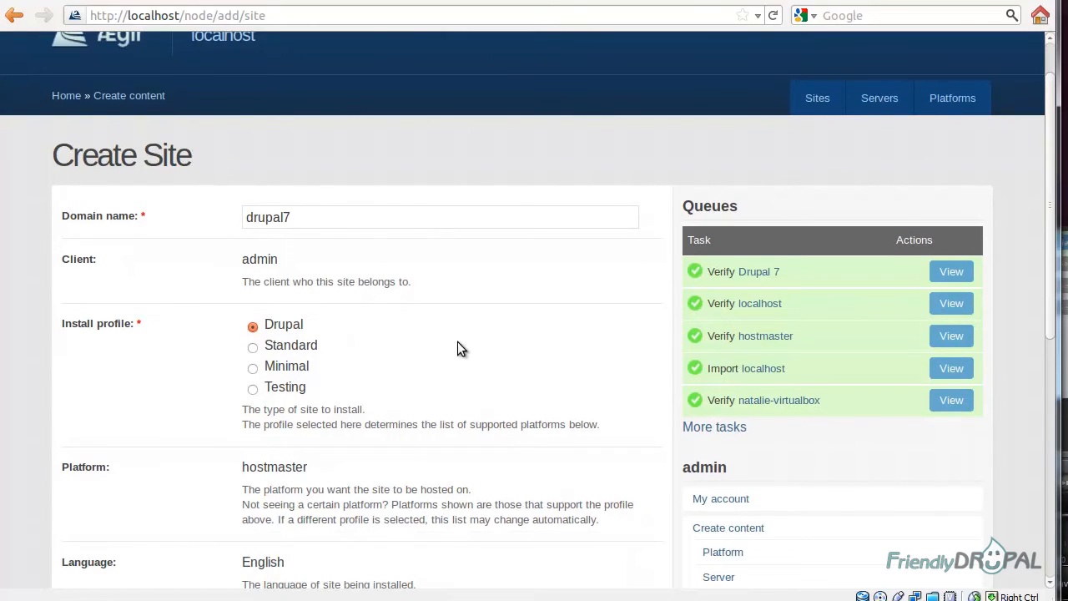
{"action": "mouse_move", "coordinate": [534, 362]}
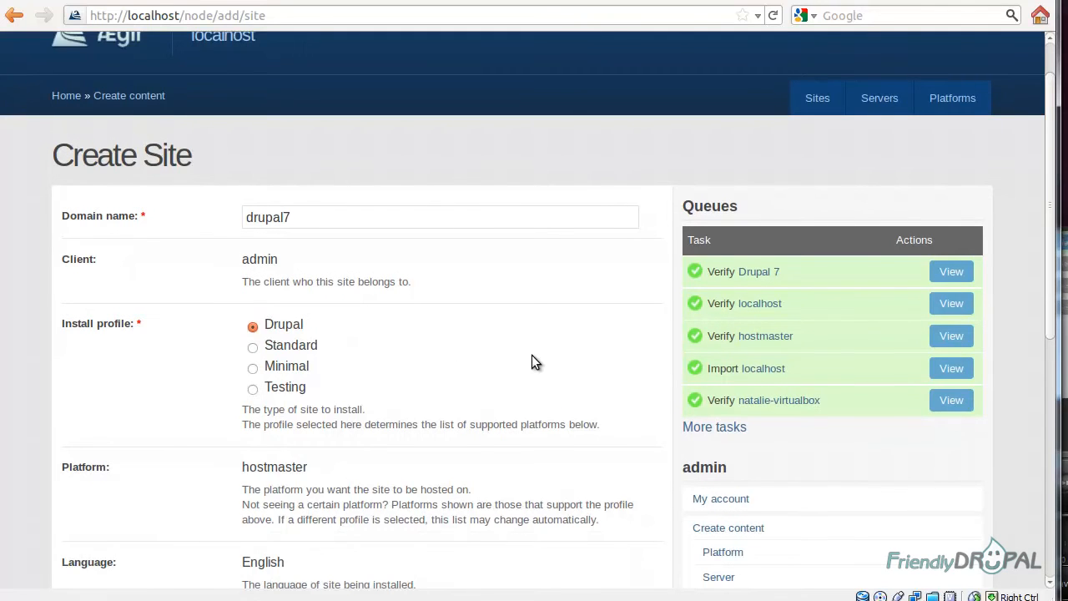
{"action": "scroll", "scroll_direction": "down", "scroll_amount": 3}
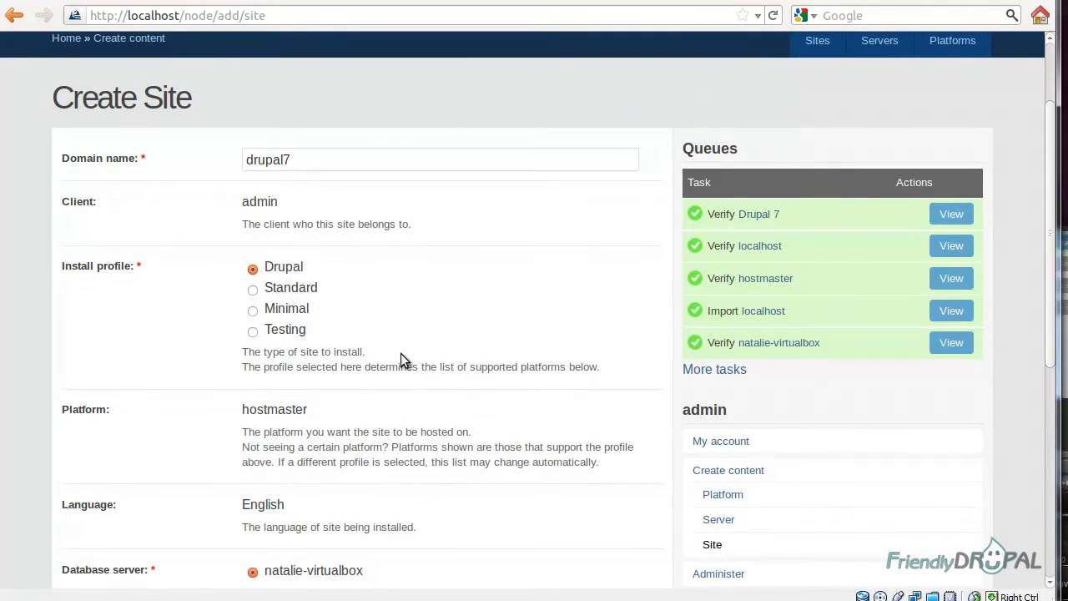
{"action": "mouse_move", "coordinate": [367, 380]}
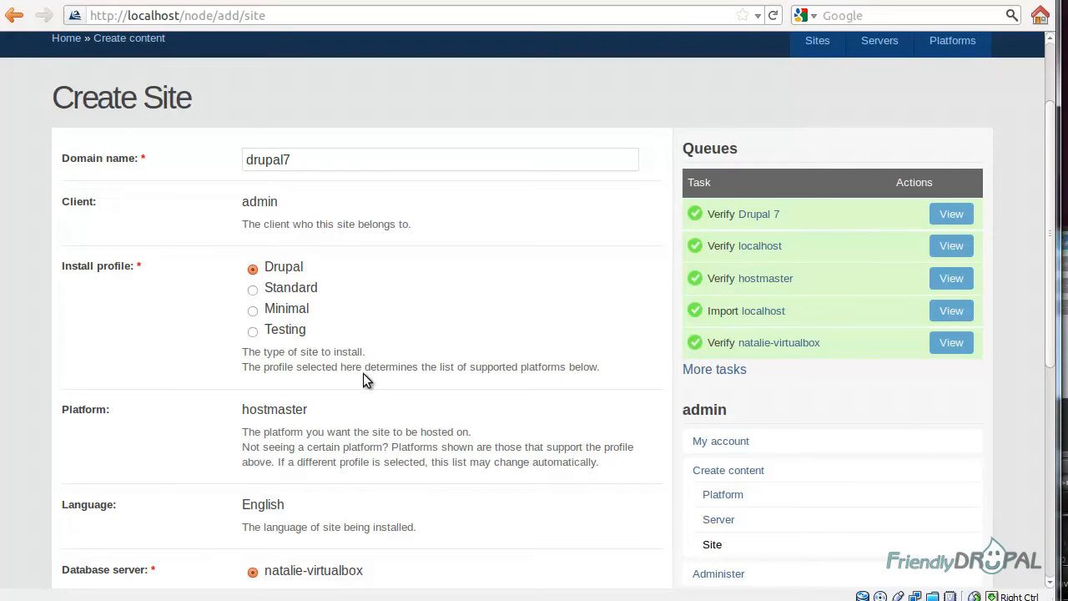
{"action": "mouse_move", "coordinate": [365, 355]}
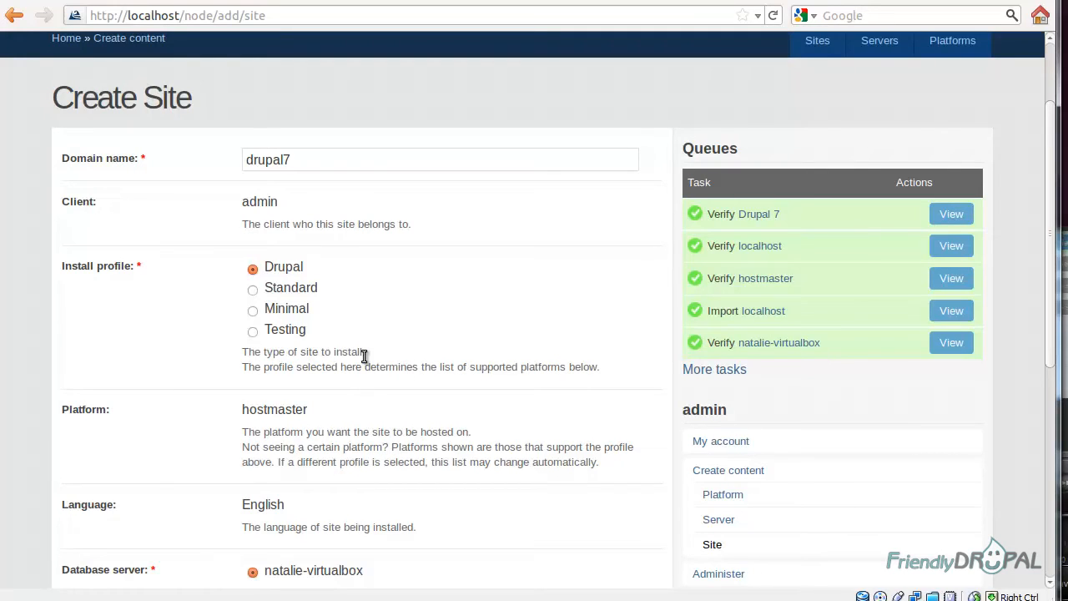
{"action": "mouse_move", "coordinate": [351, 310]}
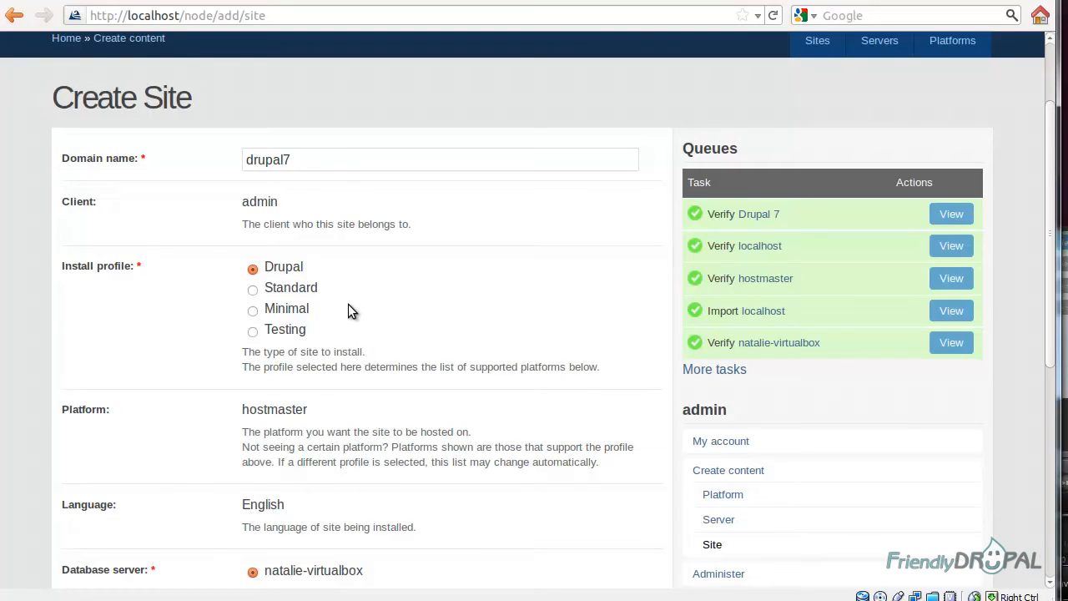
{"action": "mouse_move", "coordinate": [259, 298]}
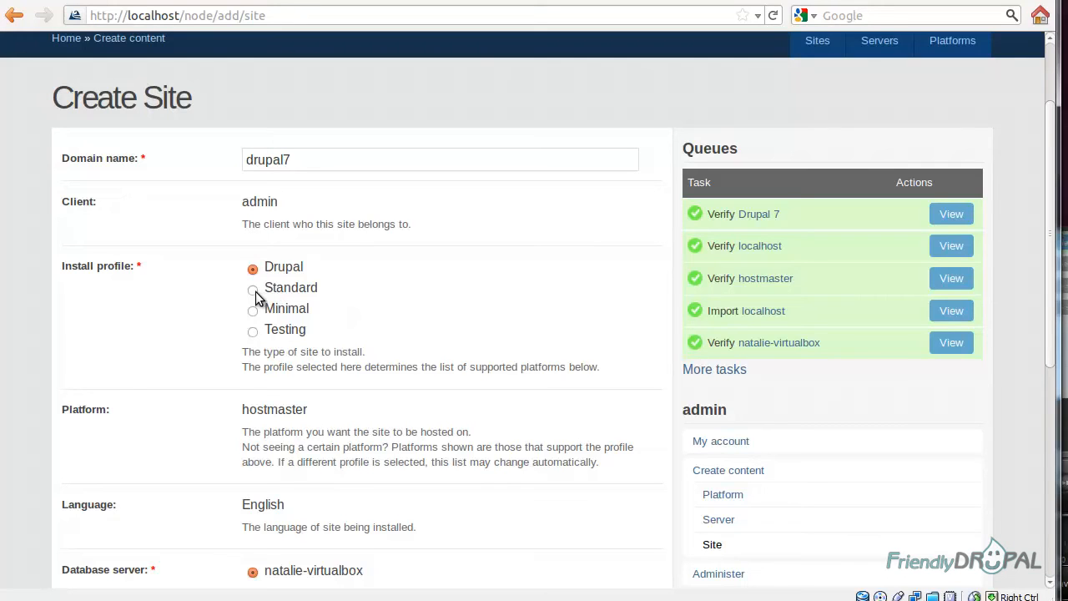
Select the Standard install profile on the Drupal 7 platform and scroll to Save
{"action": "left_click", "coordinate": [253, 288]}
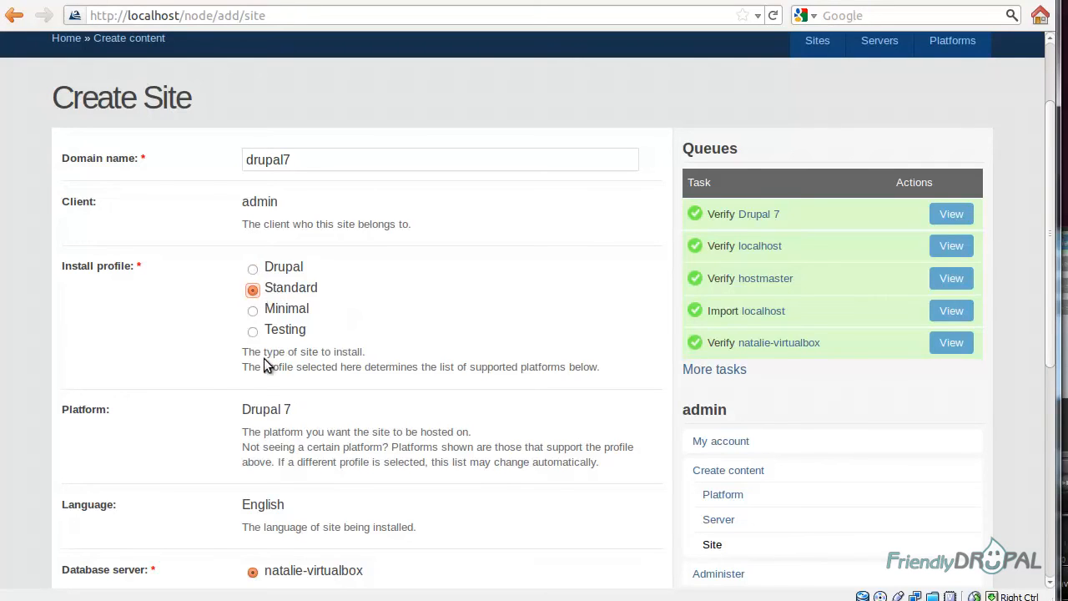
{"action": "mouse_move", "coordinate": [273, 434]}
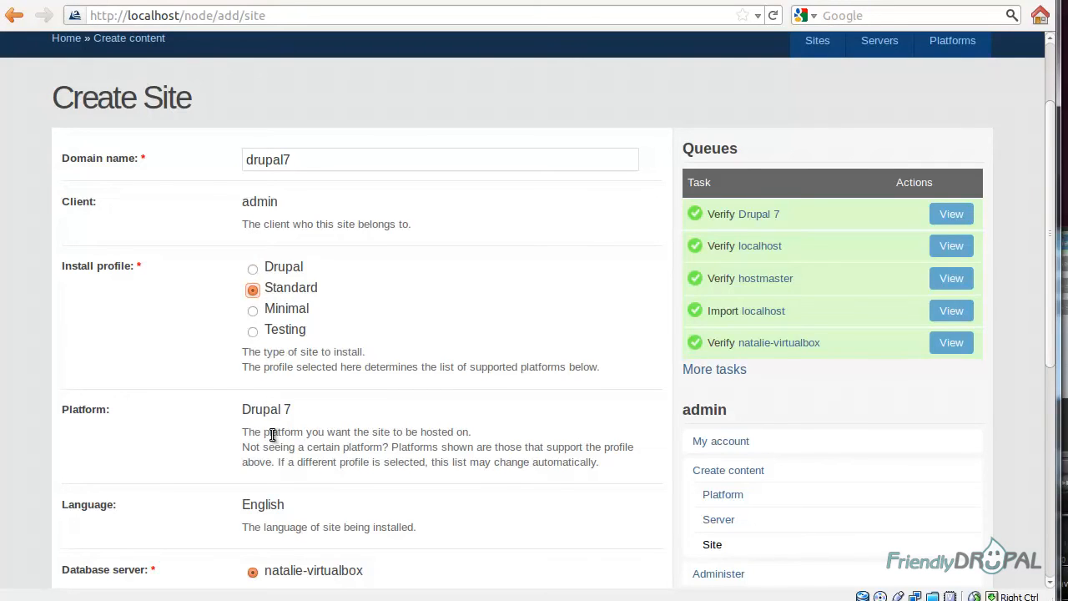
{"action": "left_click", "coordinate": [253, 309]}
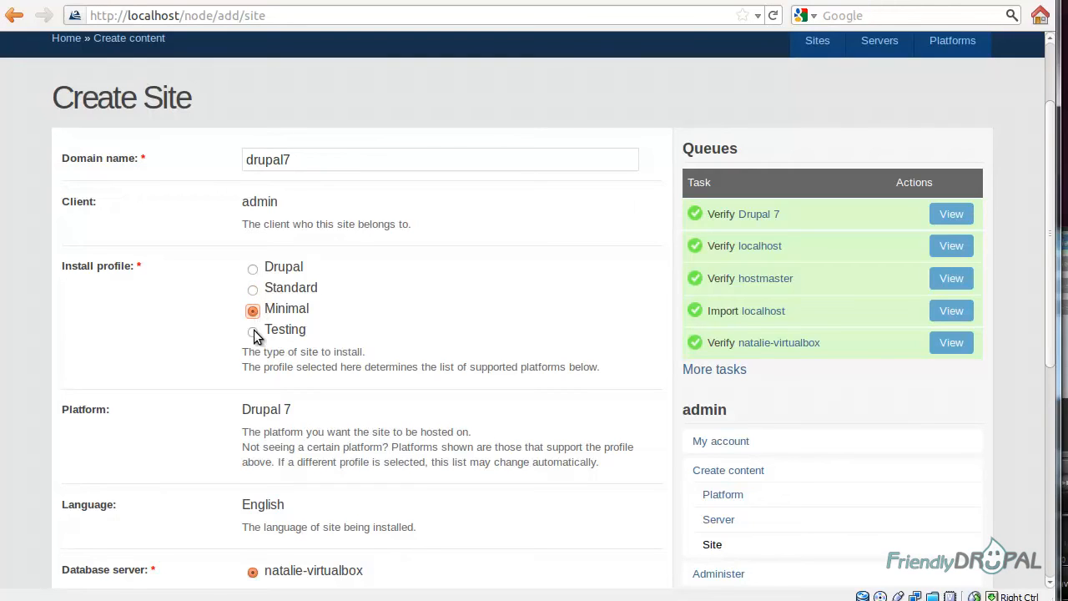
{"action": "left_click", "coordinate": [253, 287]}
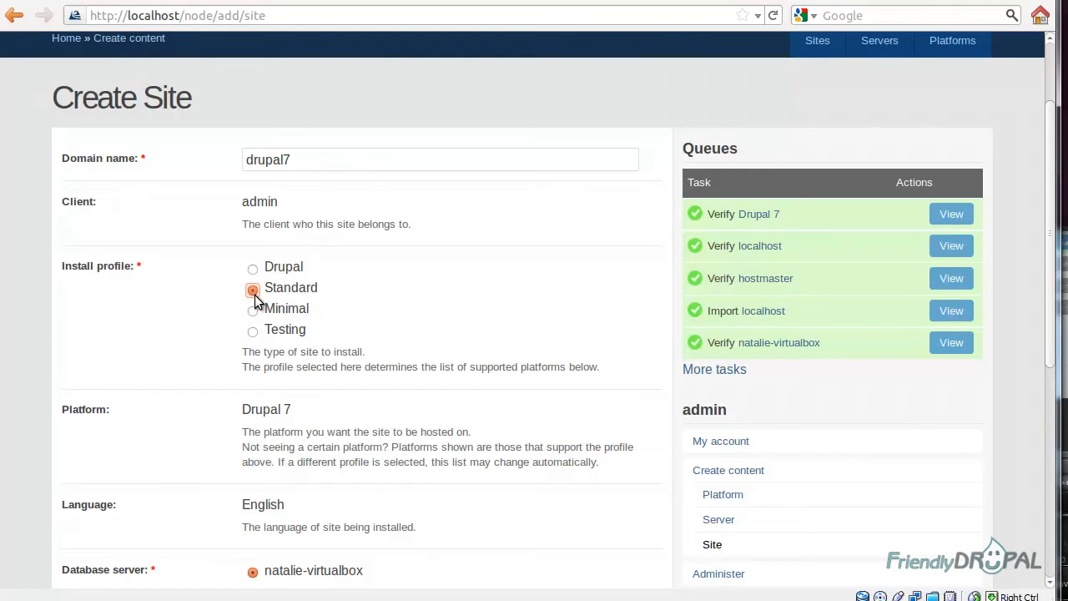
{"action": "mouse_move", "coordinate": [342, 421]}
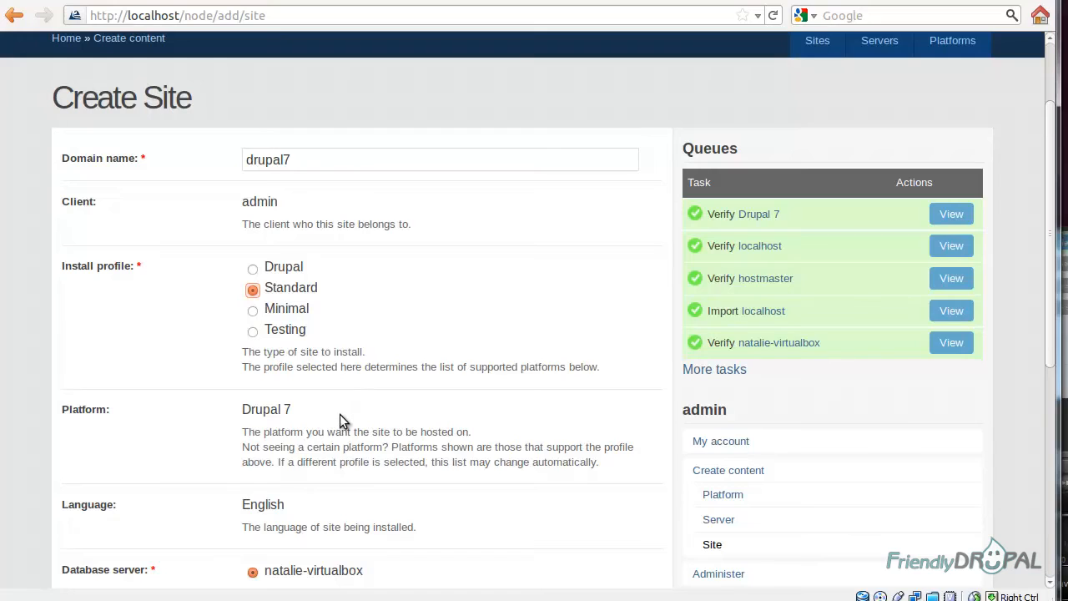
{"action": "mouse_move", "coordinate": [394, 444]}
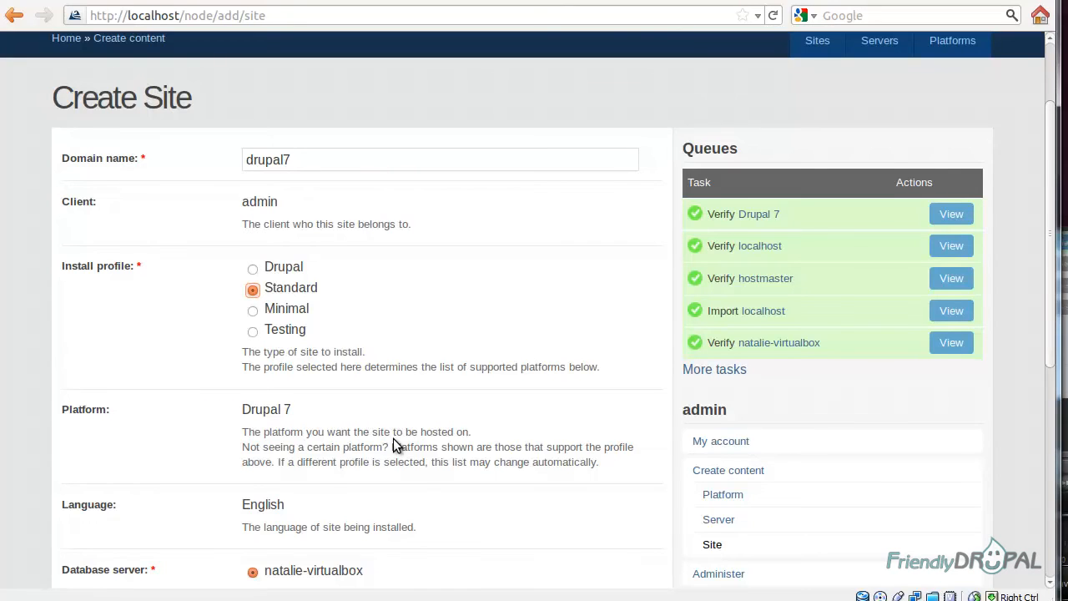
{"action": "scroll", "scroll_direction": "down", "scroll_amount": 3}
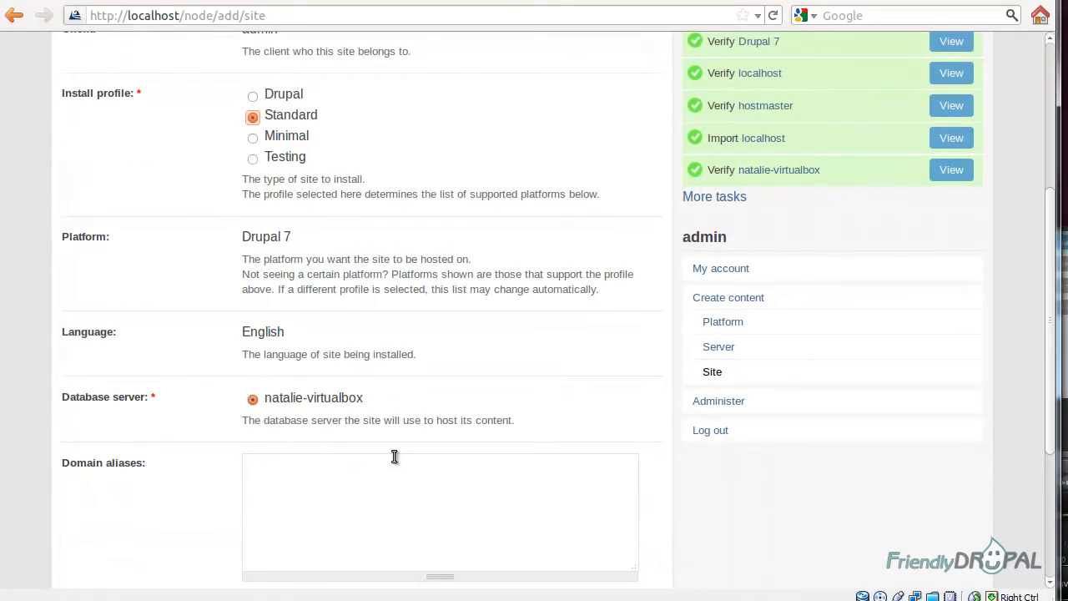
{"action": "mouse_move", "coordinate": [397, 385]}
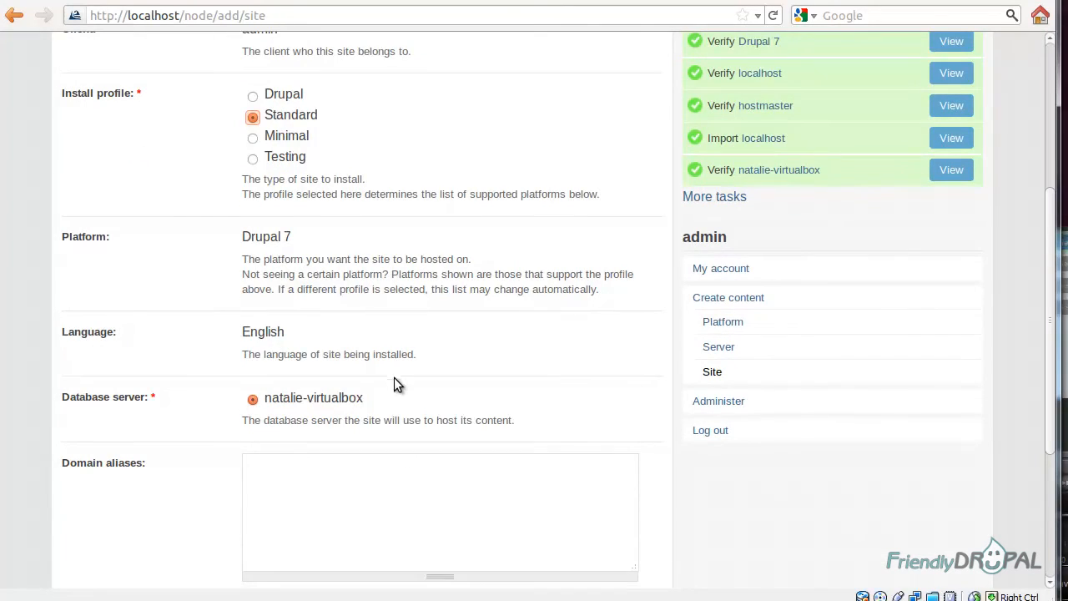
{"action": "mouse_move", "coordinate": [400, 404]}
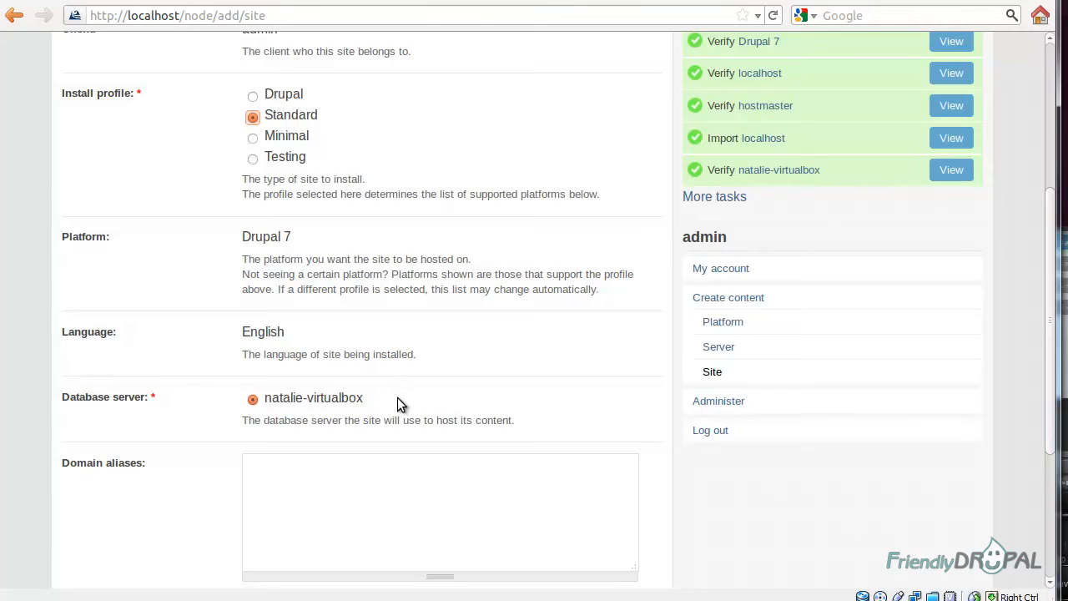
{"action": "scroll", "scroll_direction": "down", "scroll_amount": 3}
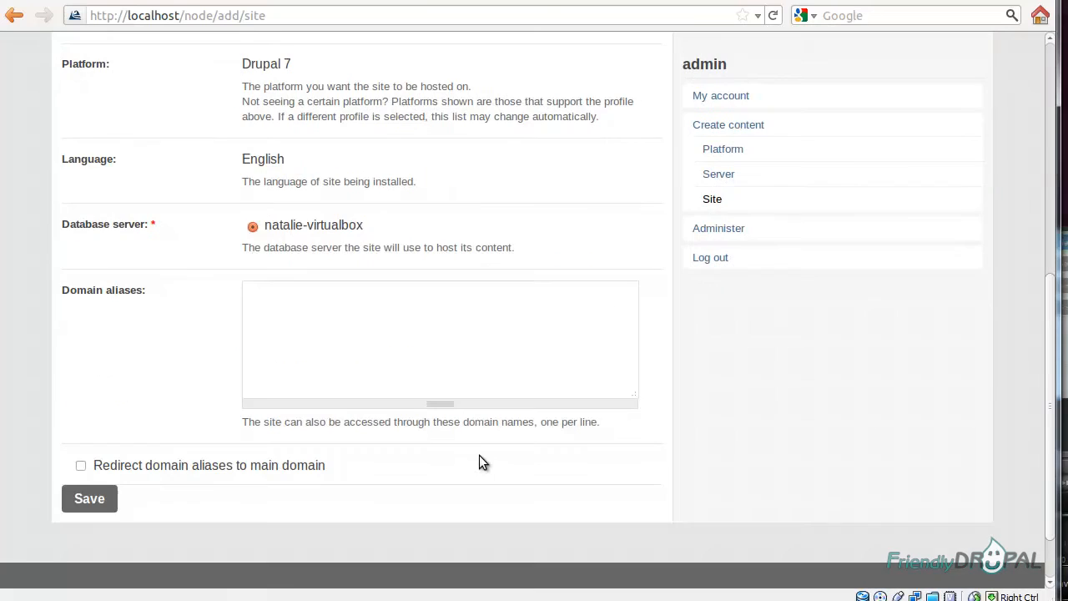
{"action": "mouse_move", "coordinate": [480, 471]}
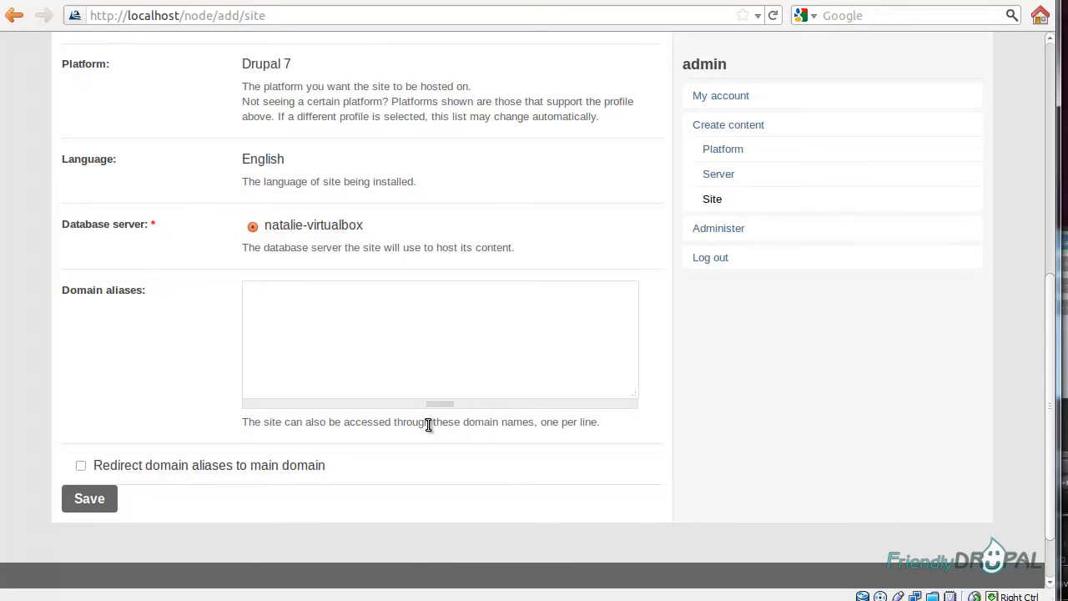
{"action": "mouse_move", "coordinate": [465, 481]}
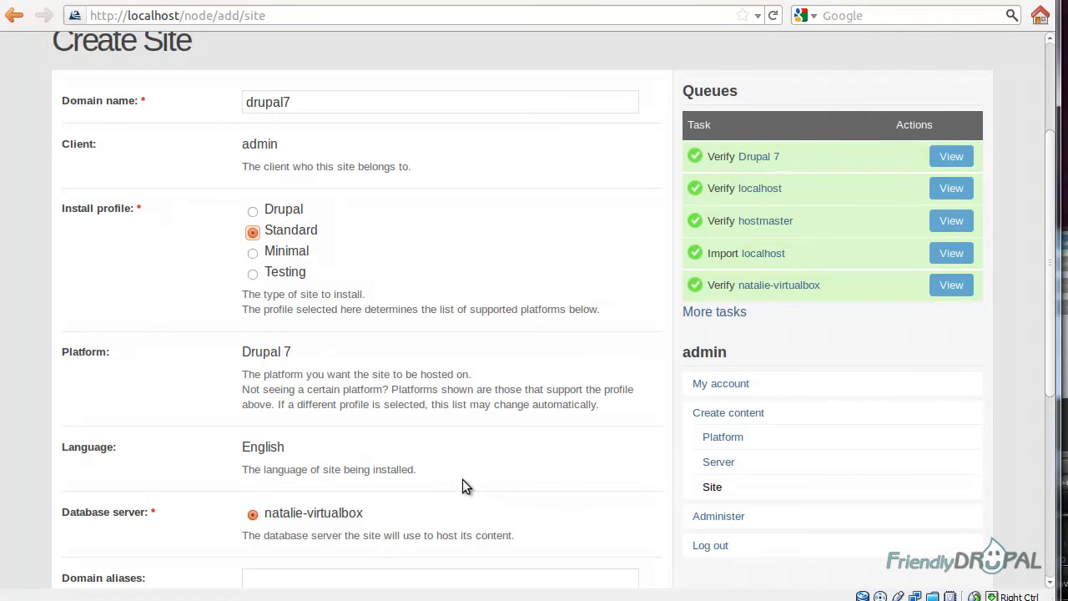
{"action": "scroll", "scroll_direction": "down", "scroll_amount": 3}
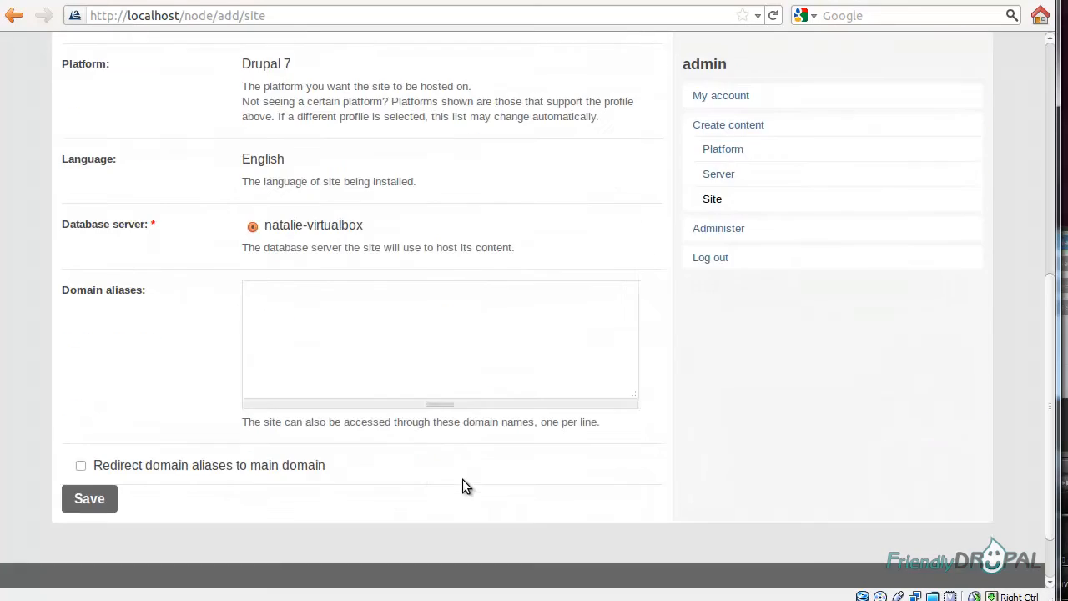
{"action": "scroll", "scroll_direction": "up", "scroll_amount": 3}
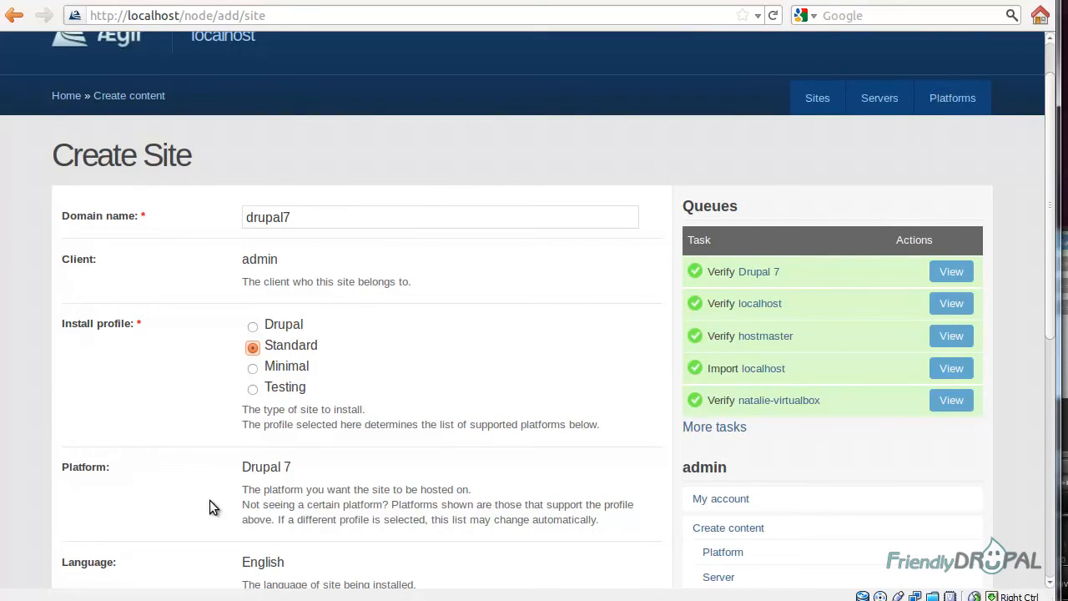
{"action": "scroll", "scroll_direction": "down", "scroll_amount": 3}
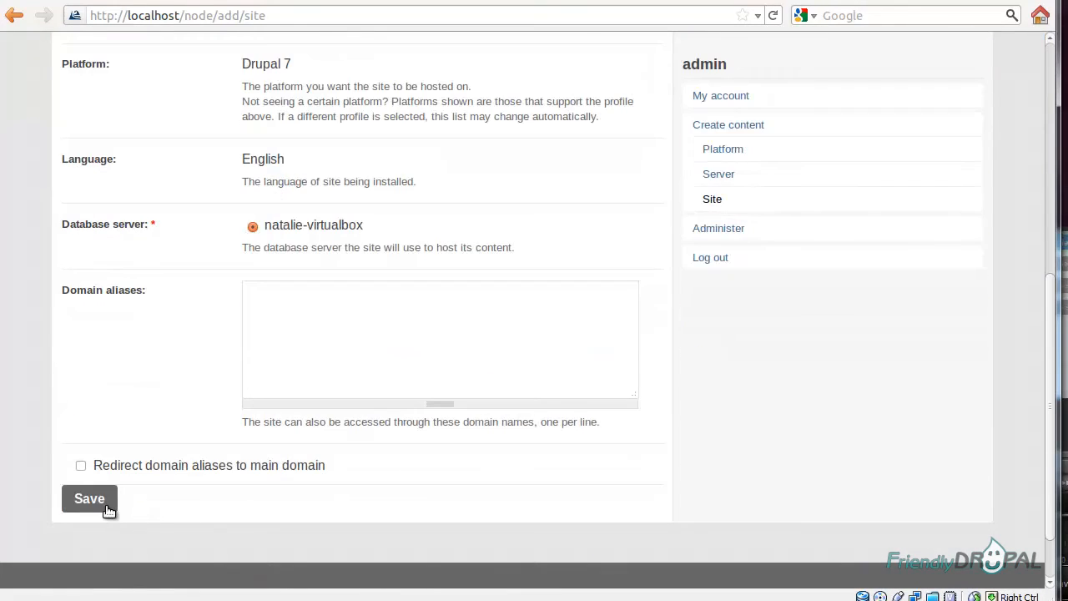
Save the drupal7 site so its install is queued, then view the Sites list
{"action": "left_click", "coordinate": [89, 498]}
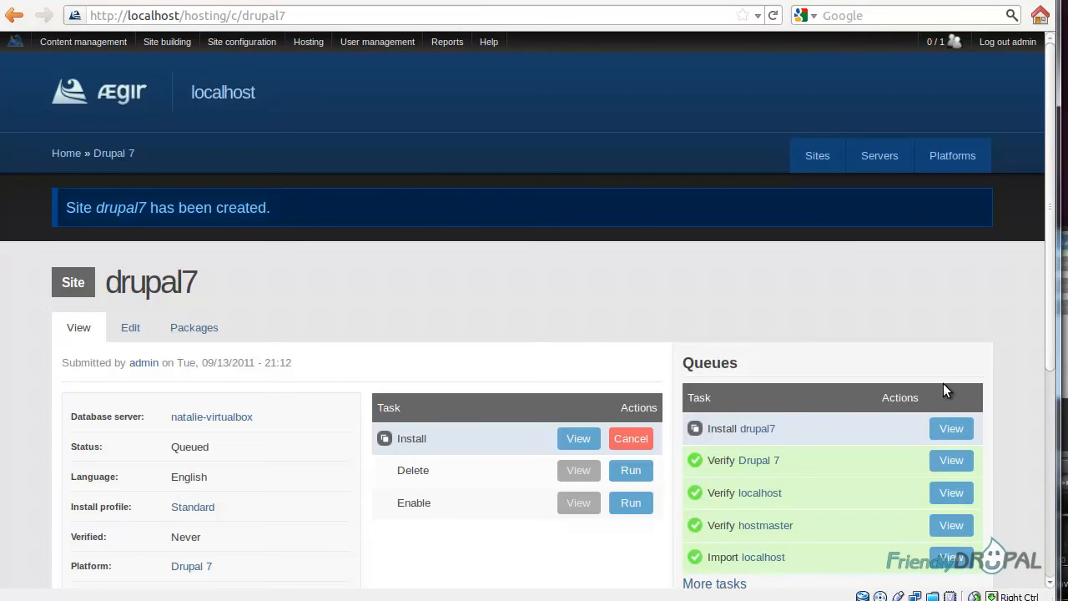
{"action": "mouse_move", "coordinate": [958, 388]}
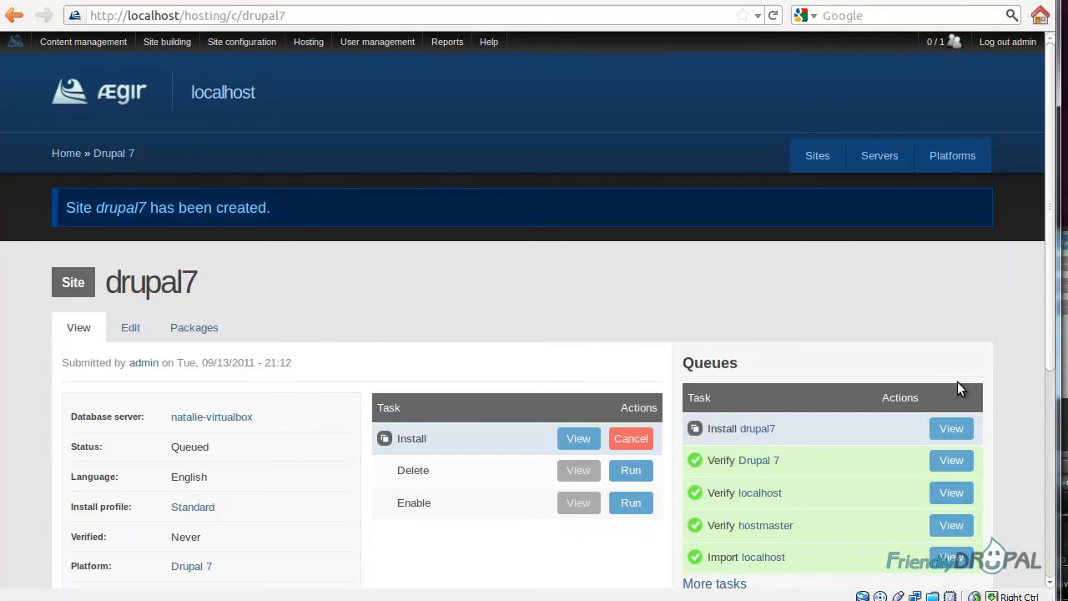
{"action": "left_click", "coordinate": [308, 42]}
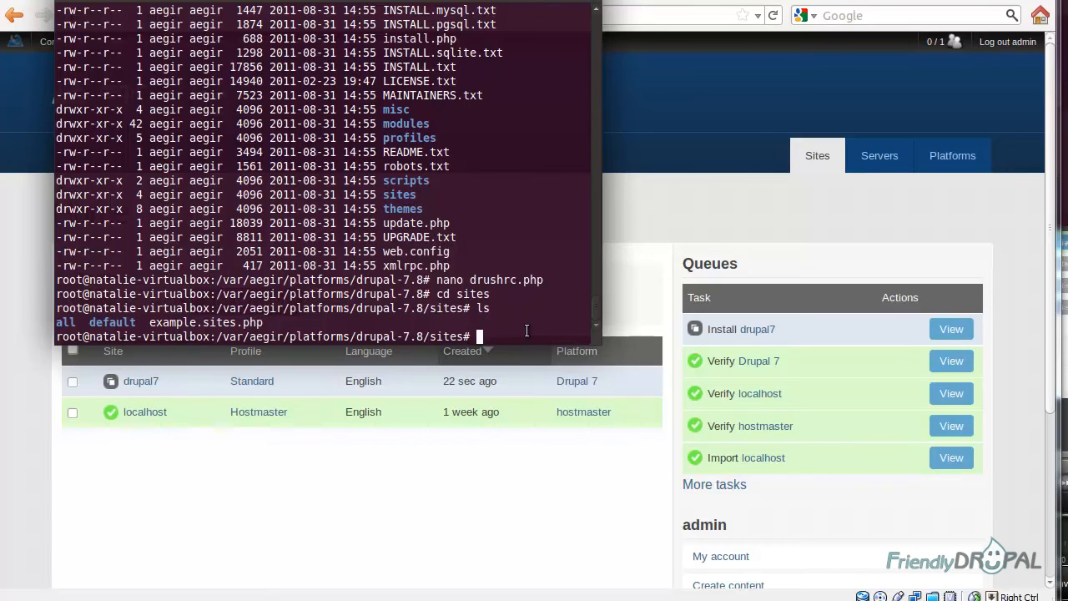
Add a '127.0.0.1 drupal7' line to /etc/hosts in nano and save it
{"action": "type", "text": "nano"}
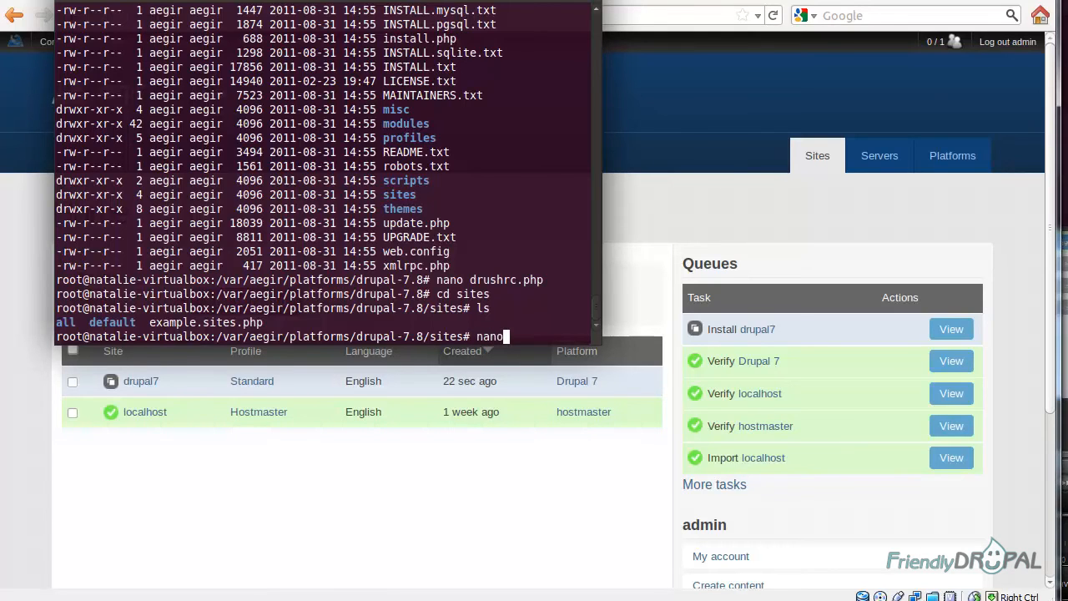
{"action": "type", "text": "/etc/hosts"}
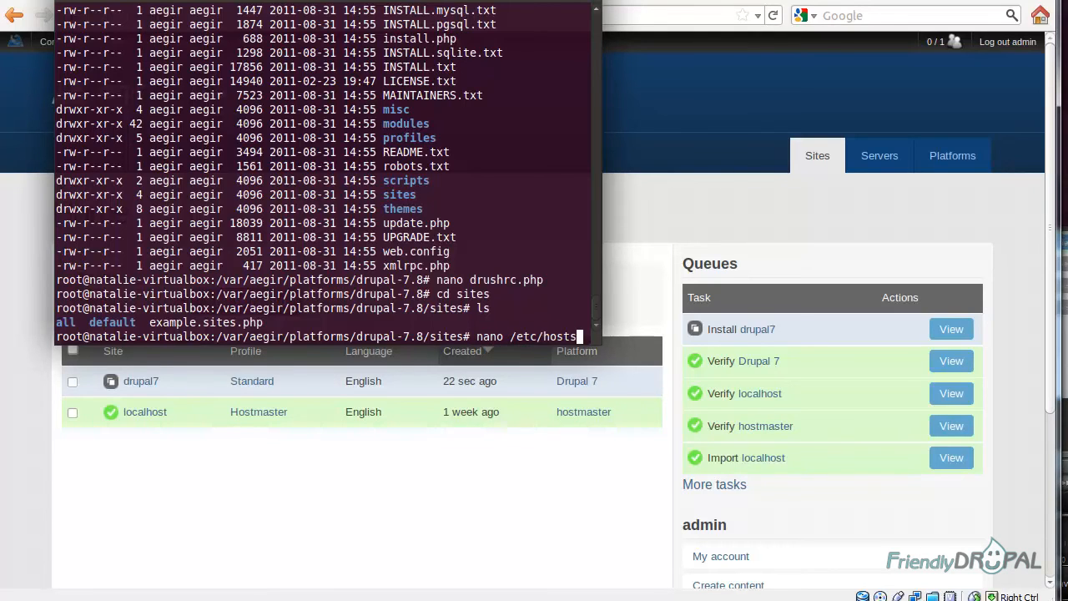
{"action": "key", "text": "Return"}
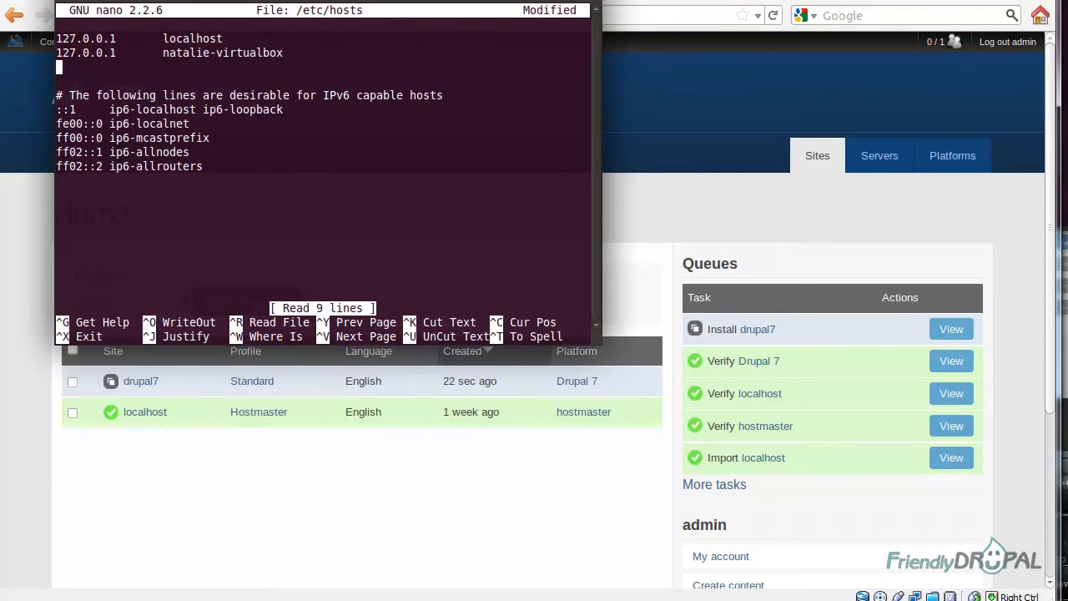
{"action": "type", "text": "127.0.0.1"}
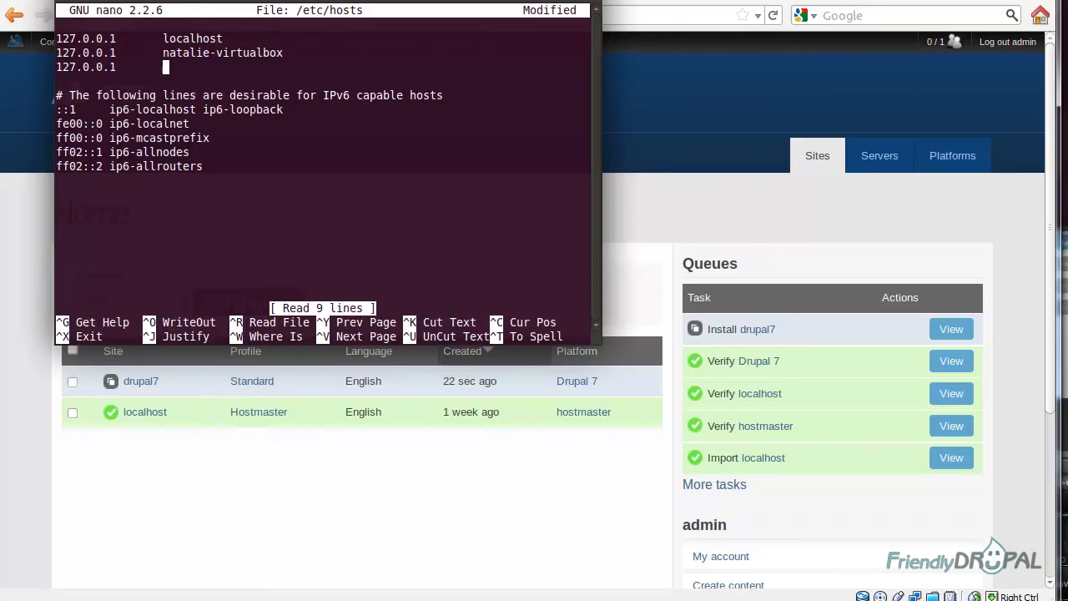
{"action": "type", "text": "drupal7"}
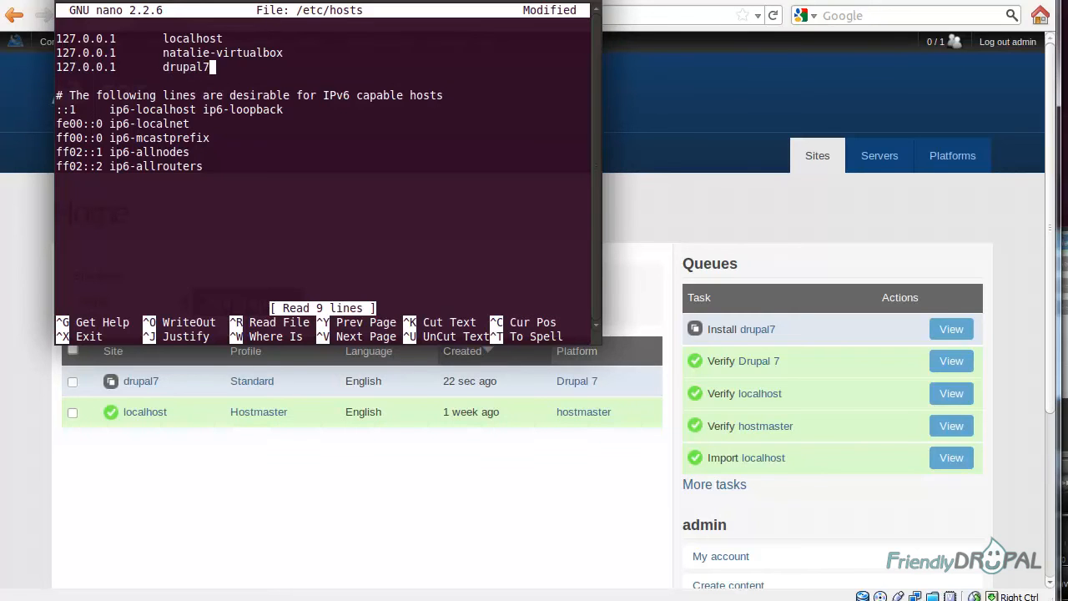
{"action": "key", "text": "ctrl+o"}
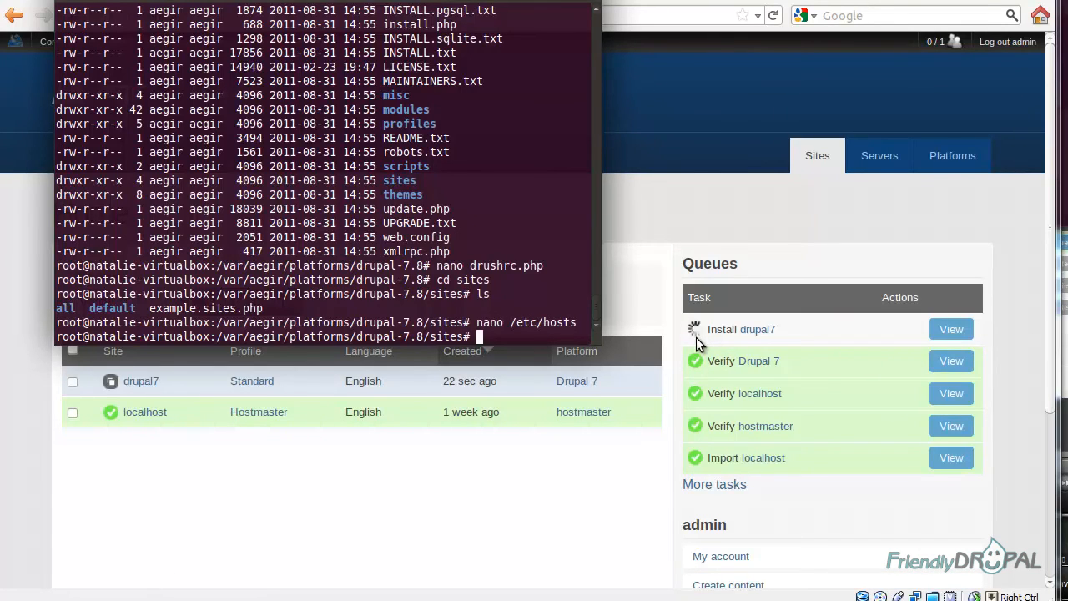
{"action": "mouse_move", "coordinate": [884, 527]}
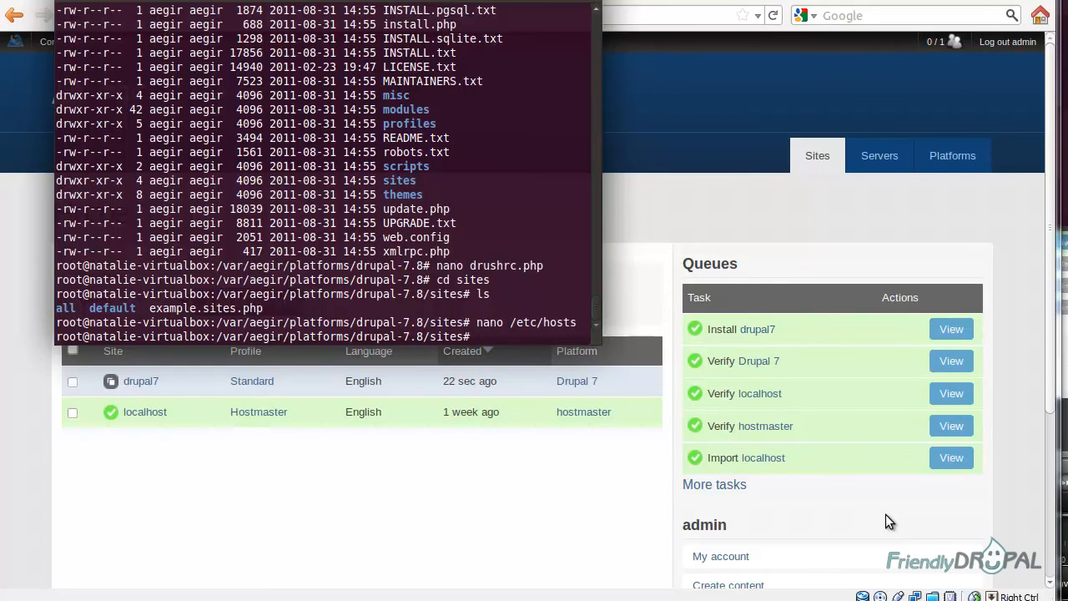
{"action": "mouse_move", "coordinate": [758, 329]}
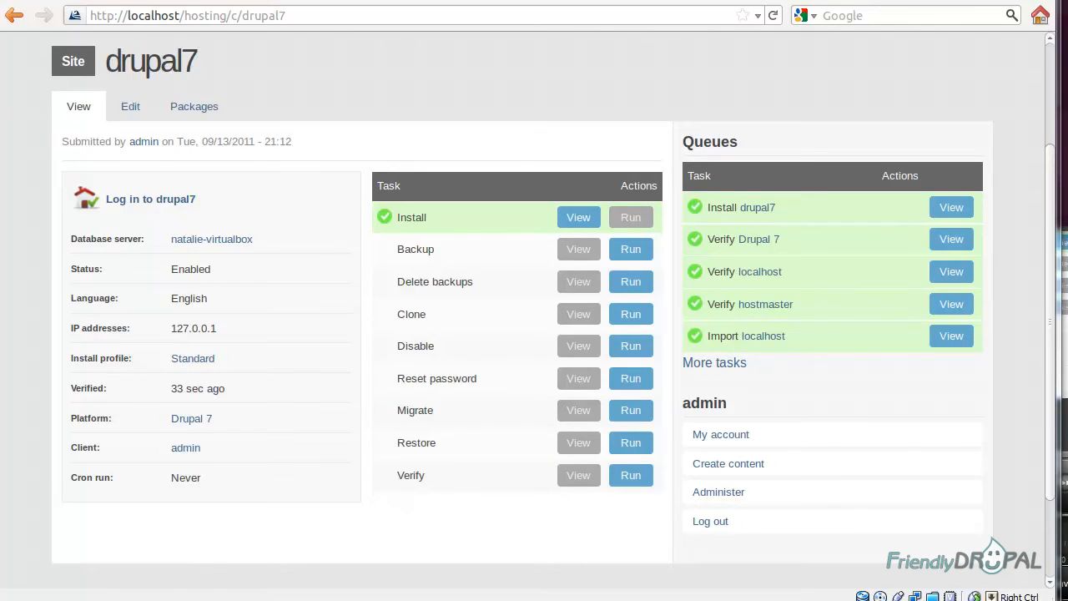
{"action": "mouse_move", "coordinate": [150, 199]}
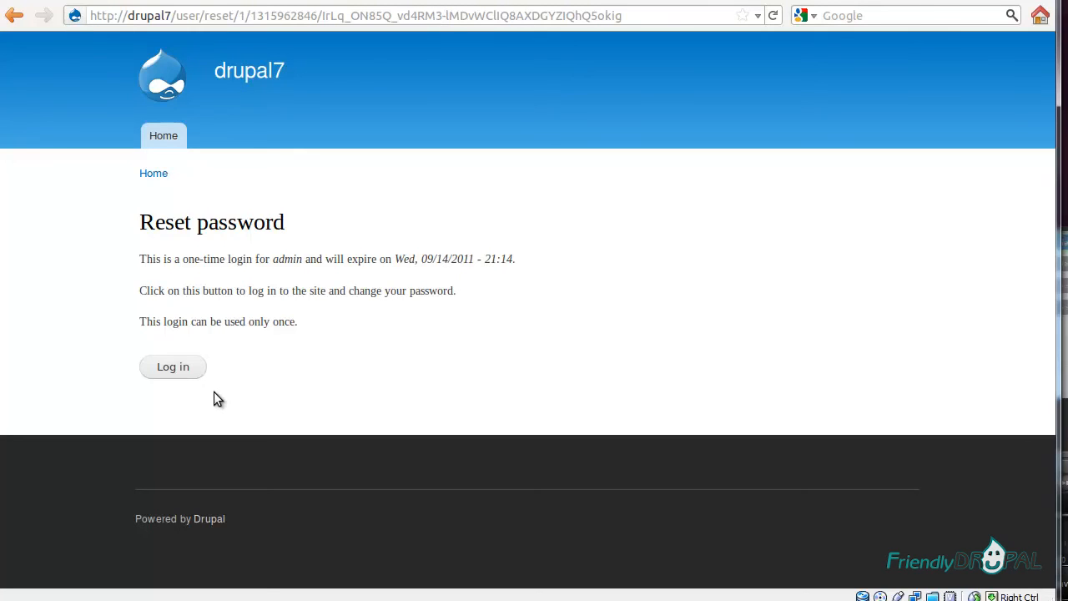
Log in to drupal7 via the one-time link, save the admin's new password, and go Home
{"action": "left_click", "coordinate": [172, 367]}
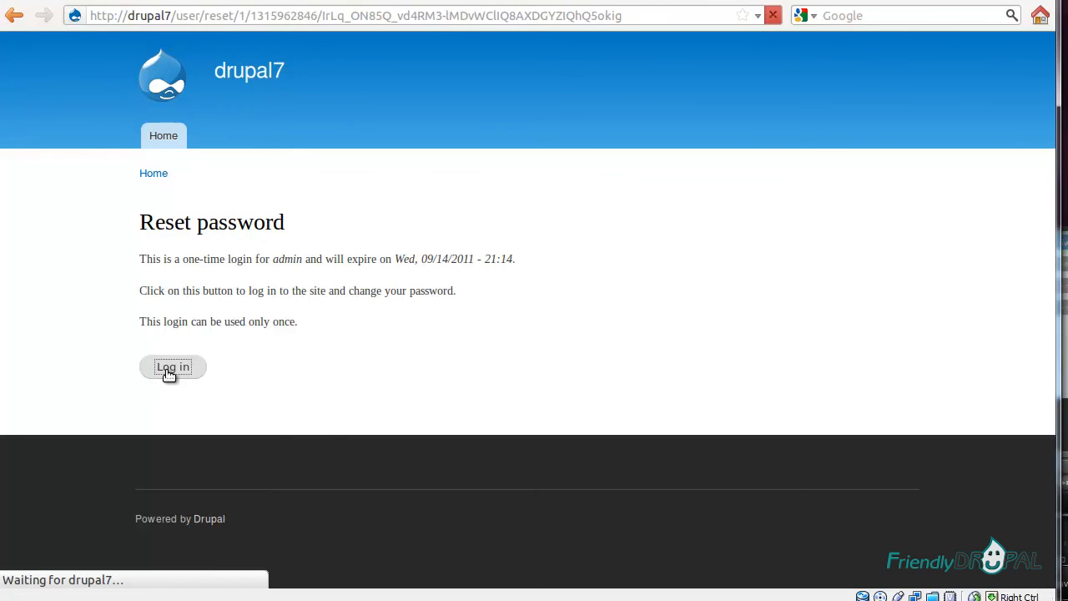
{"action": "left_click", "coordinate": [171, 367]}
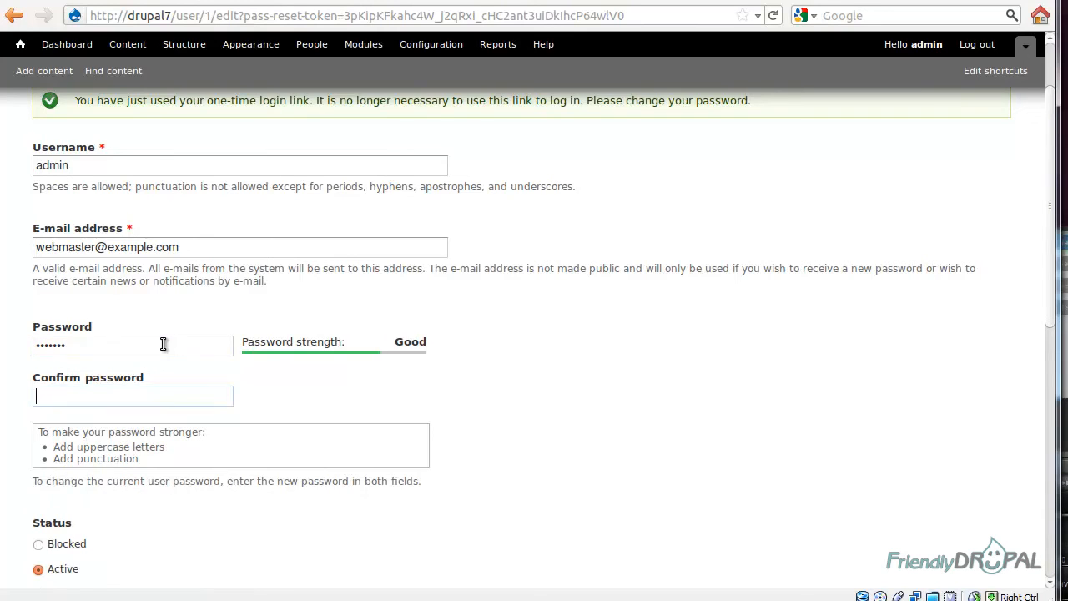
{"action": "scroll", "scroll_direction": "down", "scroll_amount": 3}
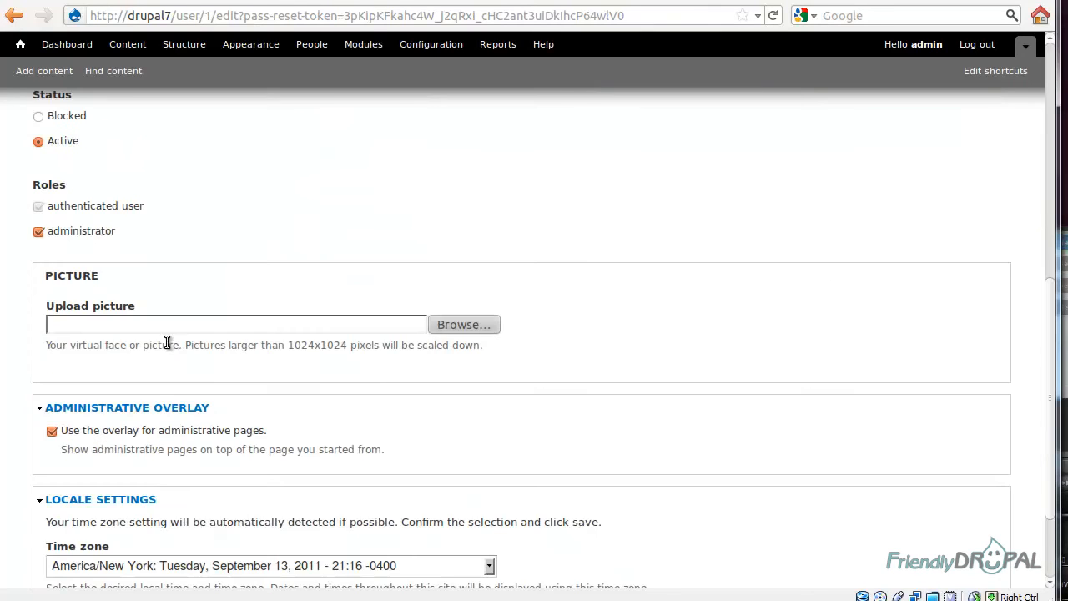
{"action": "scroll", "scroll_direction": "down", "scroll_amount": 3}
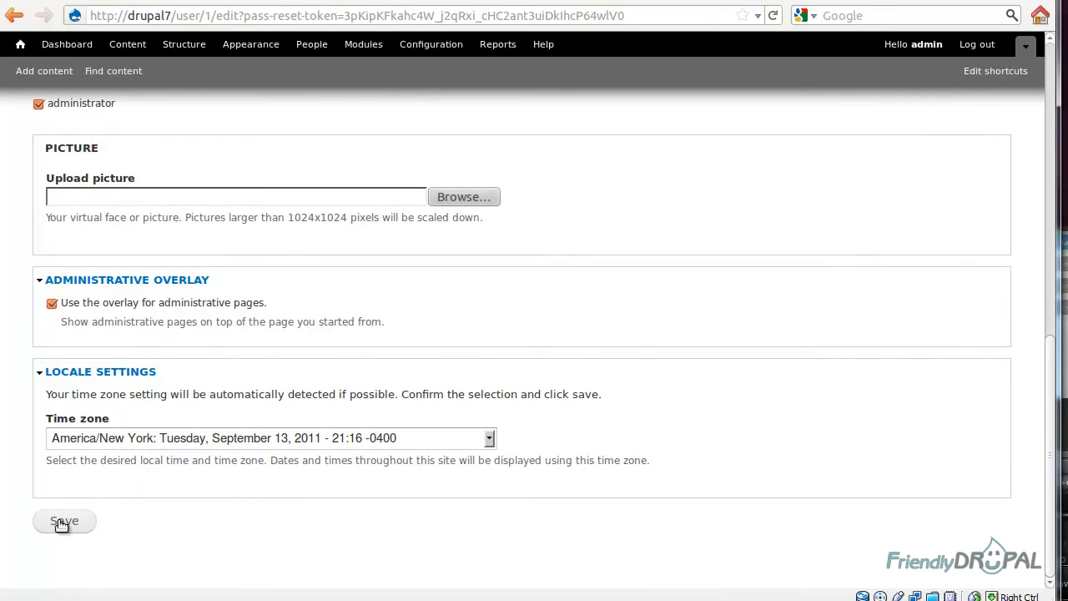
{"action": "left_click", "coordinate": [64, 521]}
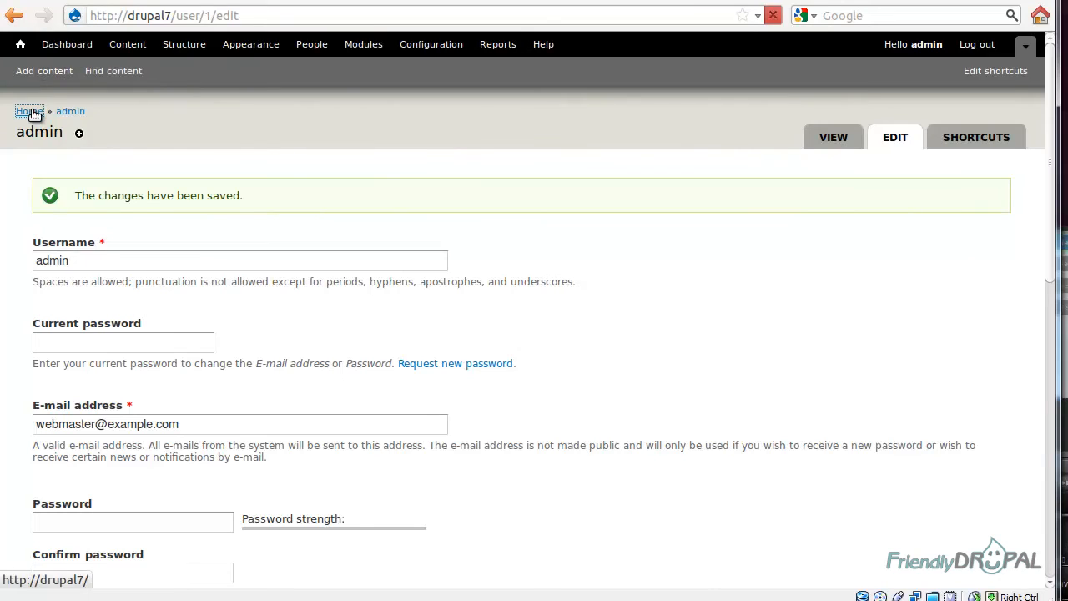
{"action": "left_click", "coordinate": [28, 111]}
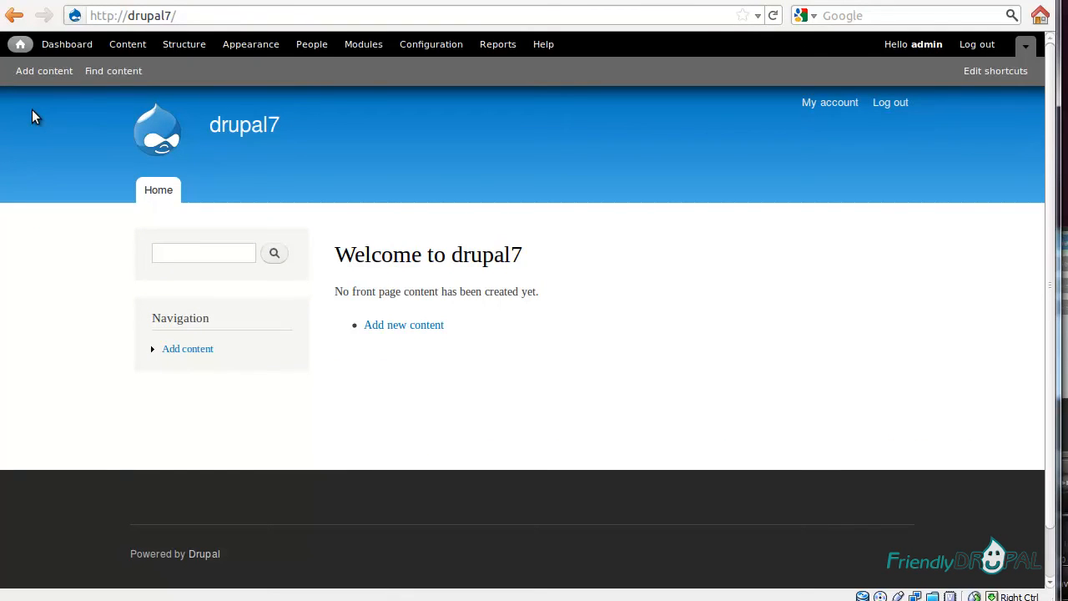
{"action": "mouse_move", "coordinate": [615, 414]}
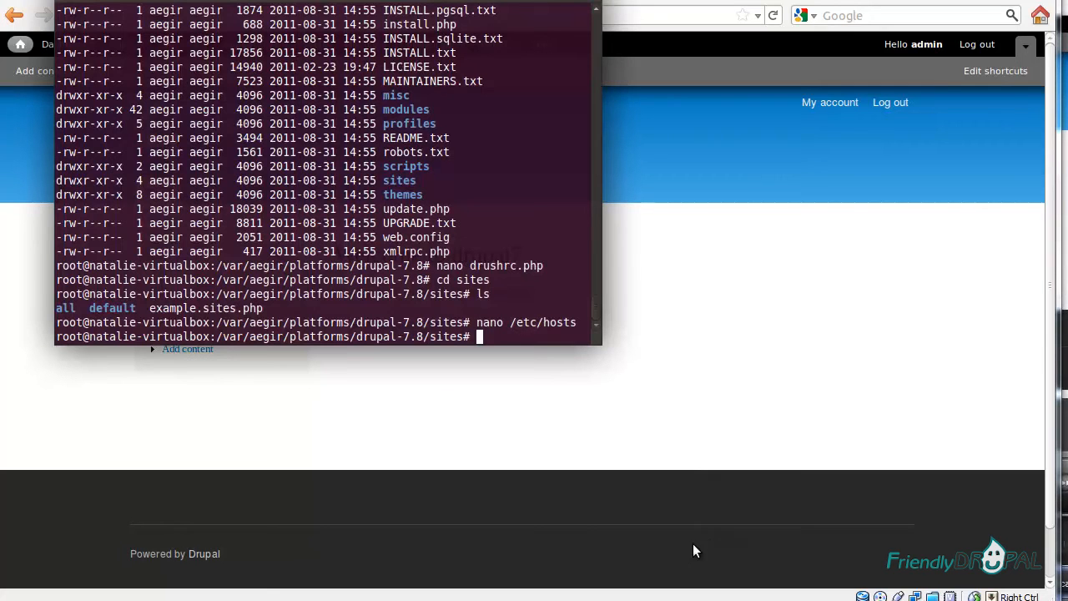
{"action": "mouse_move", "coordinate": [520, 327]}
{"action": "type", "text": "ls"}
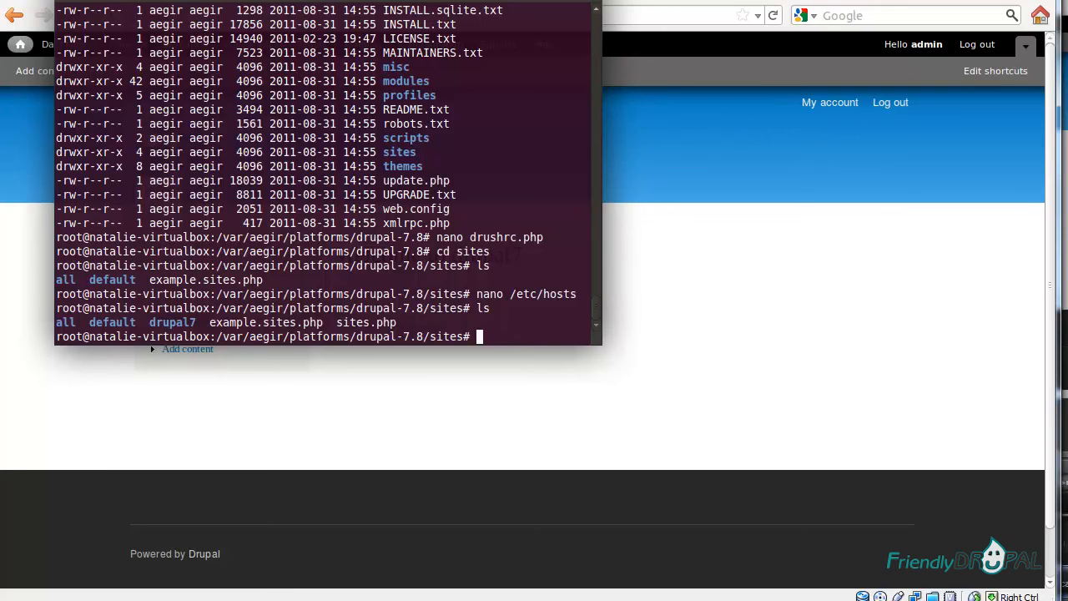
Enter the drupal7 site folder and open its settings.php in nano
{"action": "type", "text": "cd drupal7/"}
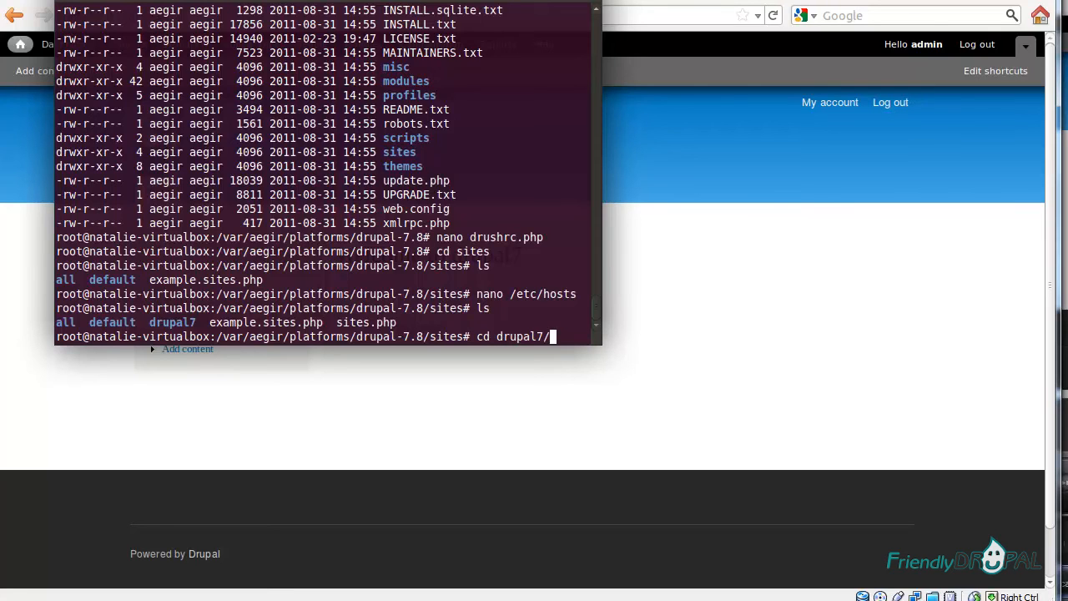
{"action": "key", "text": "Return"}
{"action": "type", "text": "ls -al"}
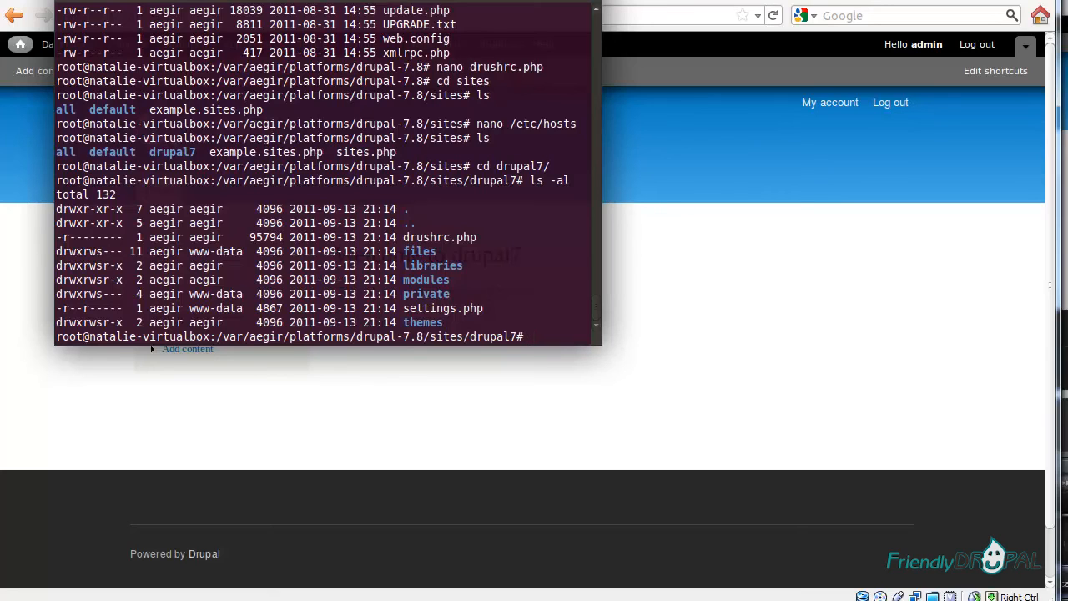
{"action": "type", "text": "n"}
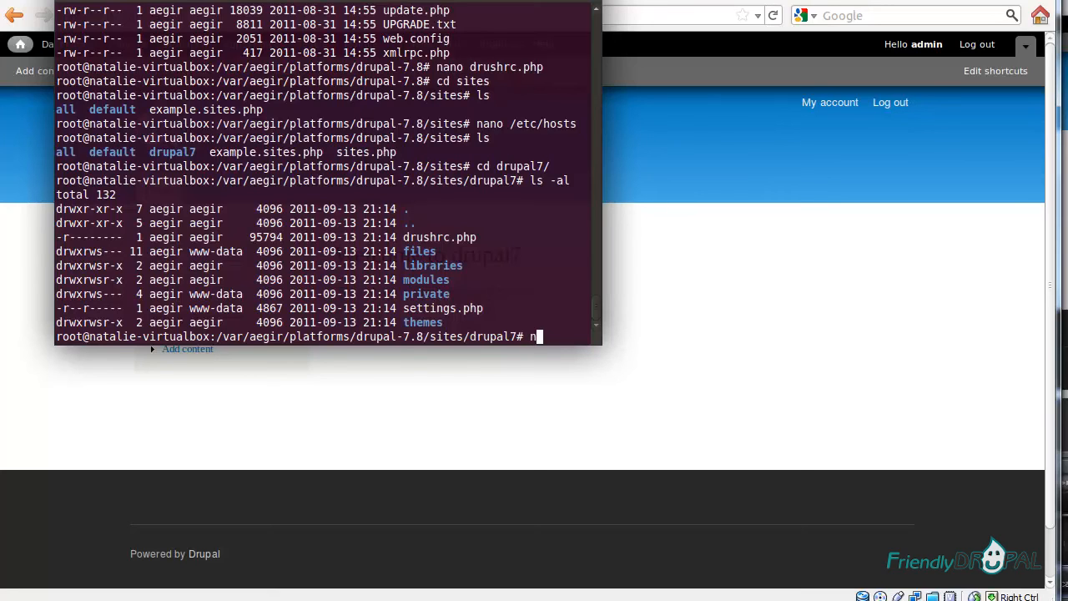
{"action": "type", "text": "nano settings.php"}
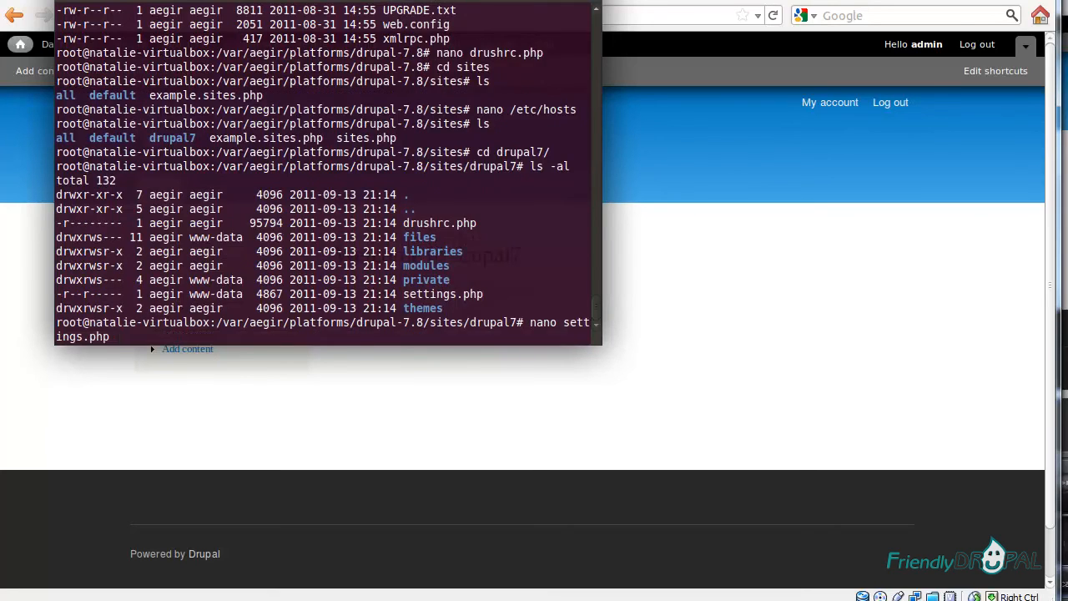
{"action": "key", "text": "Return"}
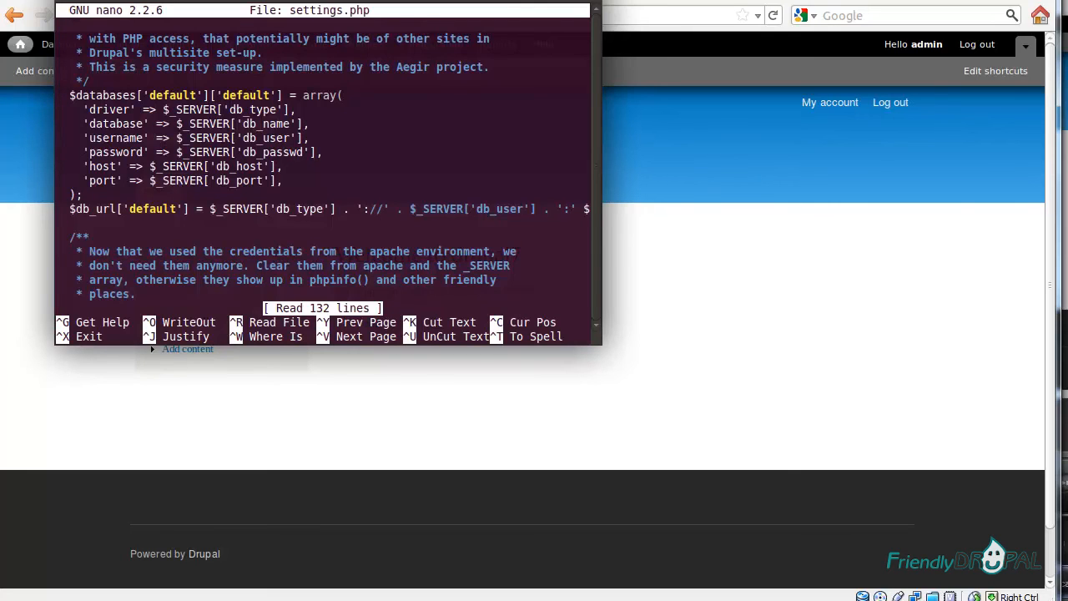
Close settings.php, then read through drushrc.php in nano and close it
{"action": "key", "text": "ctrl+x"}
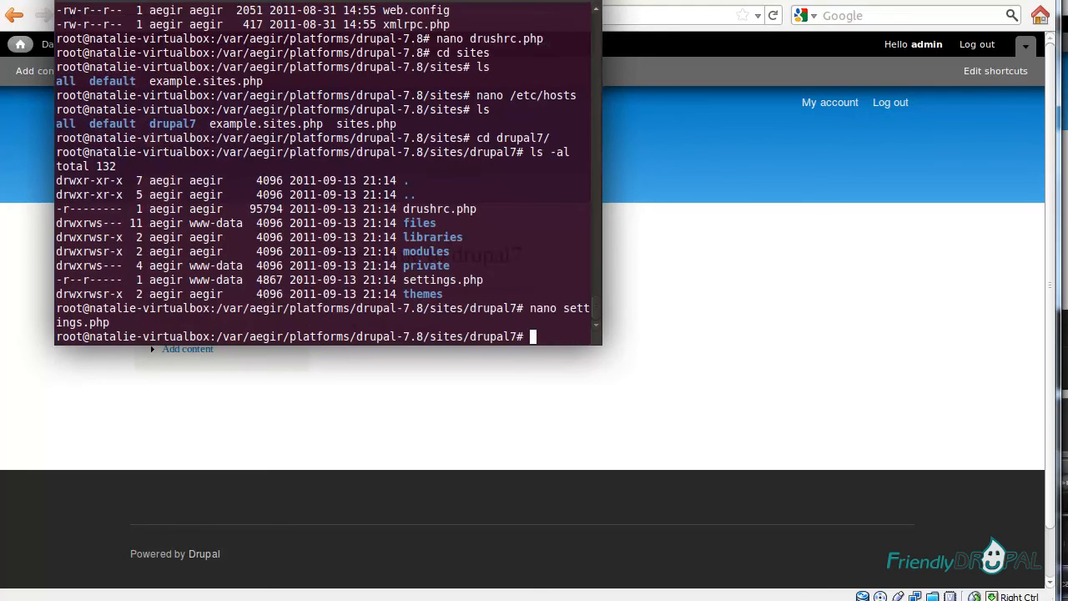
{"action": "type", "text": "na"}
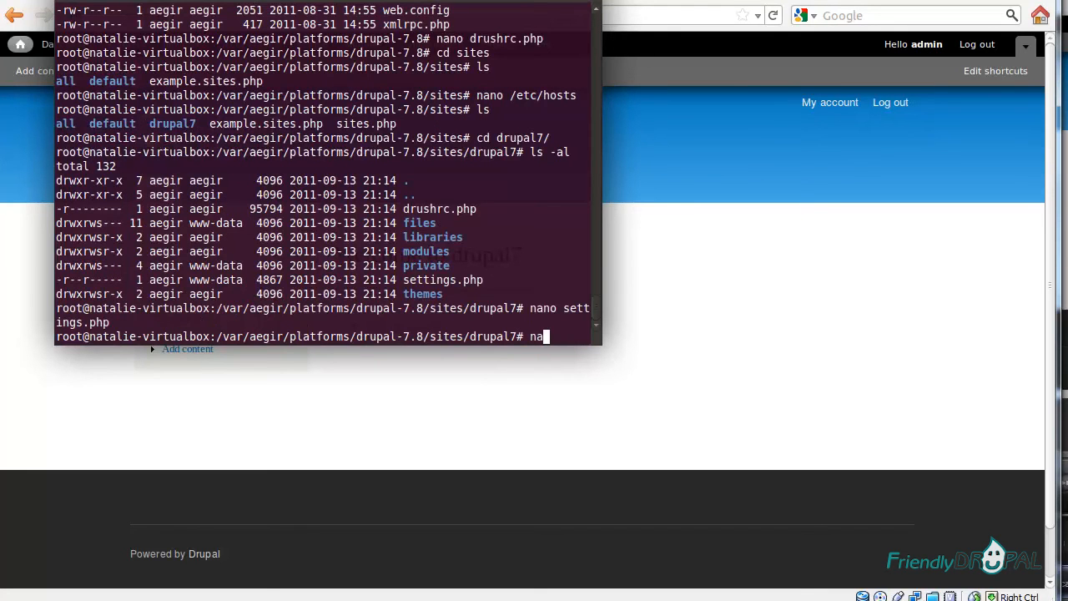
{"action": "type", "text": "no dr"}
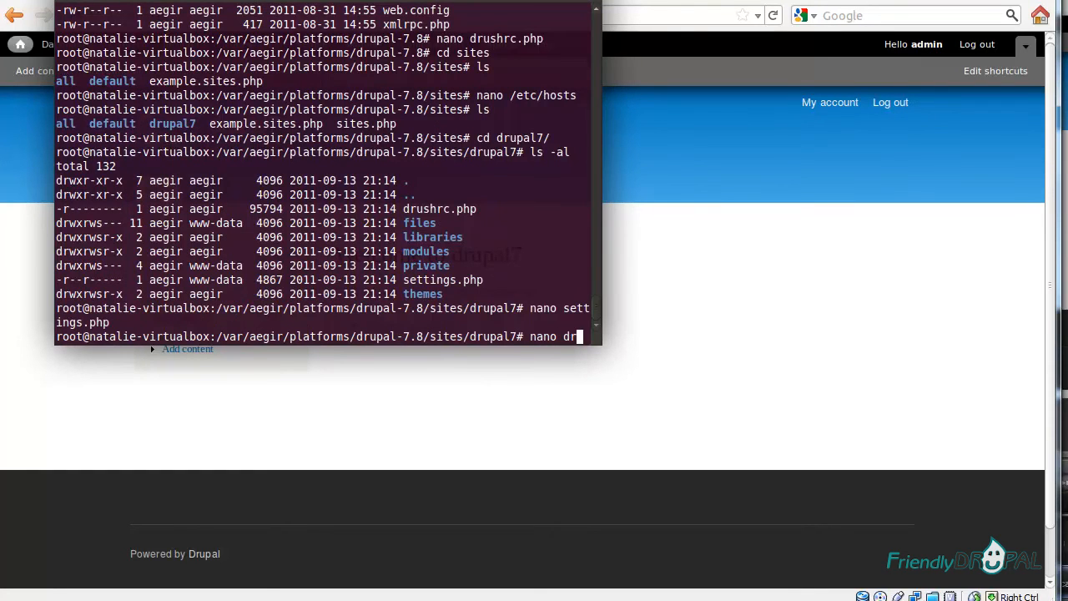
{"action": "key", "text": "Return"}
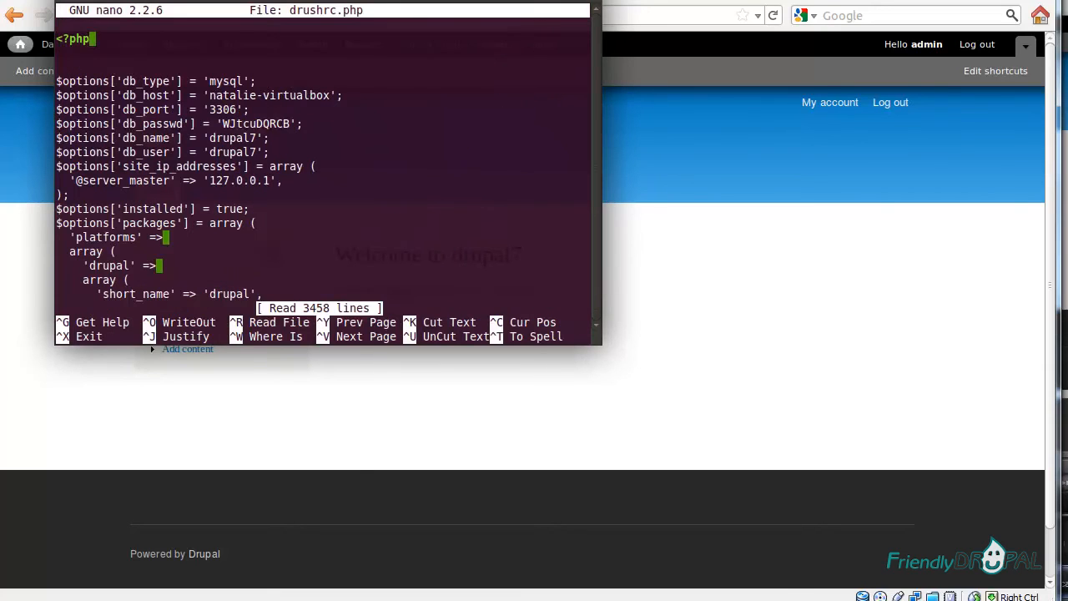
{"action": "scroll", "scroll_direction": "down", "scroll_amount": 3}
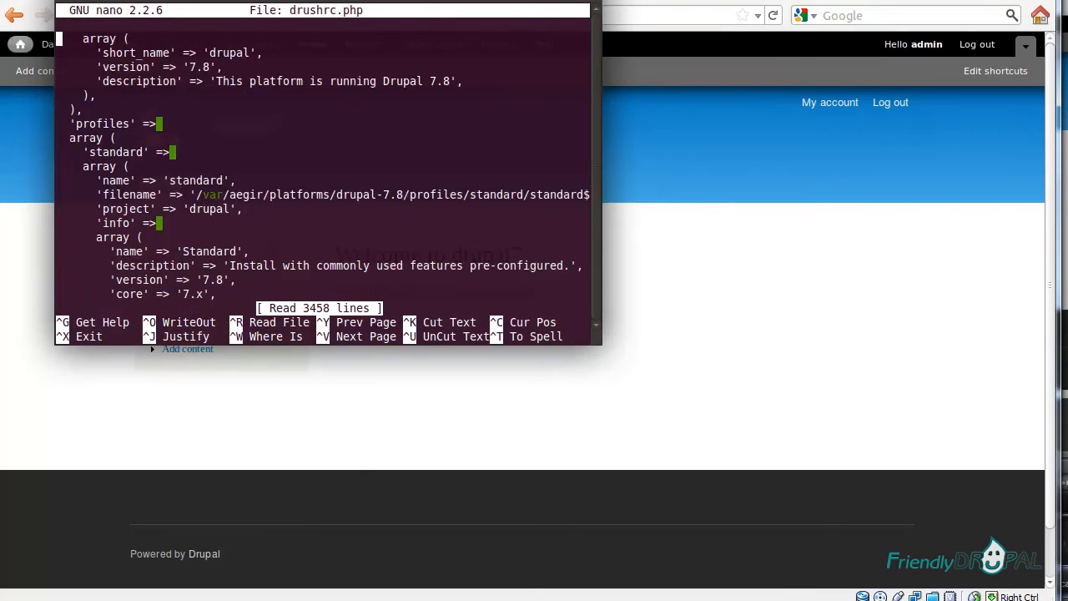
{"action": "scroll", "scroll_direction": "down", "scroll_amount": 3}
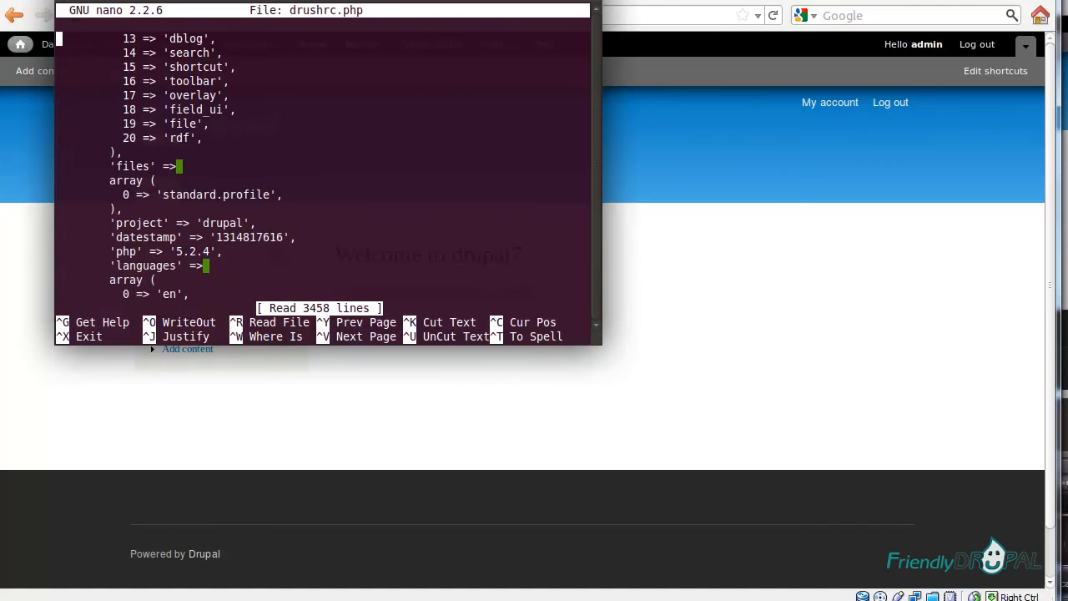
{"action": "scroll", "scroll_direction": "down", "scroll_amount": 3}
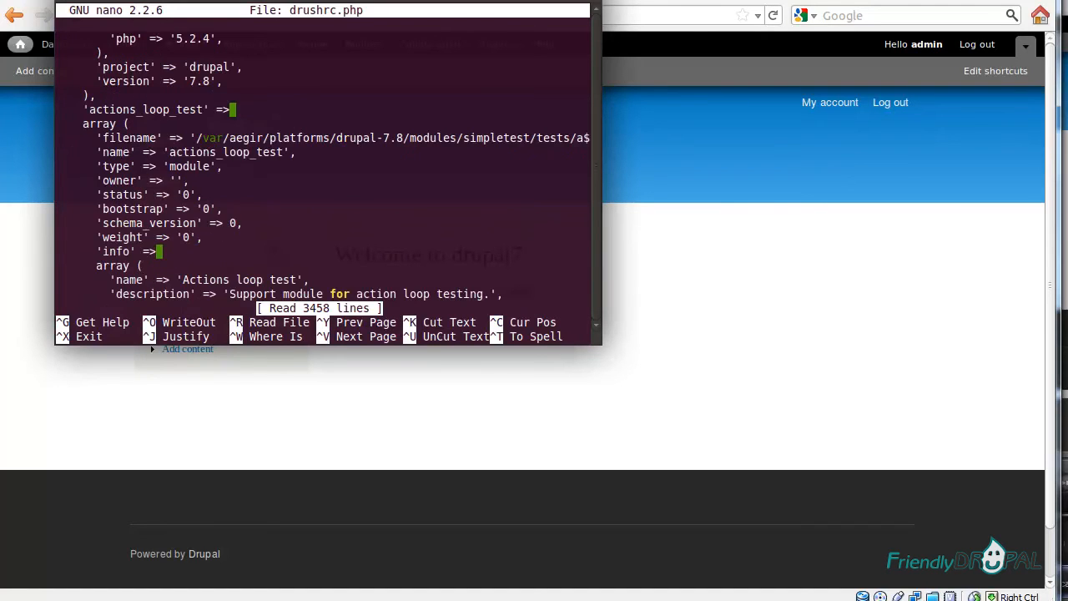
{"action": "scroll", "scroll_direction": "up", "scroll_amount": 3}
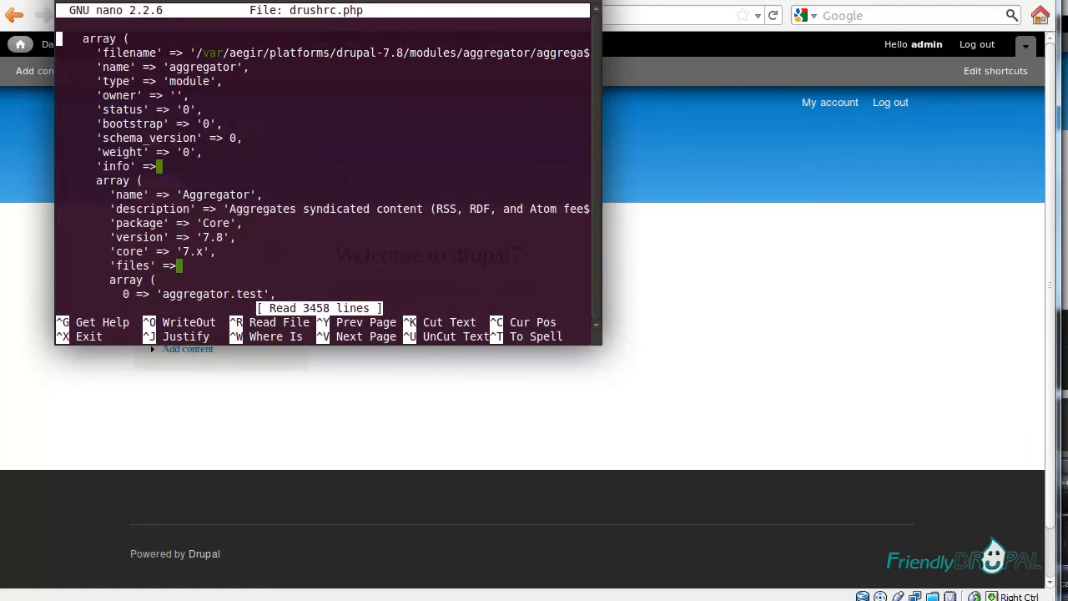
{"action": "scroll", "scroll_direction": "down", "scroll_amount": 3}
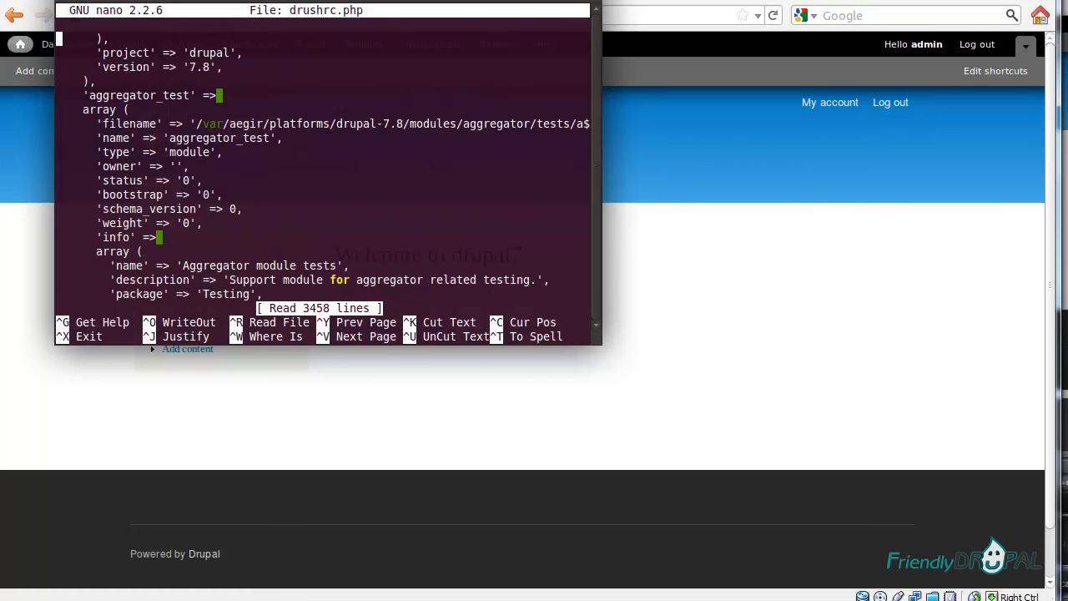
{"action": "key", "text": "ctrl+x"}
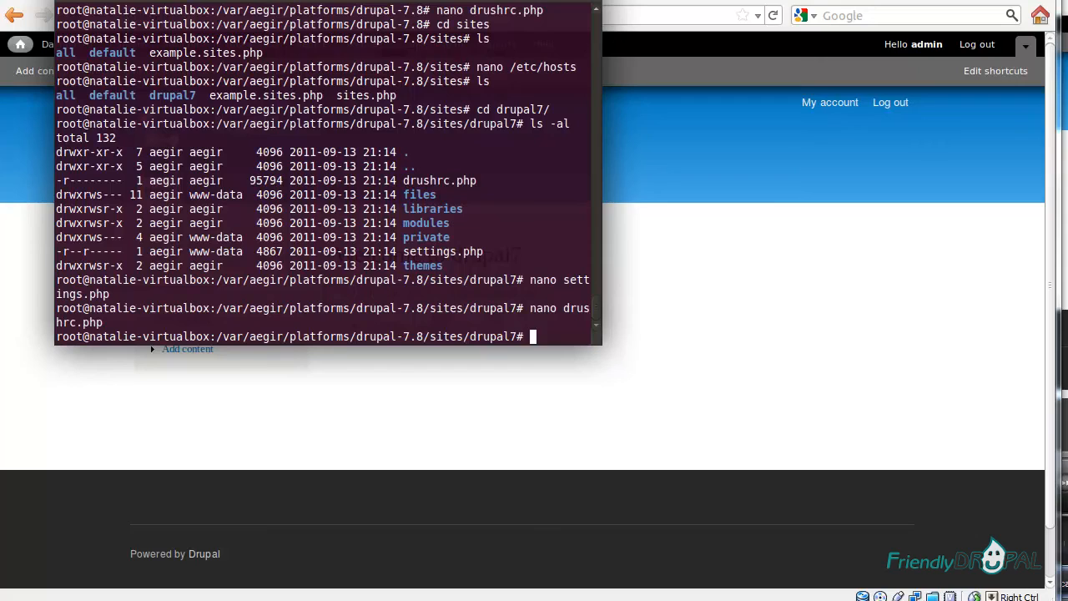
Change to the /var/aegir makefiles folder and open pressflow.make in gedit
{"action": "type", "text": "cd /v"}
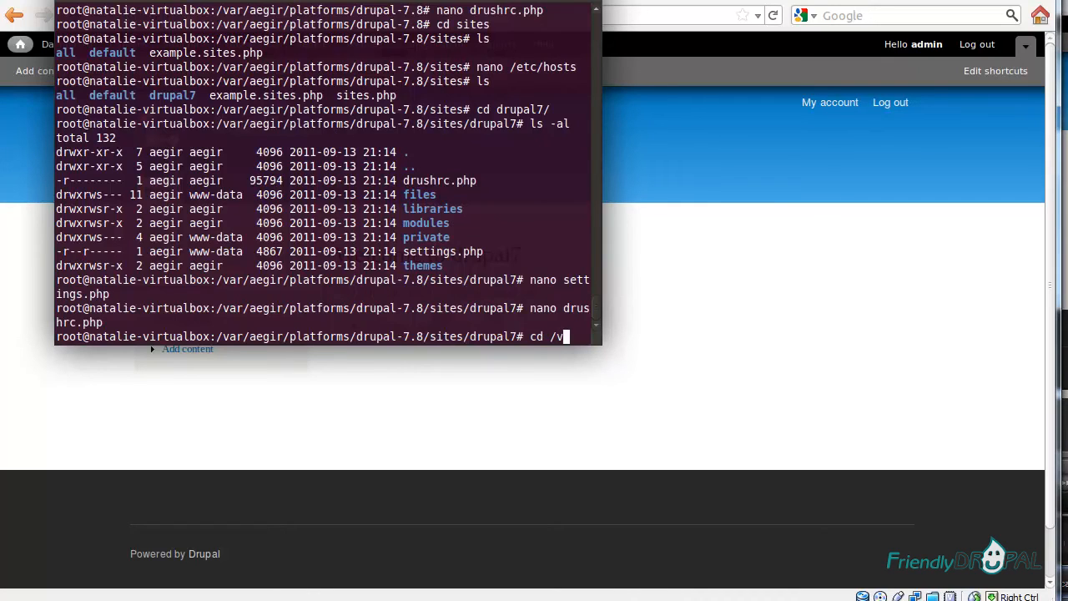
{"action": "type", "text": "ar/aegir/"}
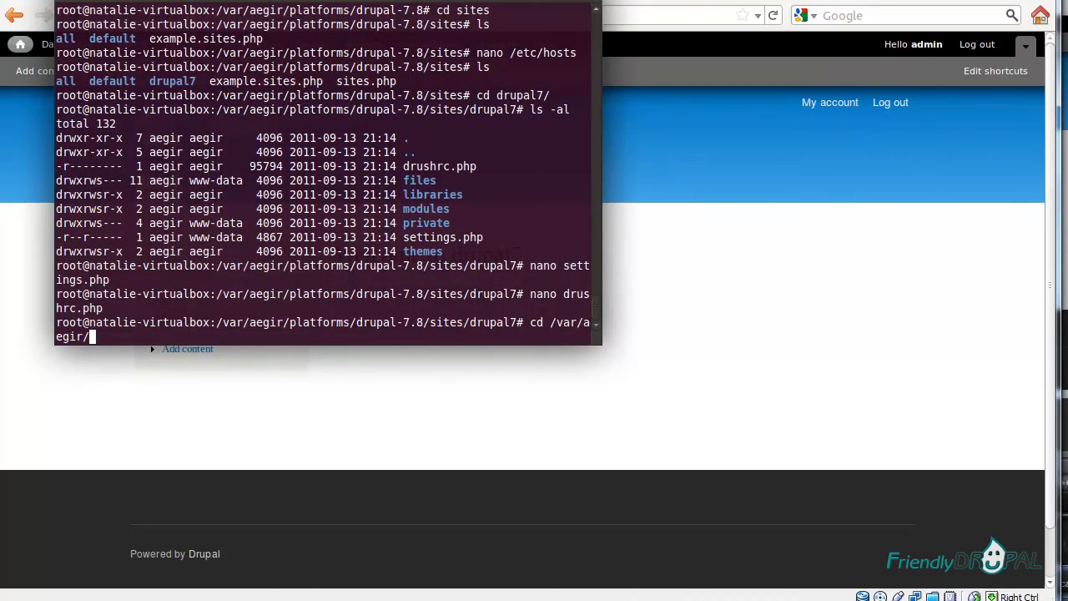
{"action": "key", "text": "Return"}
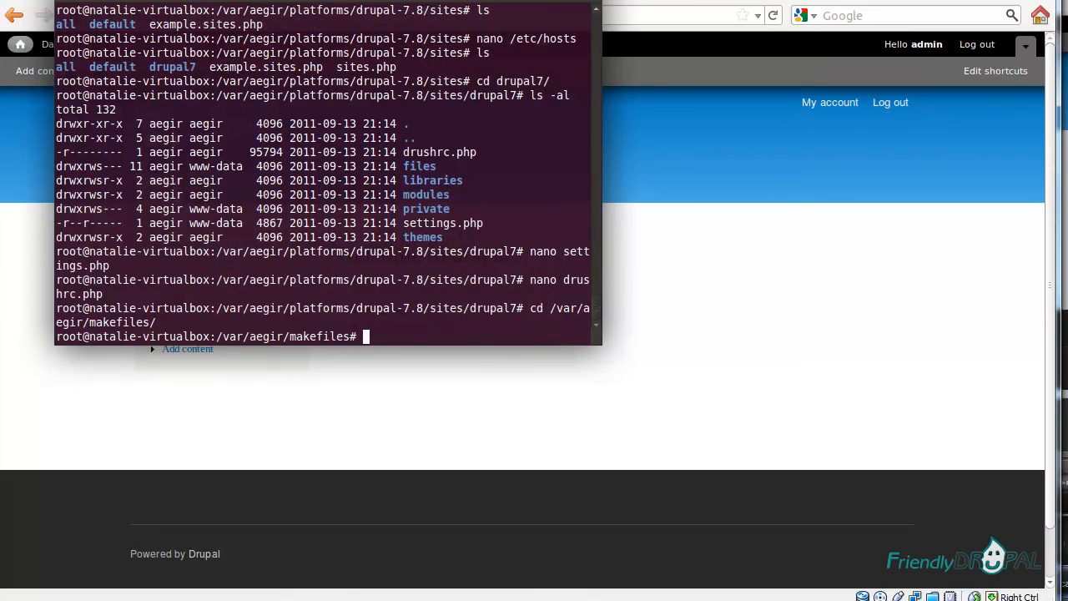
{"action": "type", "text": "ge"}
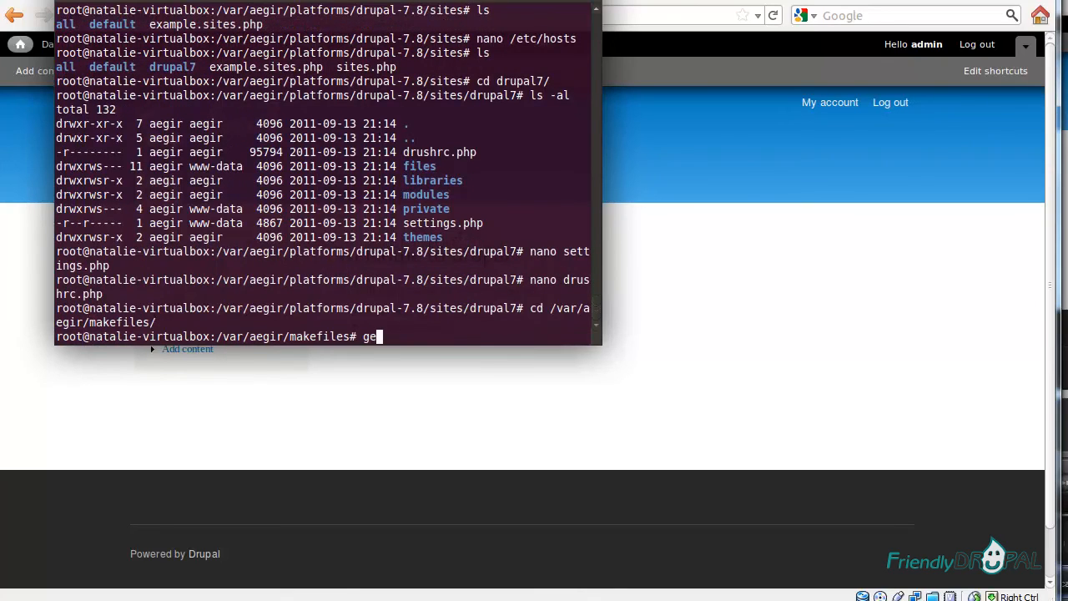
{"action": "type", "text": "dit"}
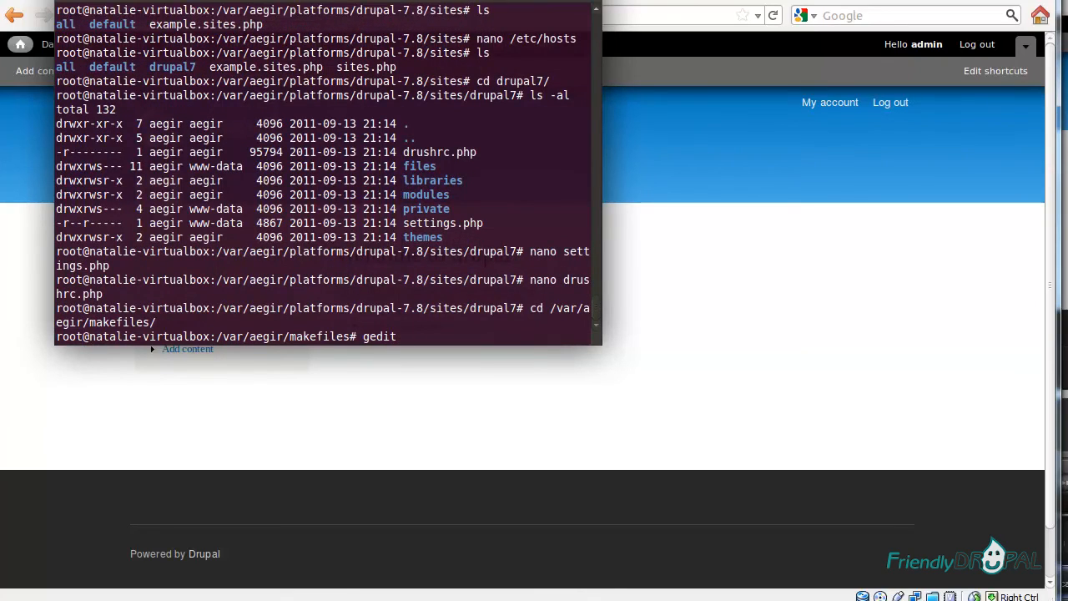
{"action": "type", "text": "pressflow.make"}
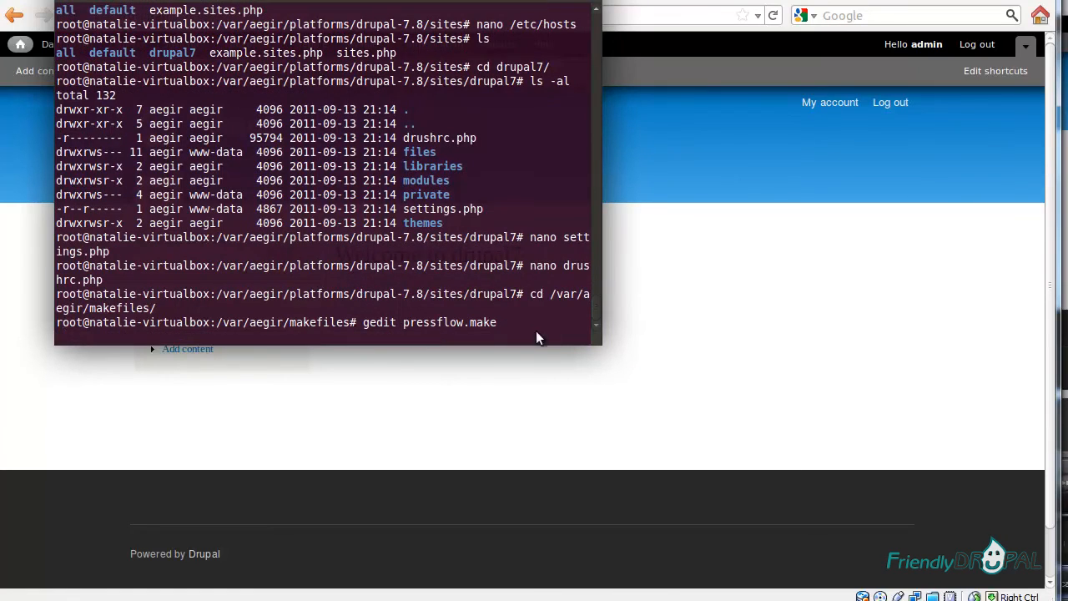
{"action": "key", "text": "Return"}
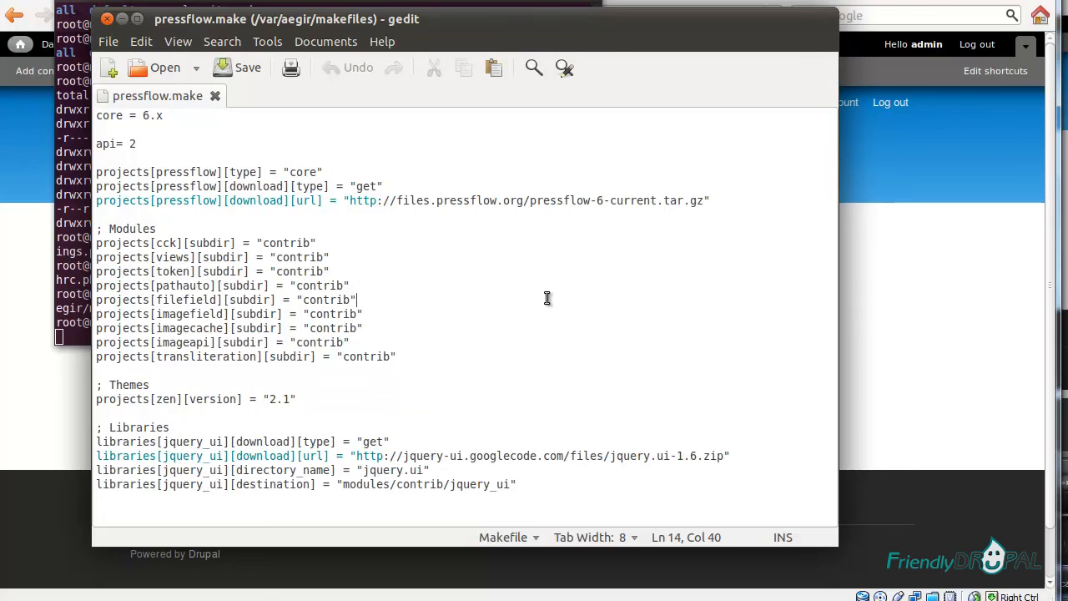
{"action": "mouse_move", "coordinate": [453, 332]}
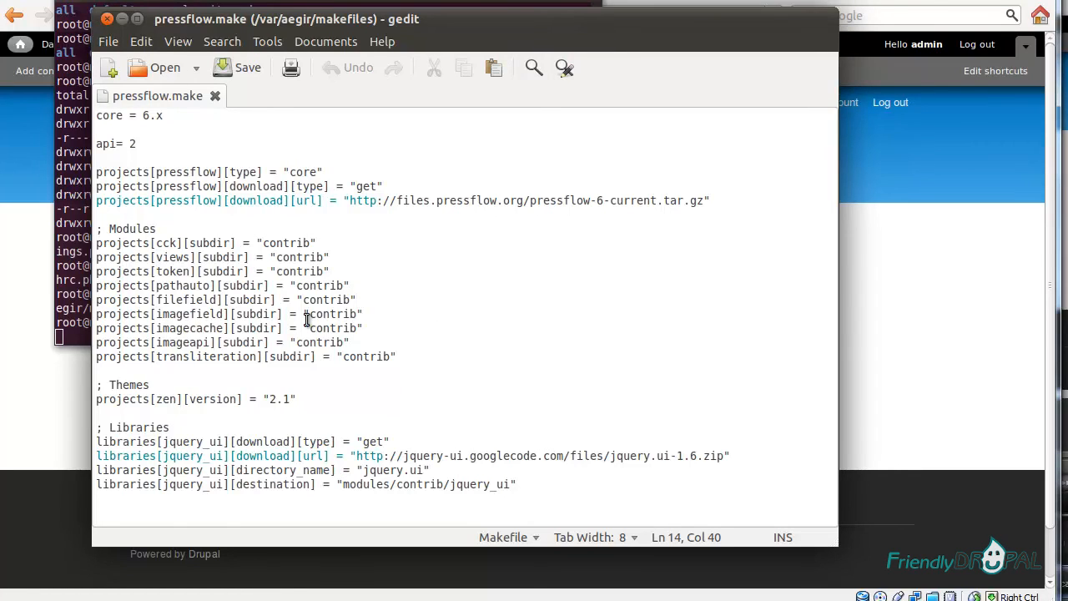
{"action": "left_click", "coordinate": [266, 328]}
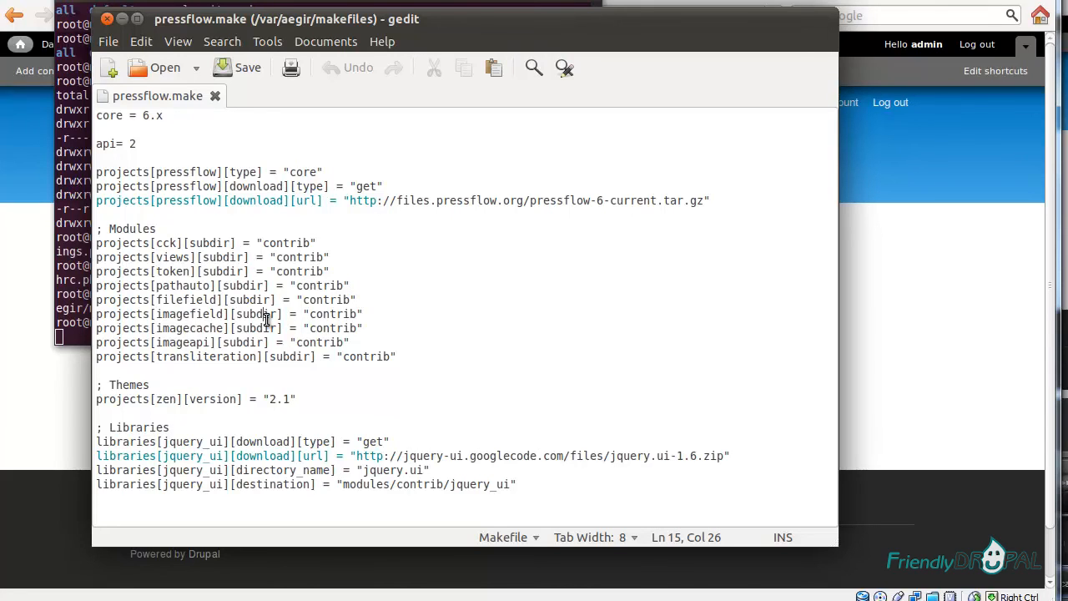
{"action": "mouse_move", "coordinate": [350, 494]}
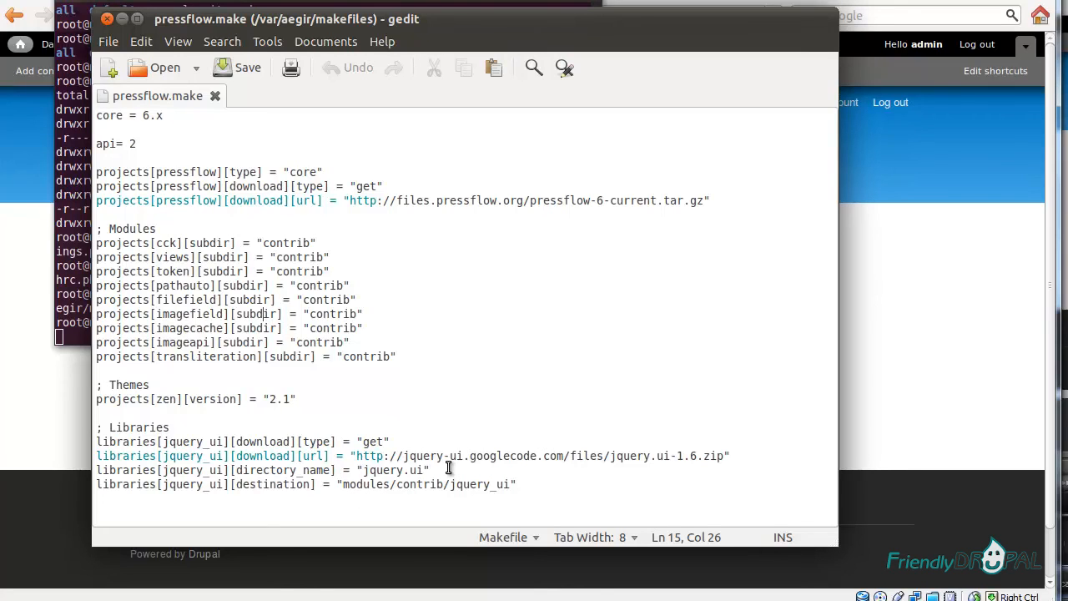
{"action": "mouse_move", "coordinate": [776, 464]}
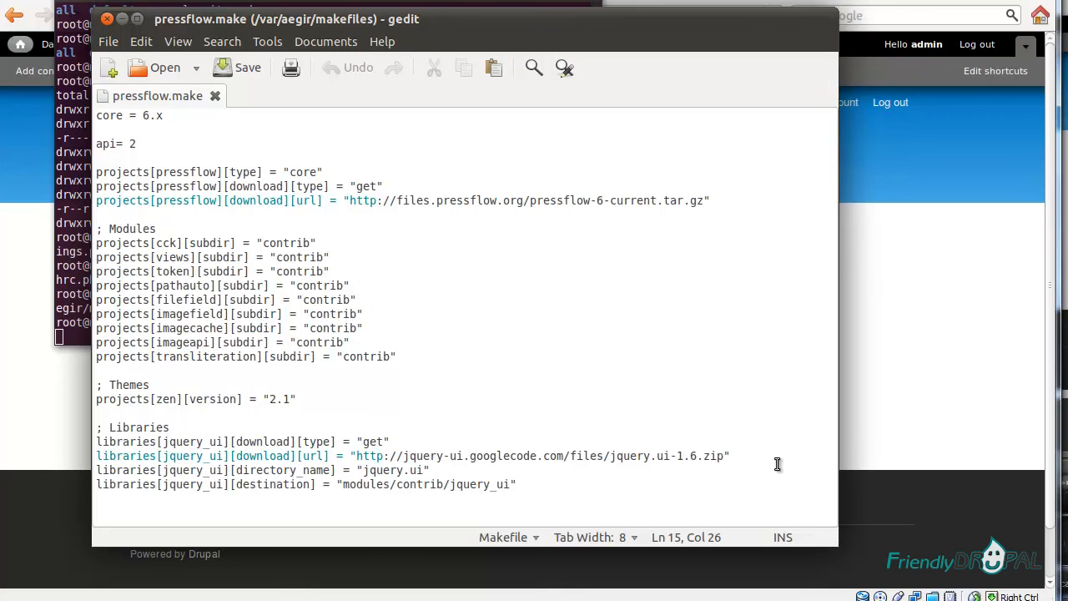
{"action": "mouse_move", "coordinate": [276, 400]}
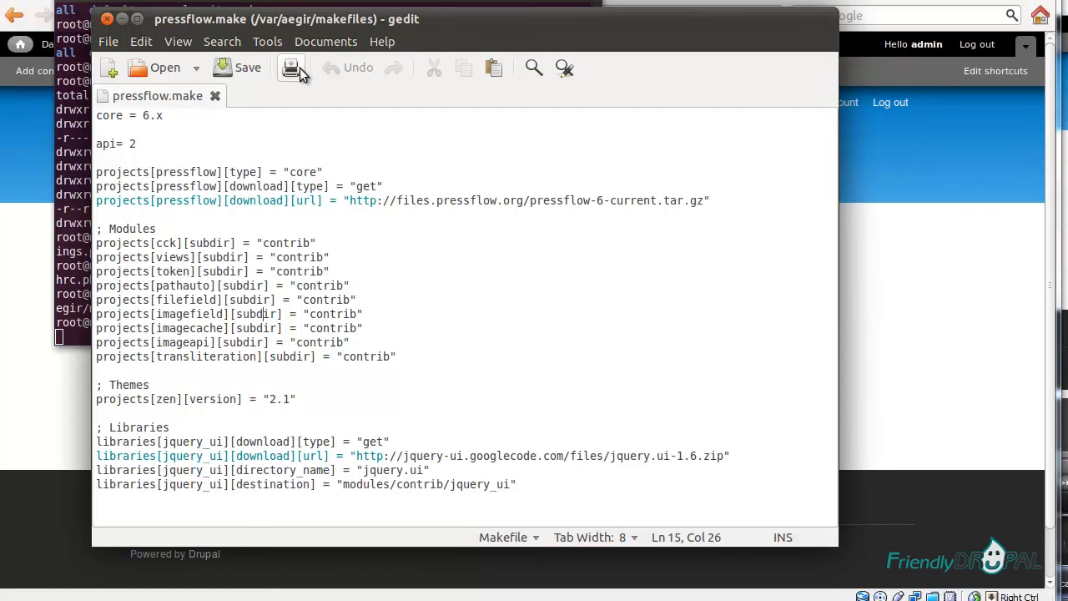
Queue a Verify task for drupal7, then open Site building's List menus page
{"action": "left_click", "coordinate": [14, 15]}
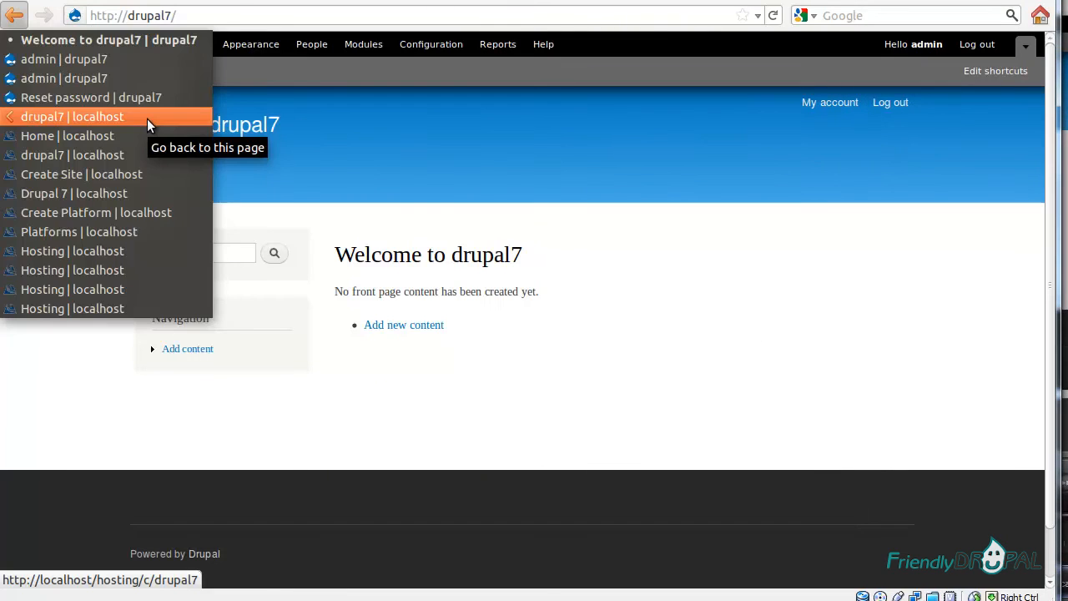
{"action": "left_click", "coordinate": [70, 116]}
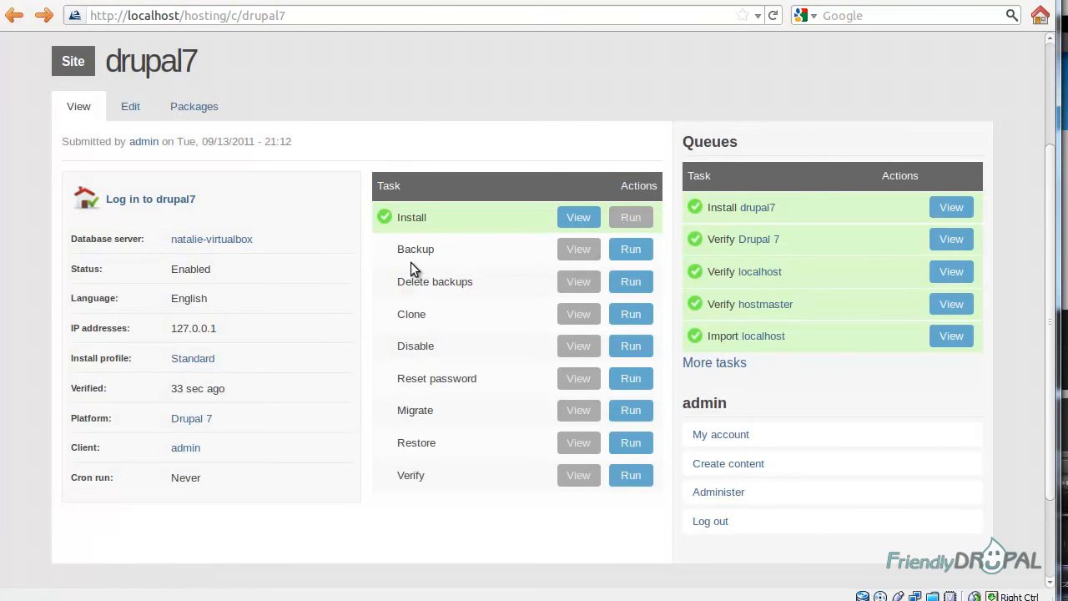
{"action": "left_click", "coordinate": [630, 476]}
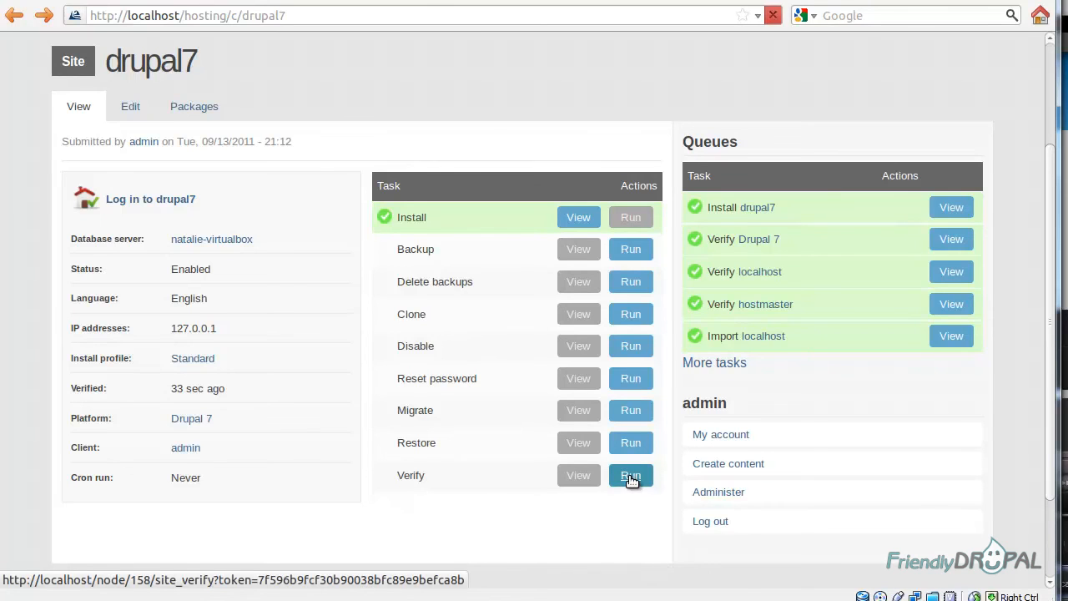
{"action": "left_click", "coordinate": [631, 475]}
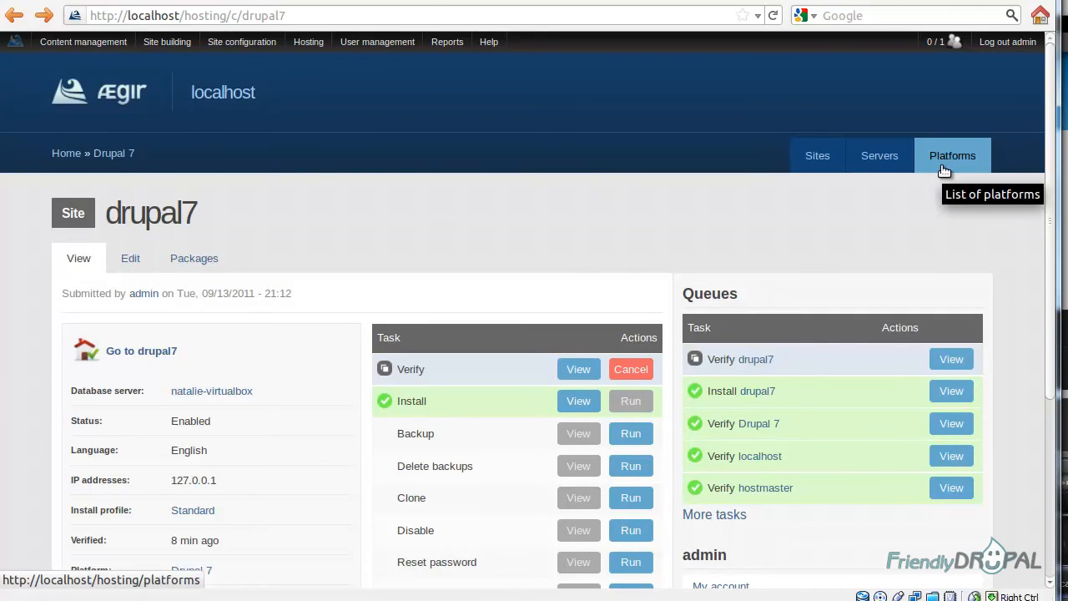
{"action": "mouse_move", "coordinate": [167, 47]}
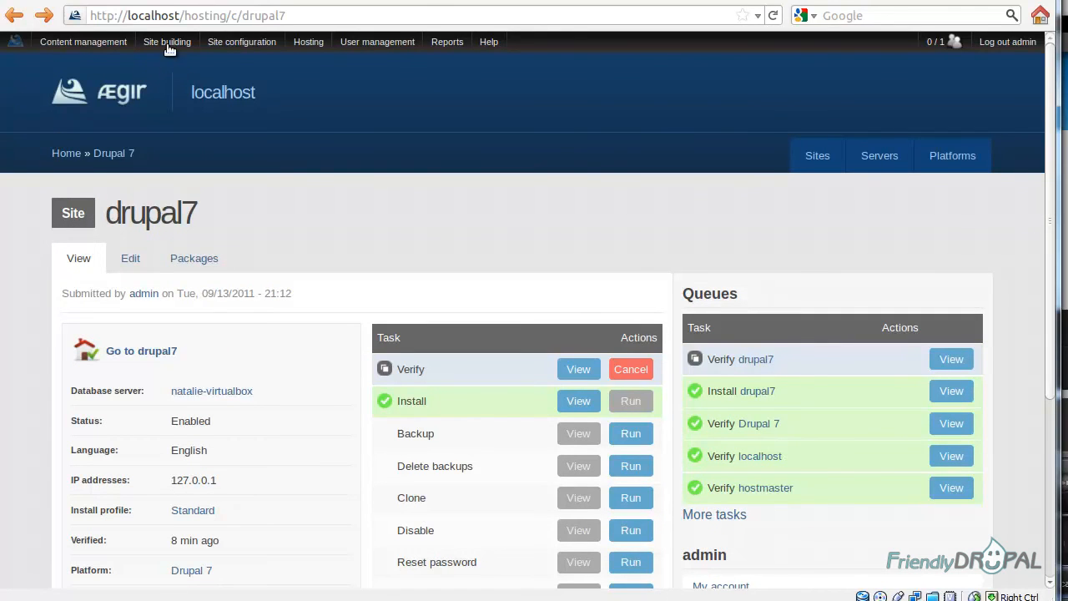
{"action": "left_click", "coordinate": [167, 41]}
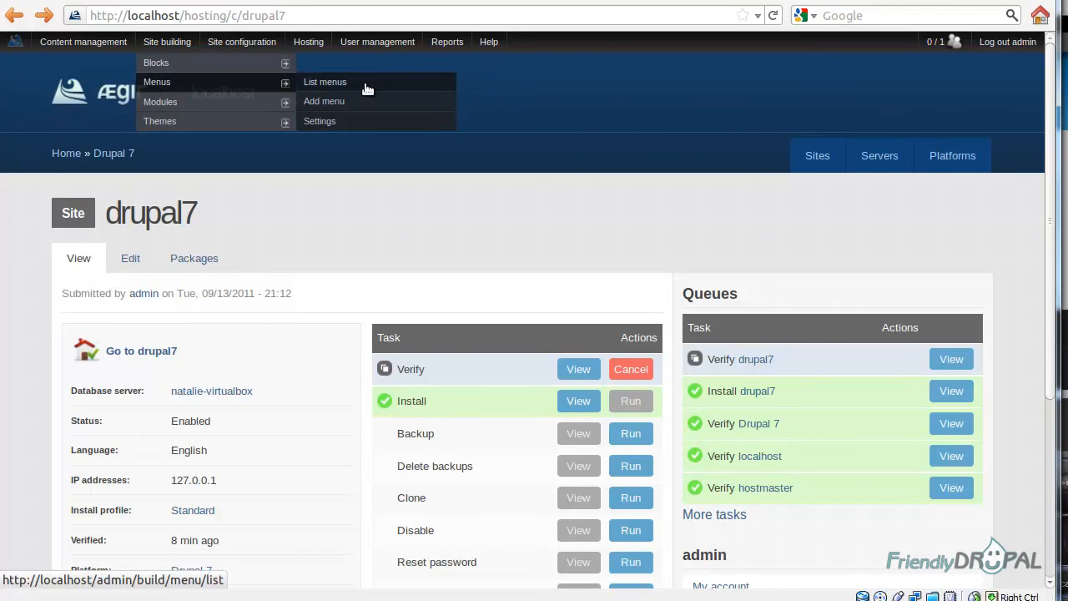
{"action": "left_click", "coordinate": [324, 81]}
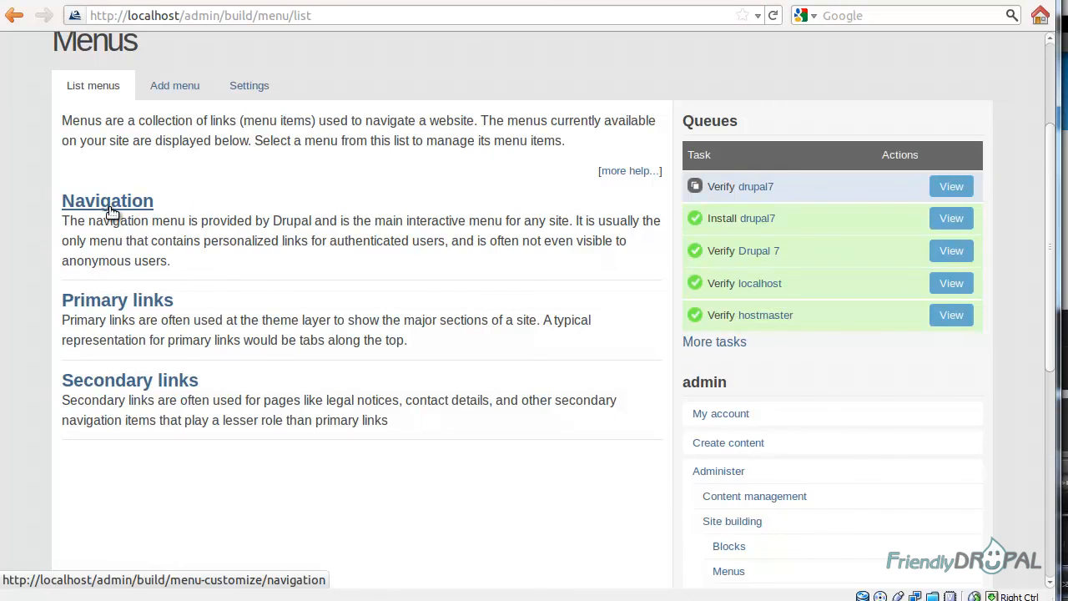
Tick Expanded for the Navigation menu's Create content item and save
{"action": "left_click", "coordinate": [106, 200]}
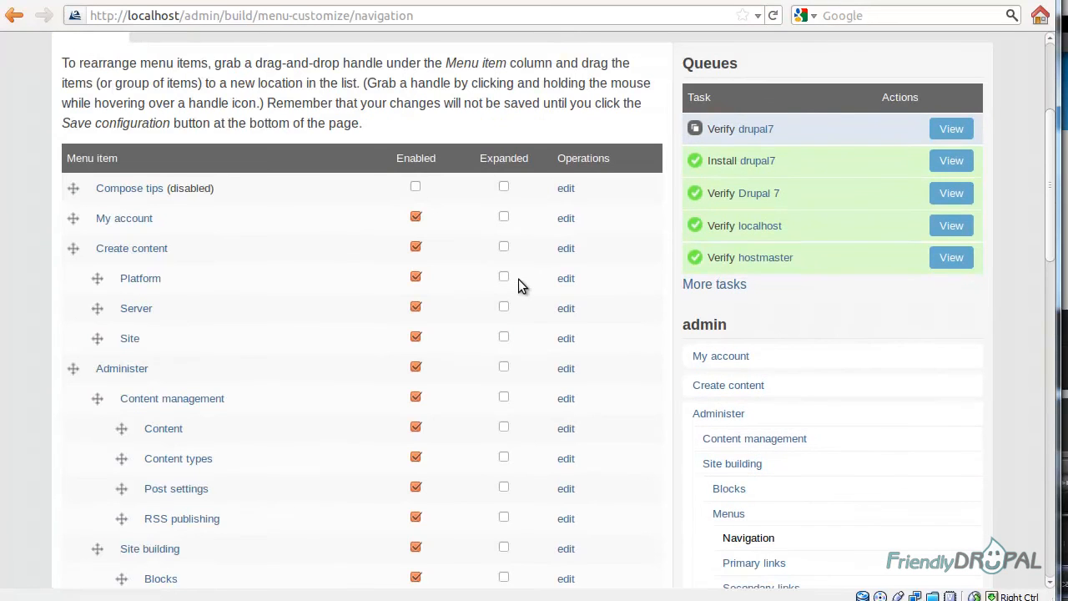
{"action": "left_click", "coordinate": [503, 247]}
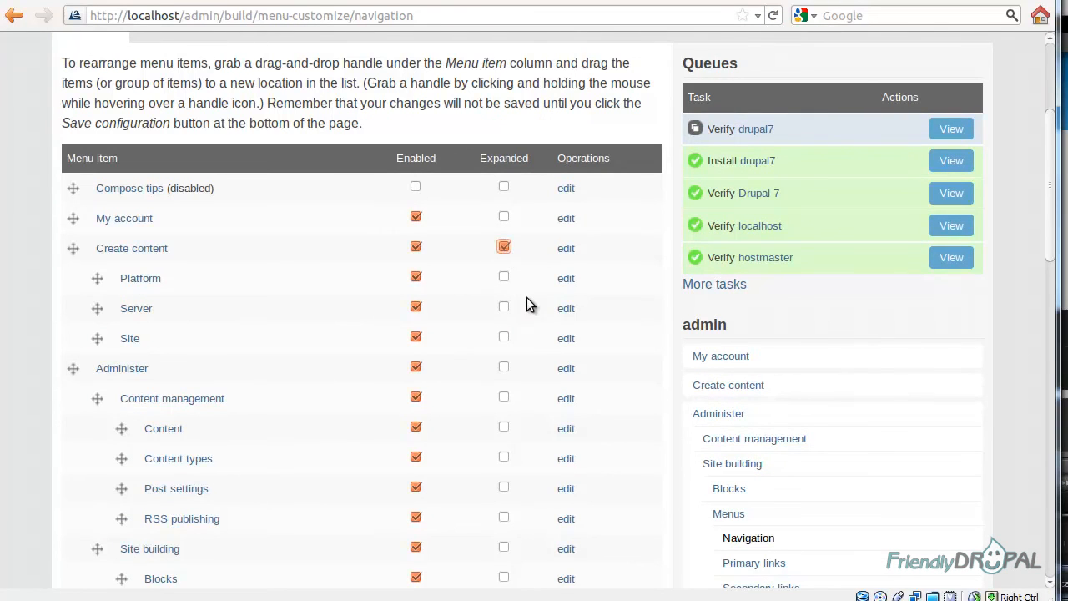
{"action": "scroll", "scroll_direction": "down", "scroll_amount": 3}
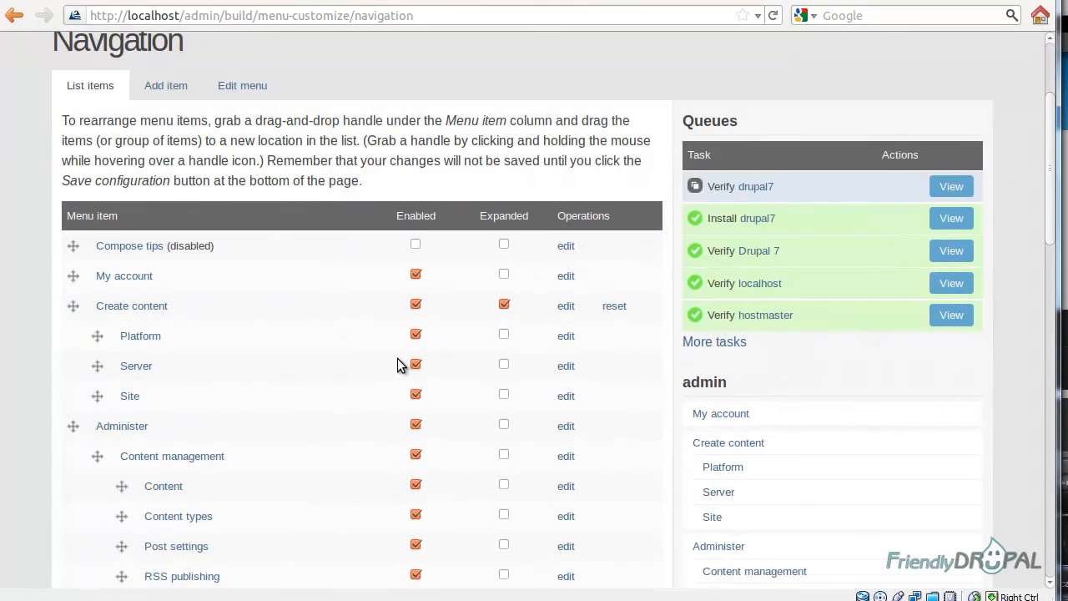
{"action": "scroll", "scroll_direction": "down", "scroll_amount": 3}
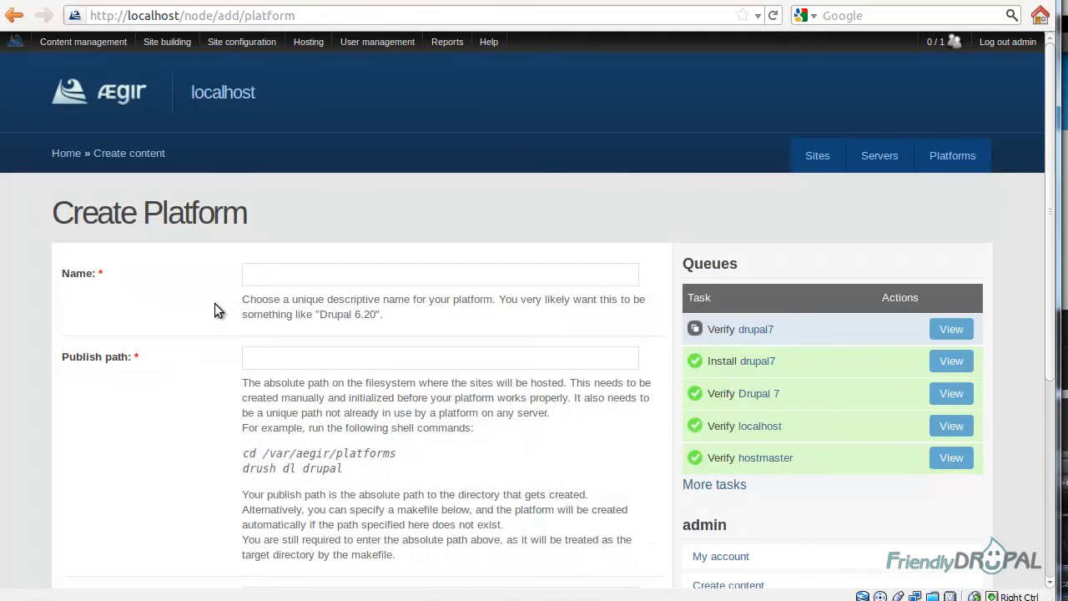
Save platform pressflow6 at /var/aegir/platforms/pressflow using makefile /var/aegir/makefiles/pressflow.make
{"action": "left_click", "coordinate": [439, 274]}
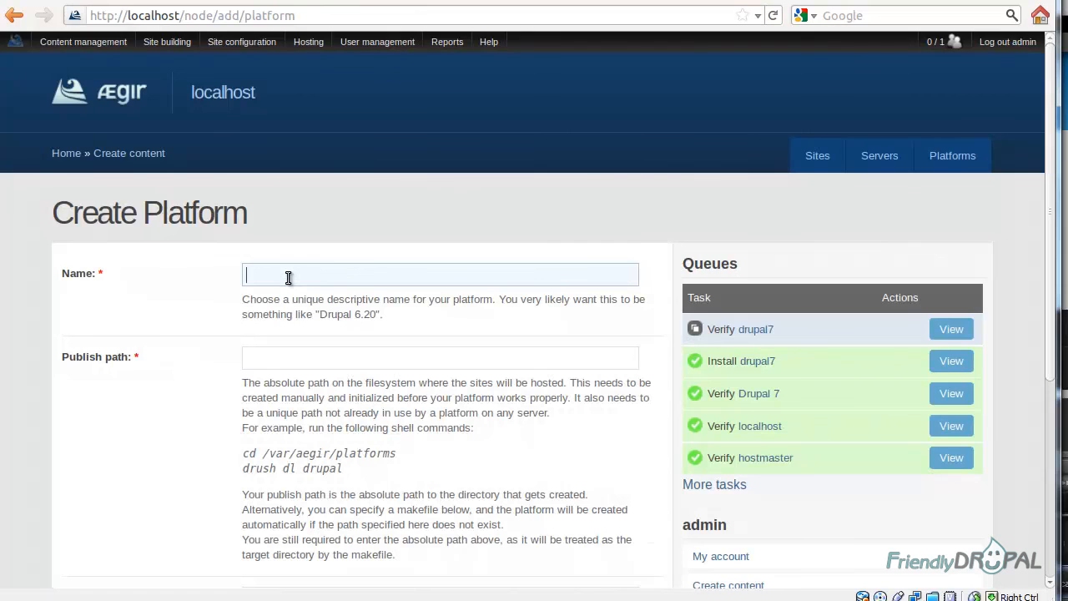
{"action": "type", "text": "PR"}
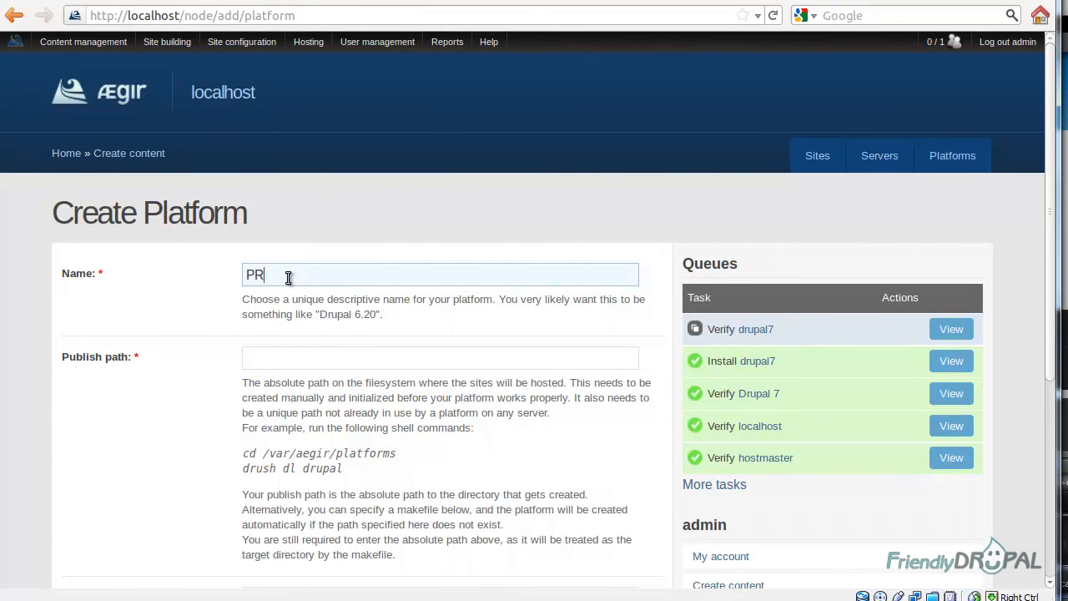
{"action": "type", "text": "pressflow6"}
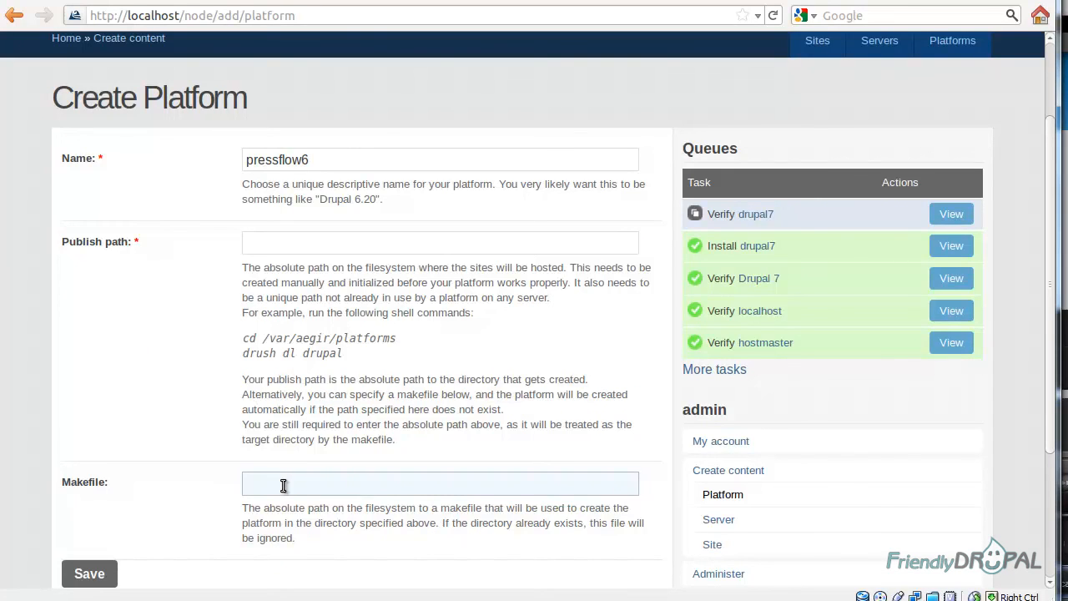
{"action": "type", "text": "/var/aegir/makefiles"}
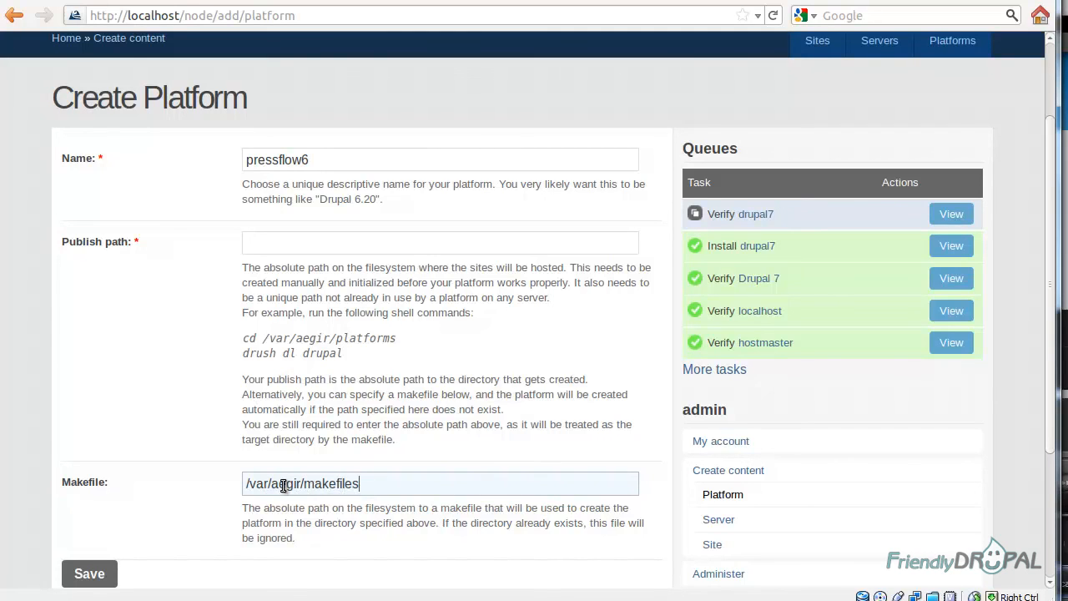
{"action": "type", "text": "/pressflow."}
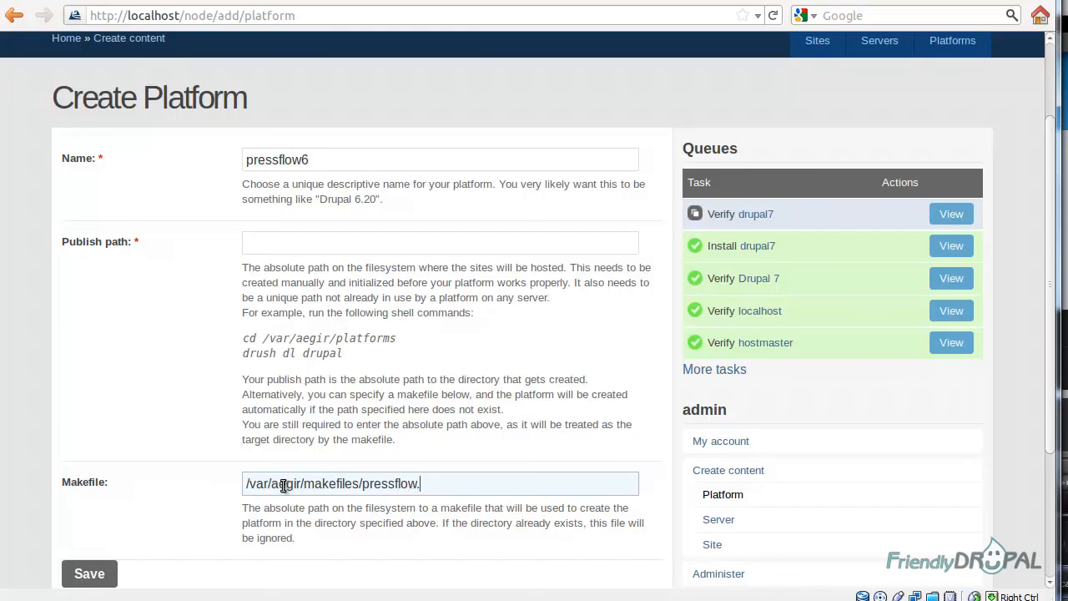
{"action": "type", "text": "make"}
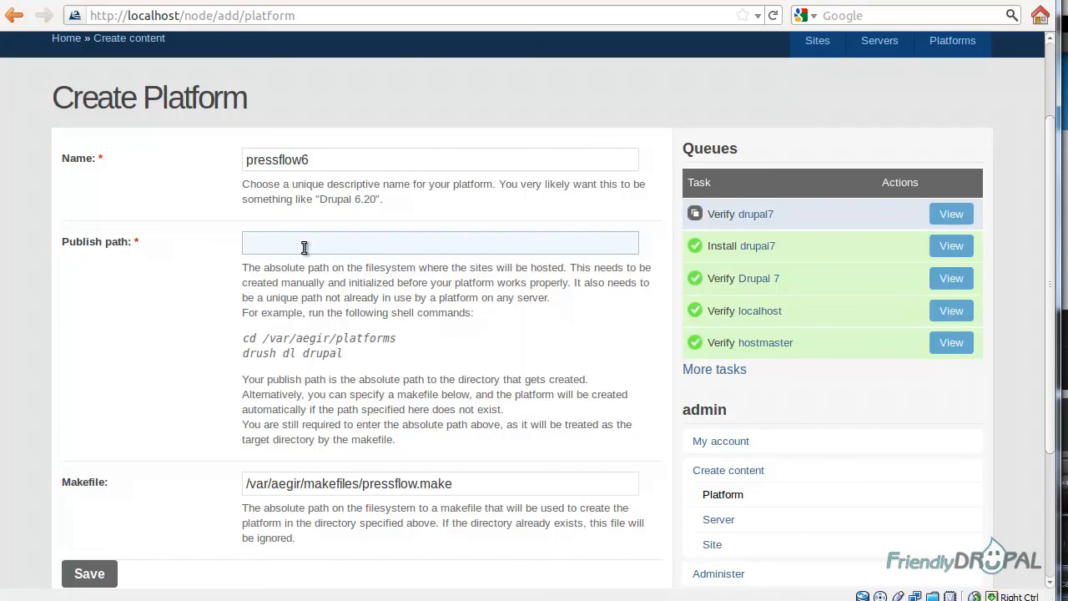
{"action": "type", "text": "/var/aegir/platforms/"}
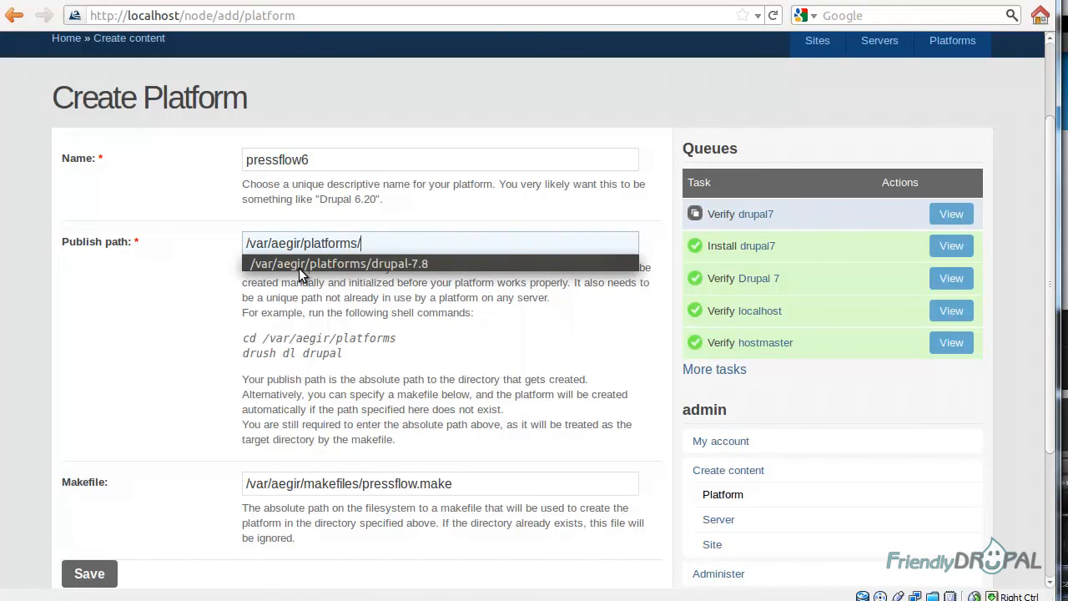
{"action": "type", "text": "pressflow"}
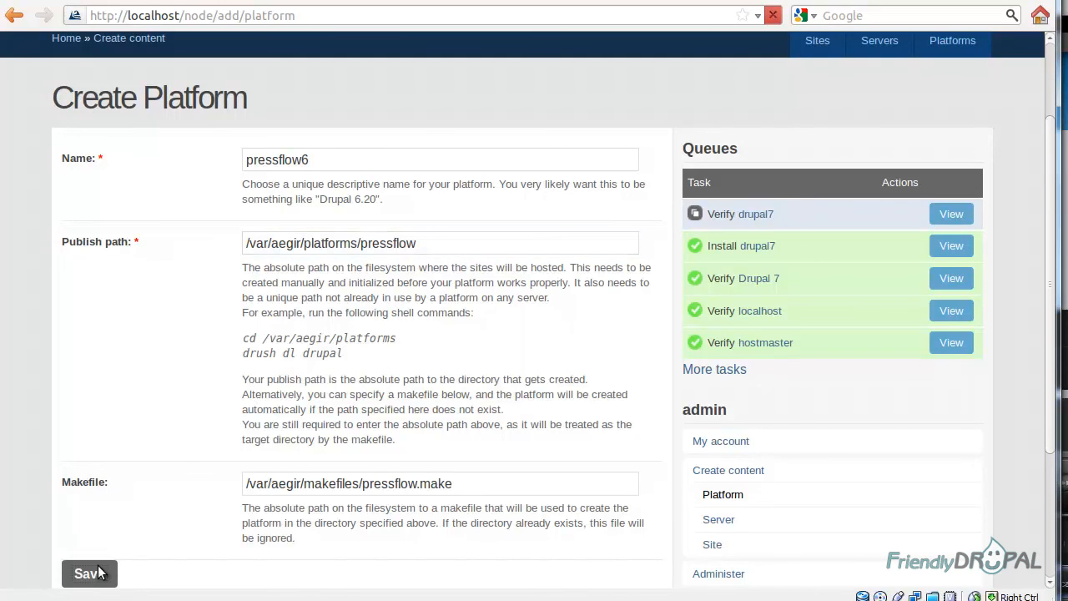
{"action": "left_click", "coordinate": [90, 573]}
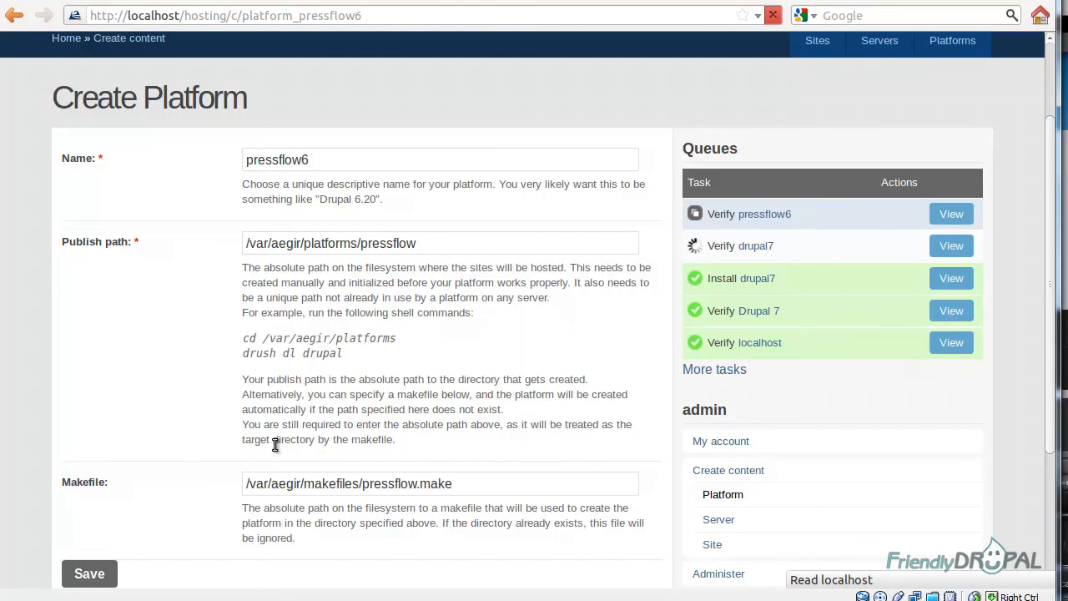
Check the pressflow6 platform page for its verify task and Drupal 6.22 release
{"action": "left_click", "coordinate": [88, 573]}
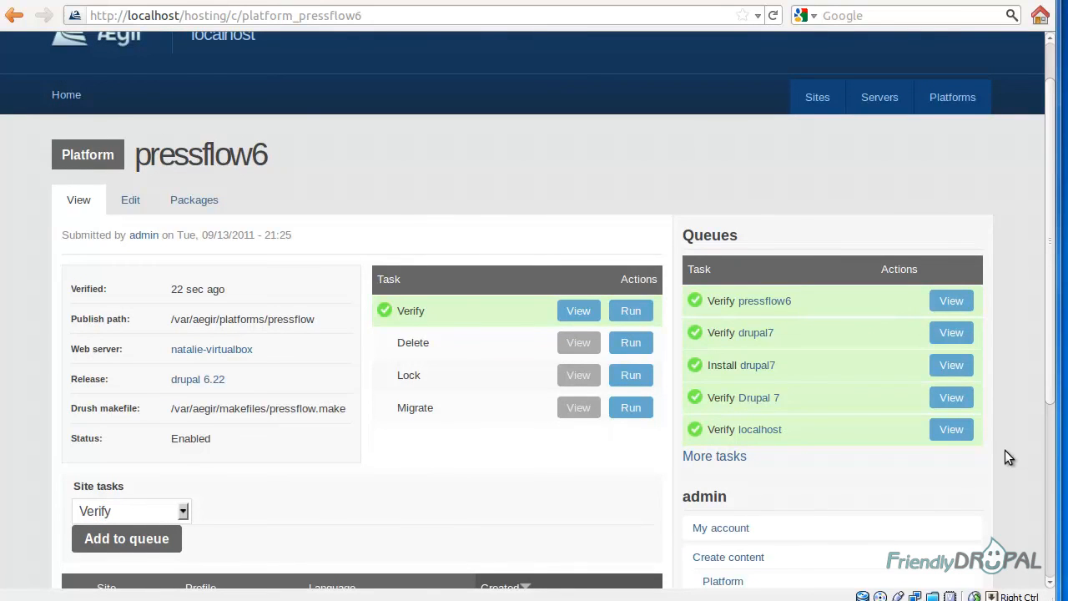
{"action": "mouse_move", "coordinate": [1015, 481]}
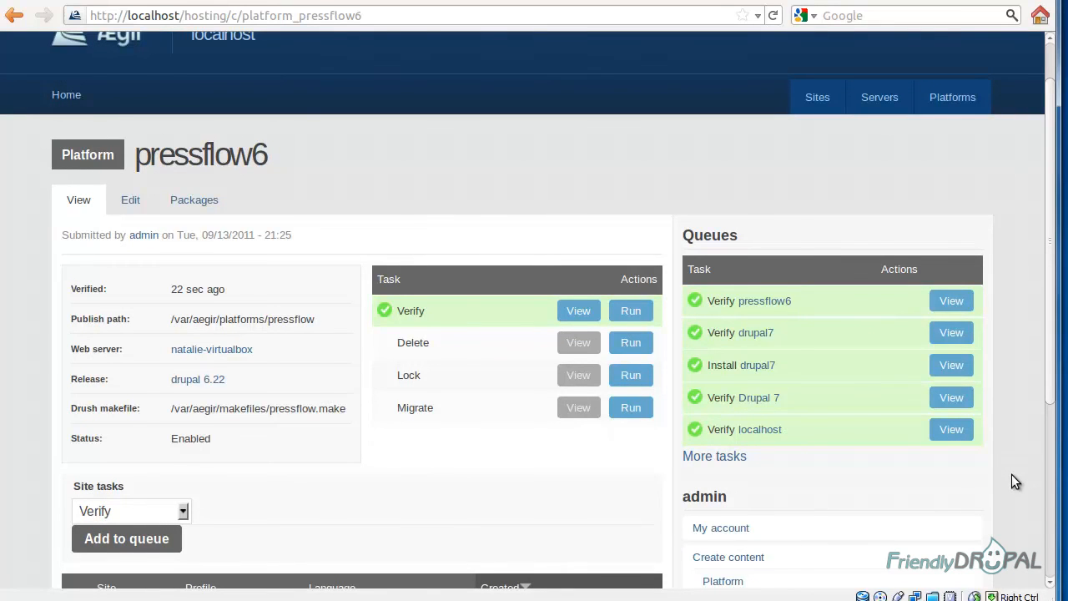
{"action": "scroll", "scroll_direction": "down", "scroll_amount": 3}
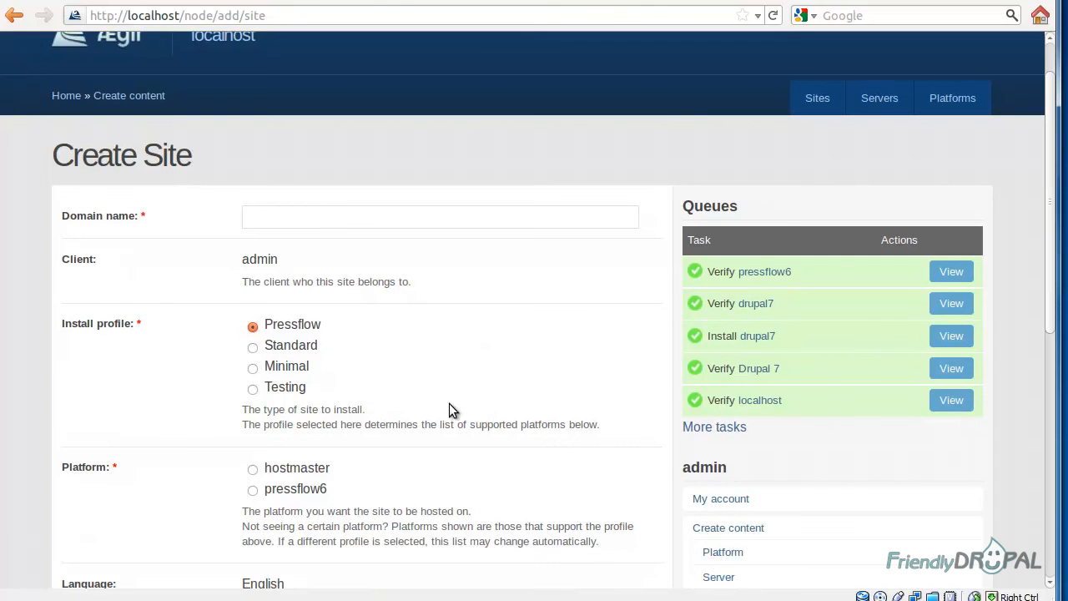
{"action": "mouse_move", "coordinate": [336, 335]}
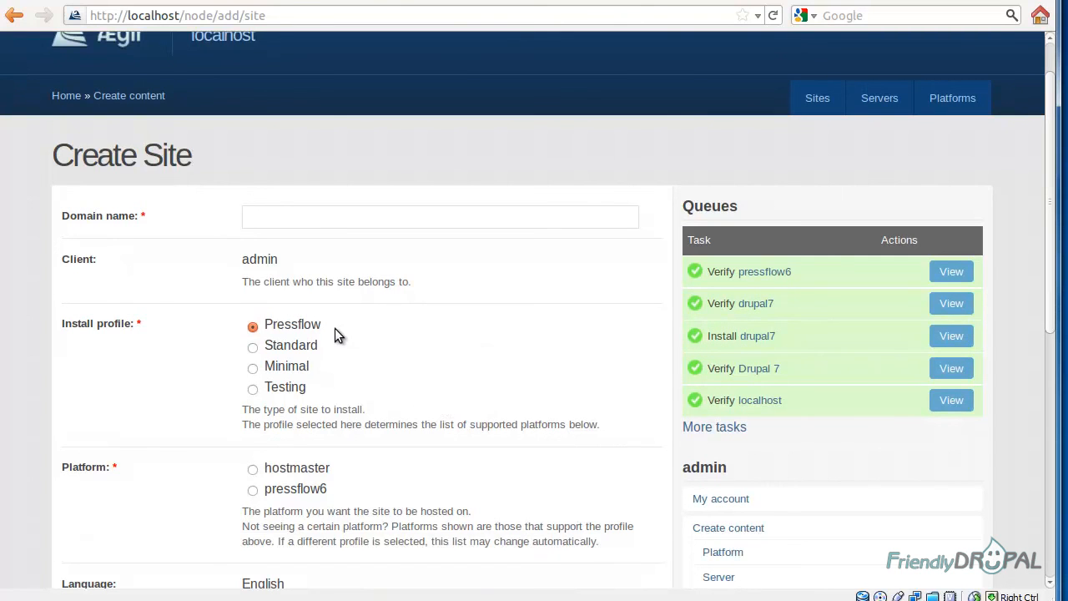
Save a new site 'pressflow6' using the Pressflow profile on the pressflow6 platform
{"action": "type", "text": "pressflow6"}
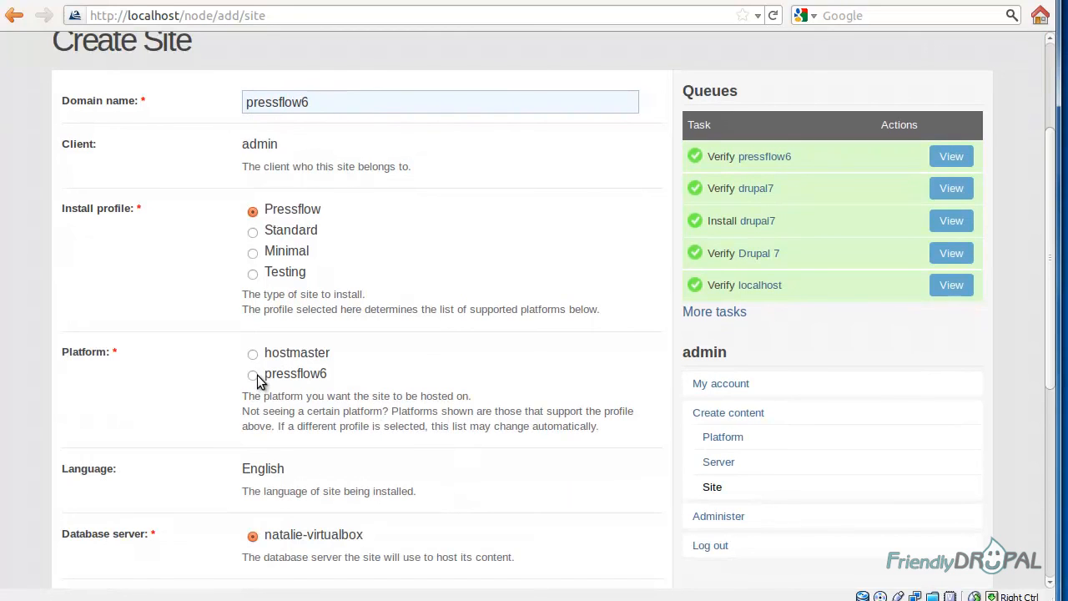
{"action": "scroll", "scroll_direction": "down", "scroll_amount": 3}
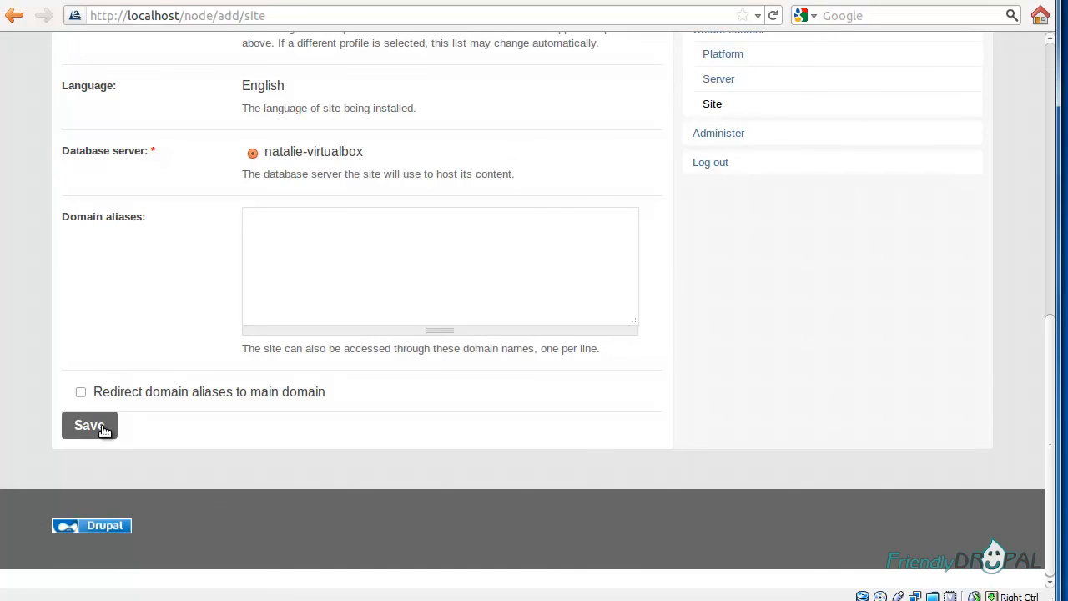
{"action": "left_click", "coordinate": [89, 424]}
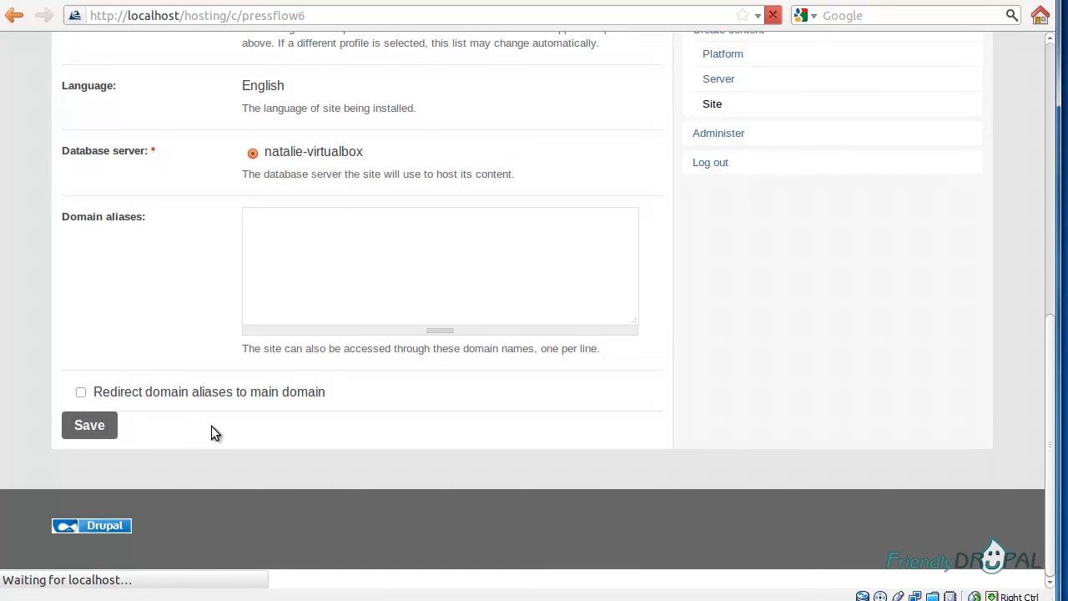
Open the pressflow6 site page showing its queued Install task
{"action": "left_click", "coordinate": [89, 425]}
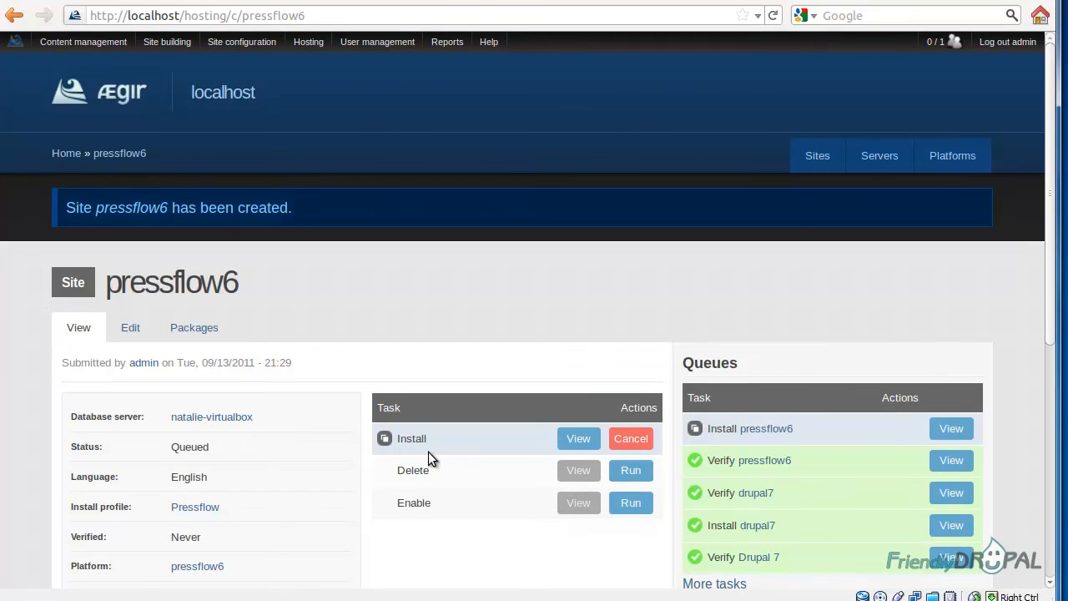
{"action": "mouse_move", "coordinate": [434, 473]}
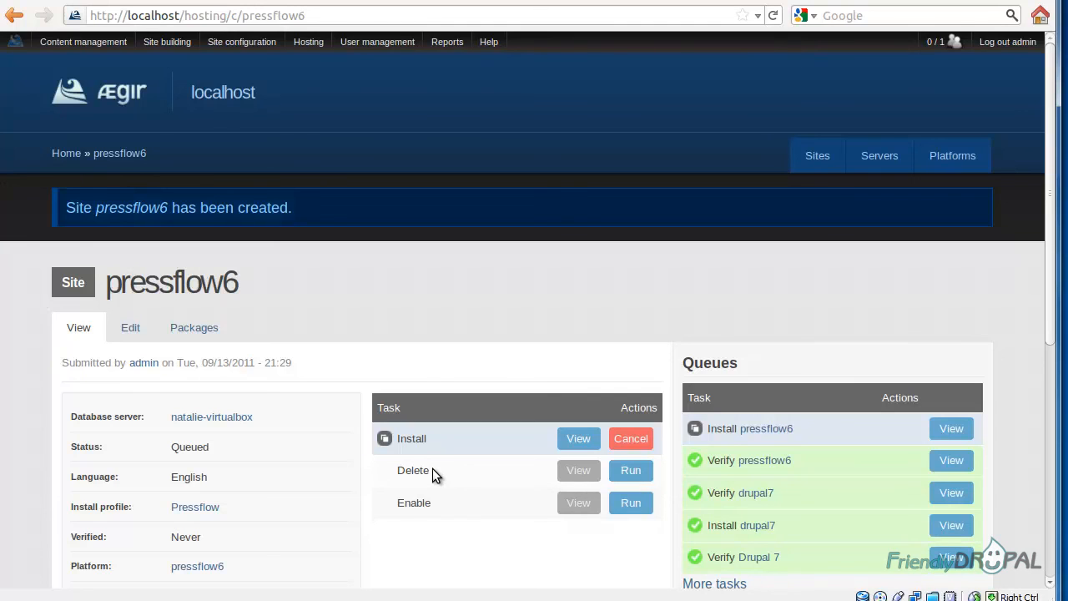
{"action": "mouse_move", "coordinate": [490, 542]}
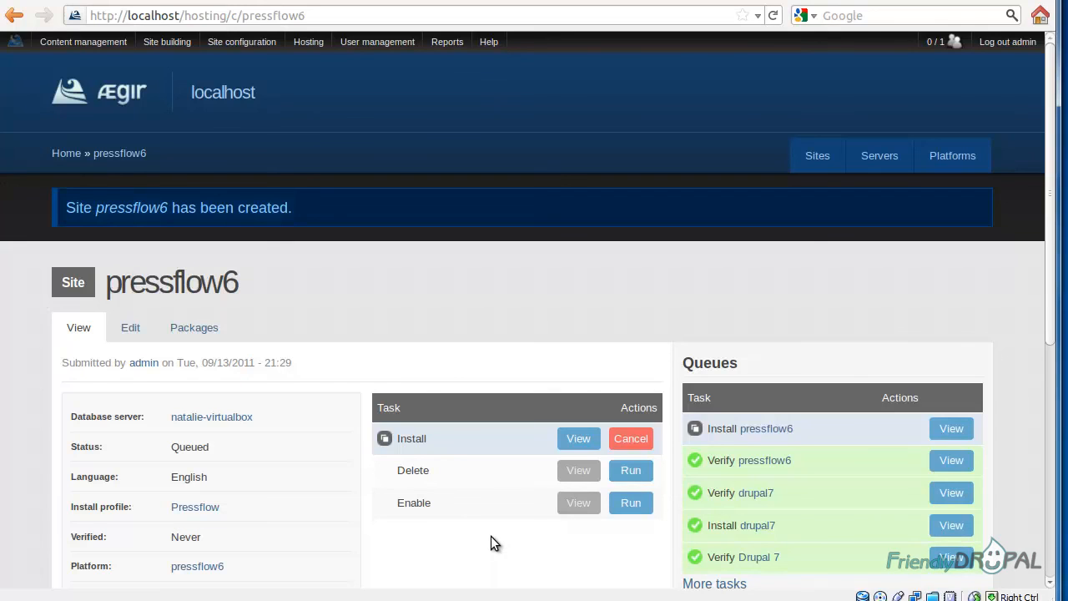